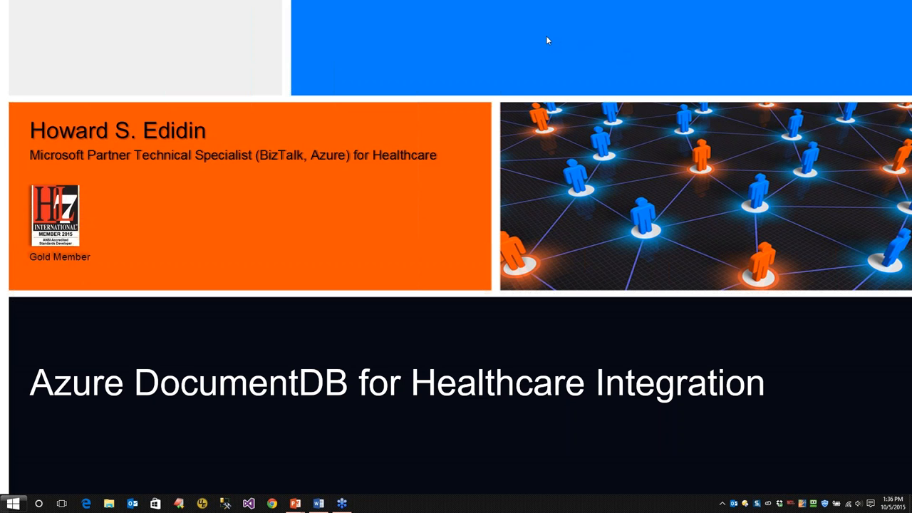
mouse_move(407, 9)
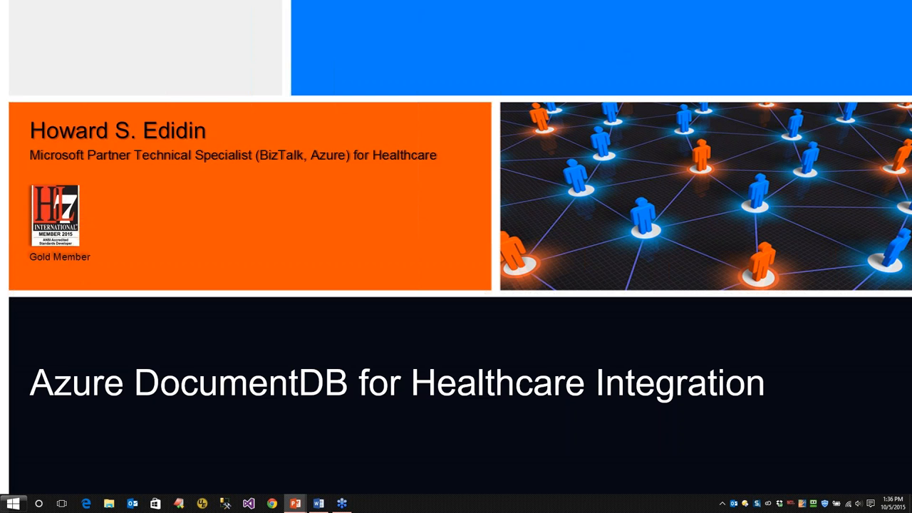
Advance the slideshow to the Access Model slide on RESTful interaction over HTTP
key("Right")
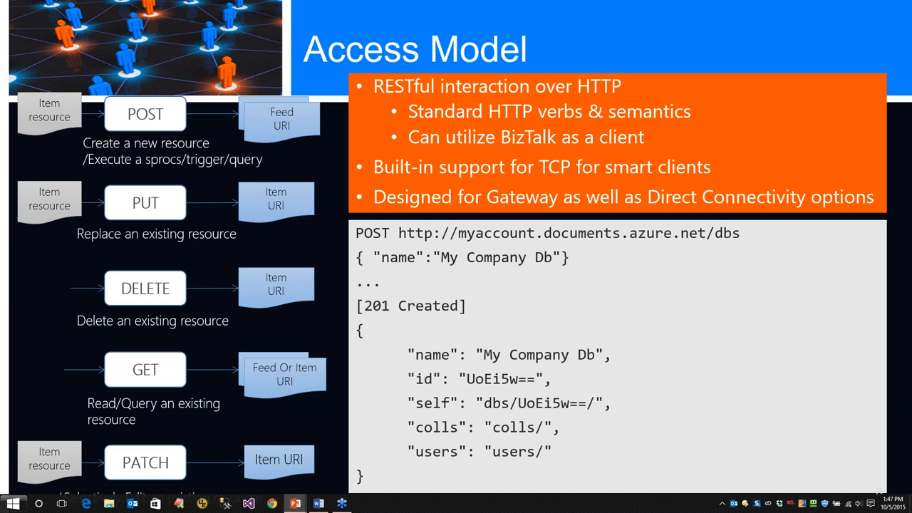
Advance the slideshow to the JSON Documents slide
key("Right")
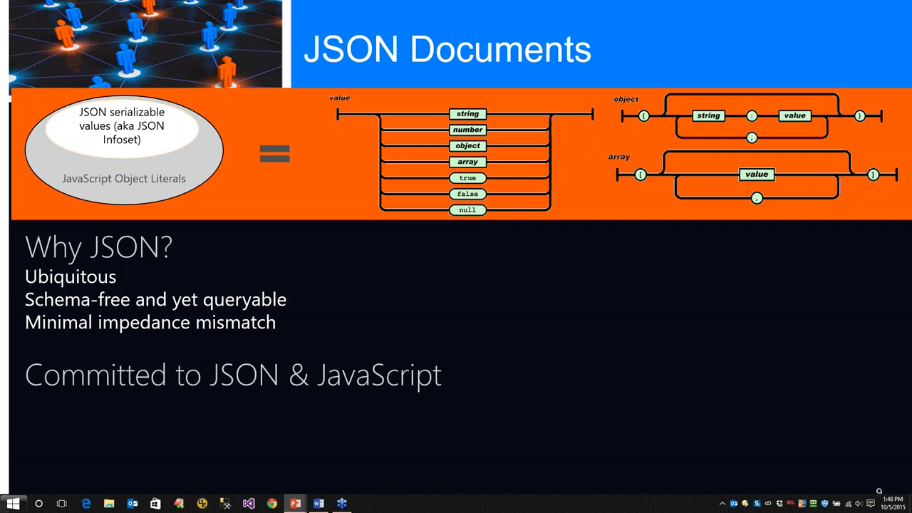
key("Right")
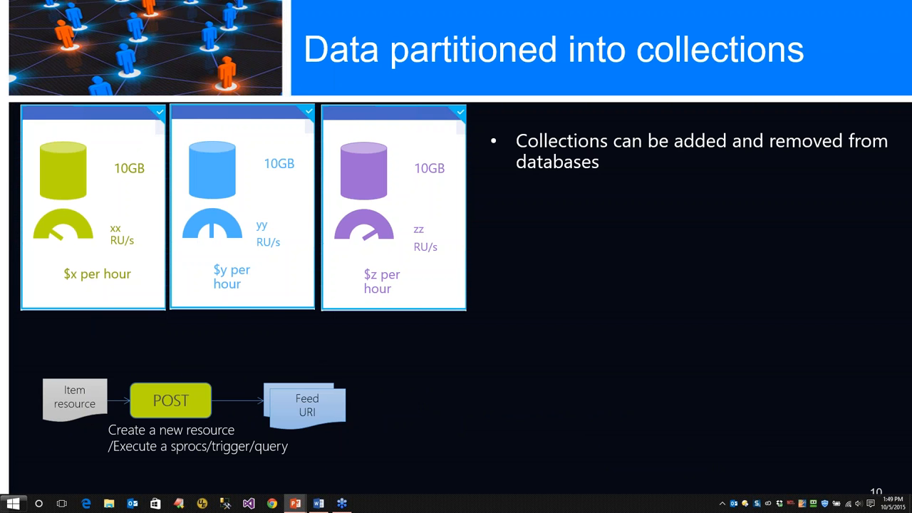
Reveal the remaining bullets on the collections slide, ending with collections as containers
key("Right")
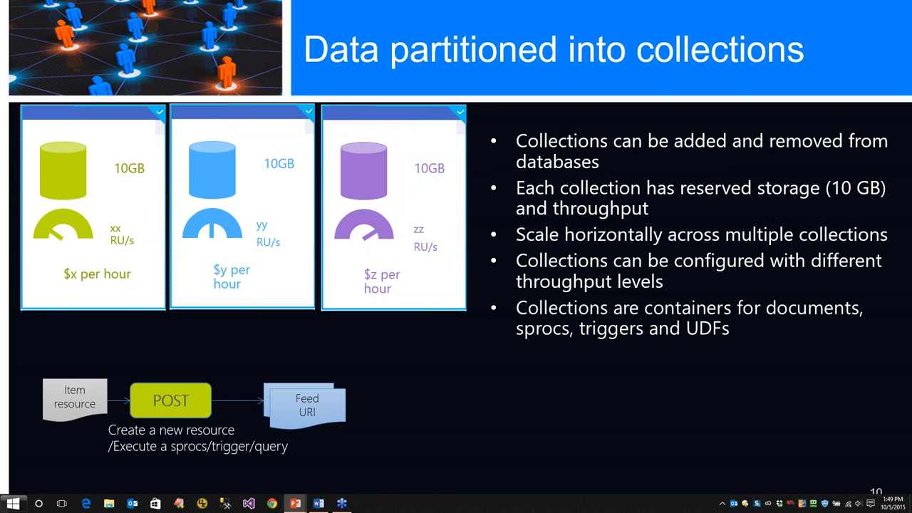
Advance the deck to the 'Demo - Creating a DocumentDB Database' section slide
key("Right")
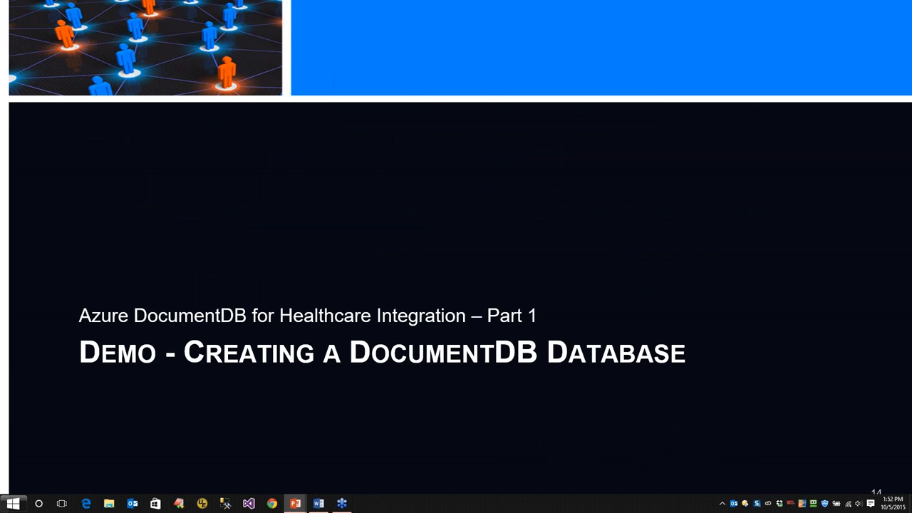
key("Right")
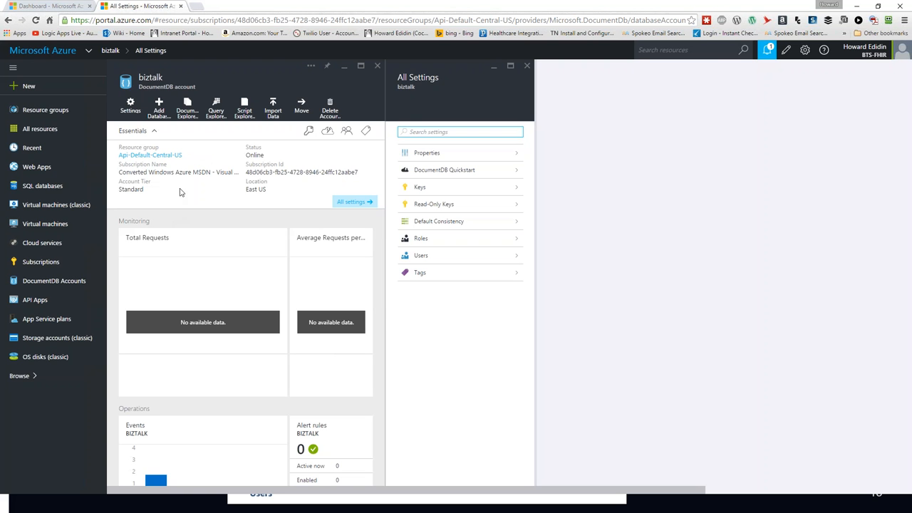
mouse_move(285, 208)
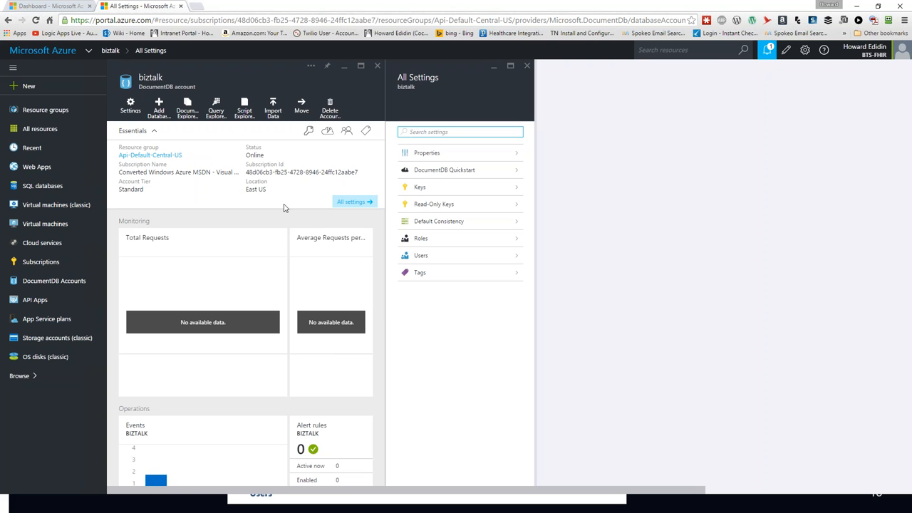
mouse_move(303, 106)
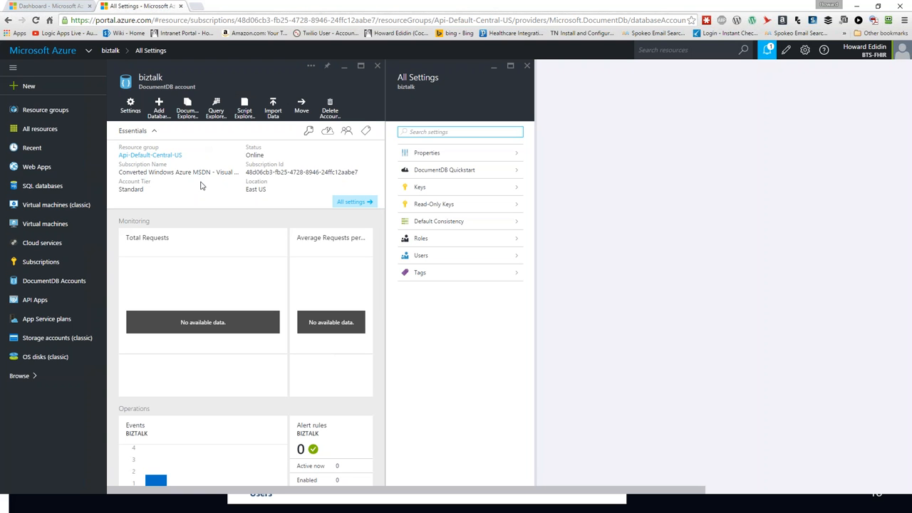
mouse_move(433, 156)
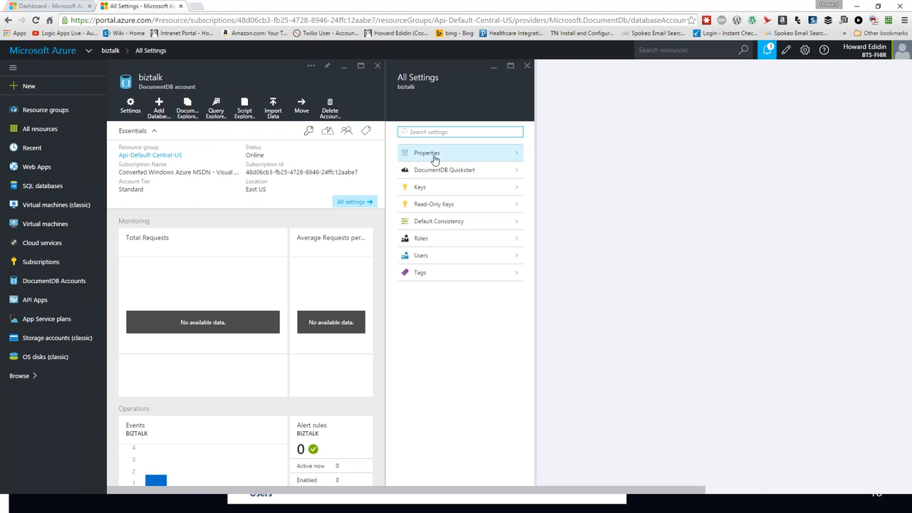
From DocumentDB Quickstart, start Add Database on the biztalk account and enter a database ID
left_click(442, 170)
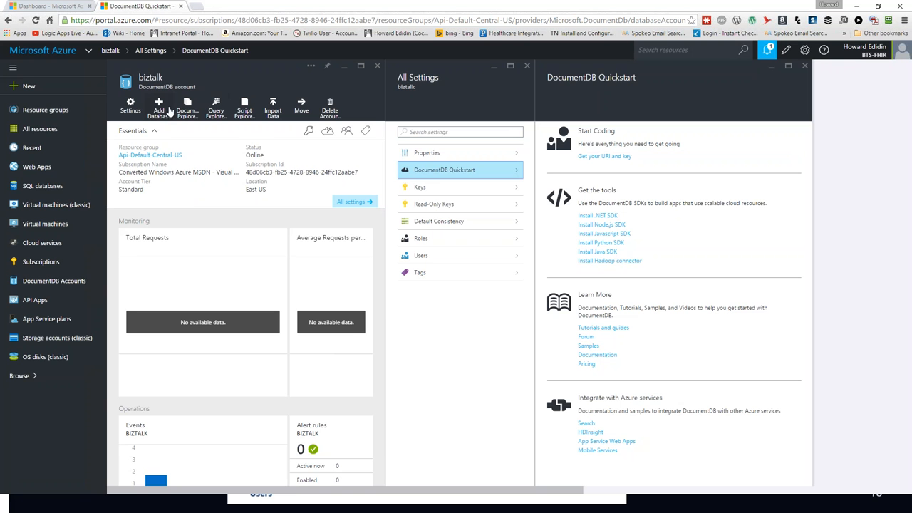
left_click(160, 105)
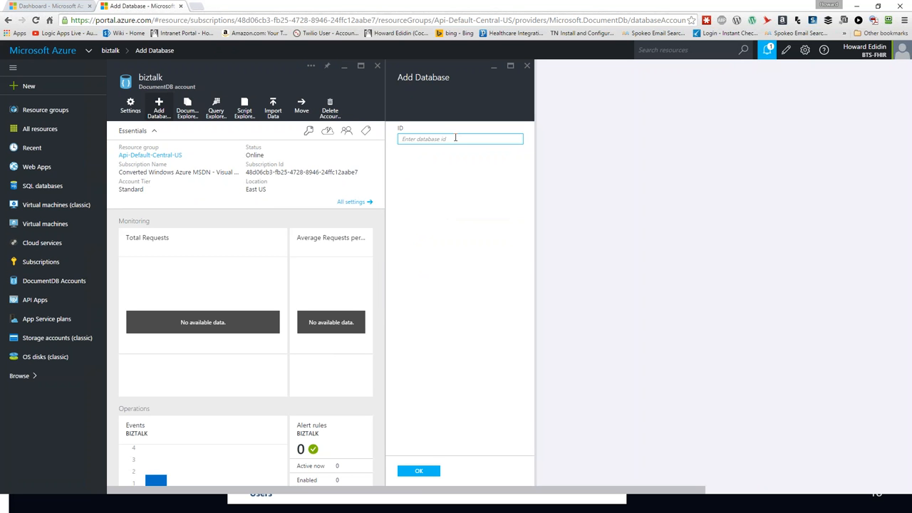
type("b")
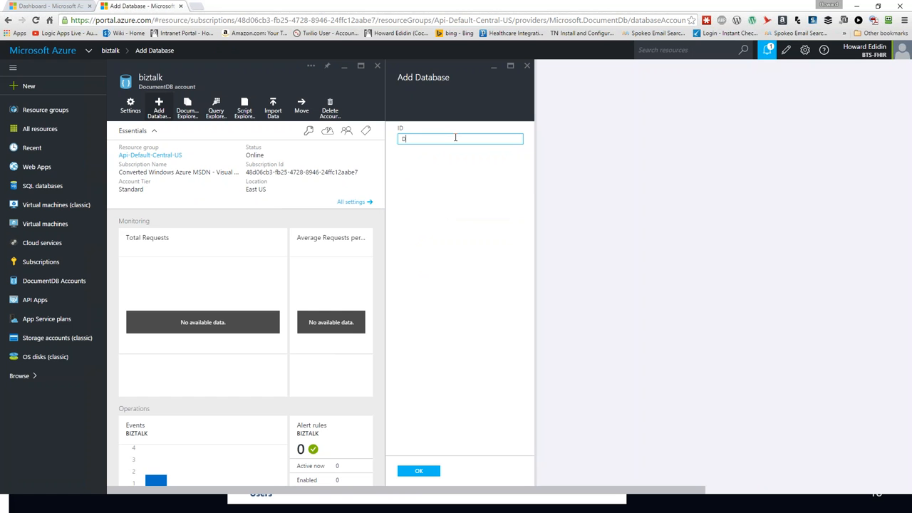
type("ocB")
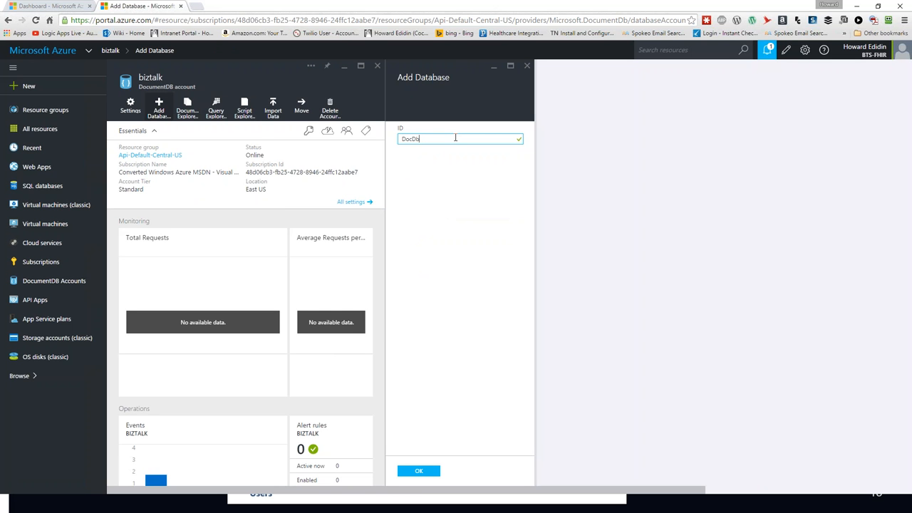
type("Dem")
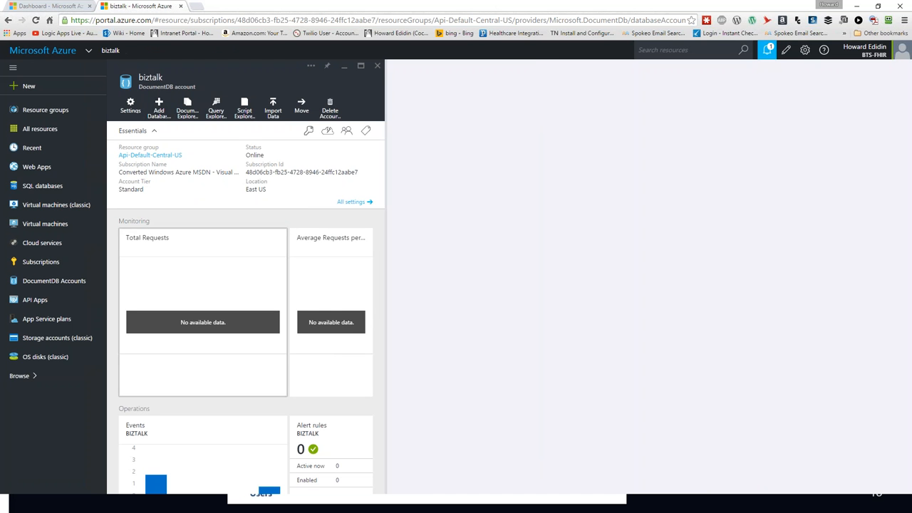
mouse_move(473, 370)
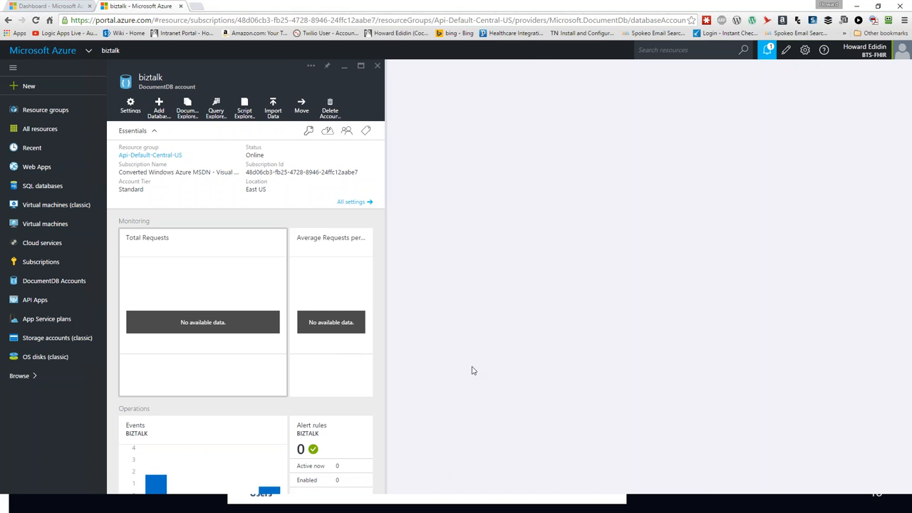
mouse_move(521, 315)
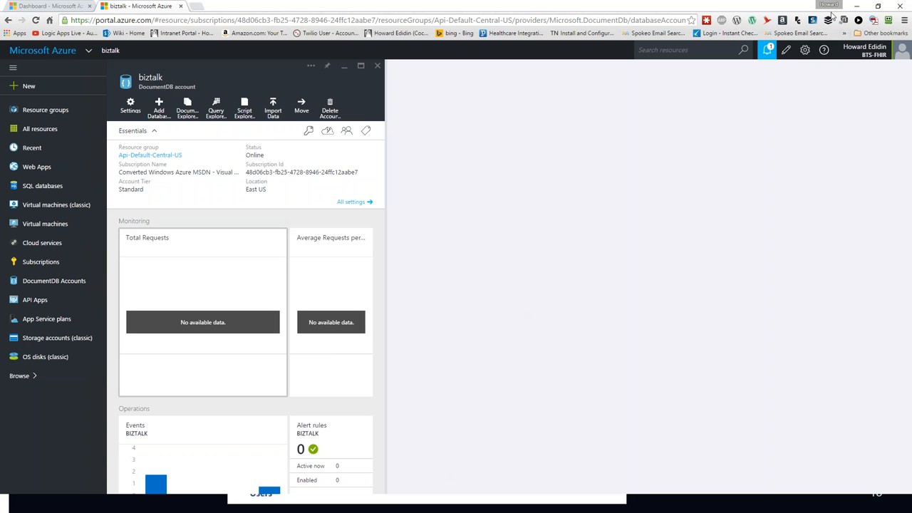
mouse_move(719, 123)
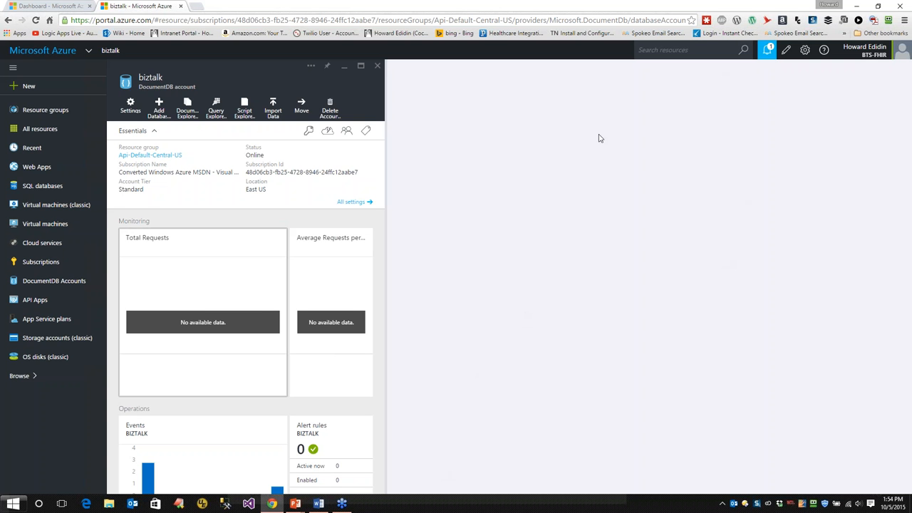
mouse_move(468, 280)
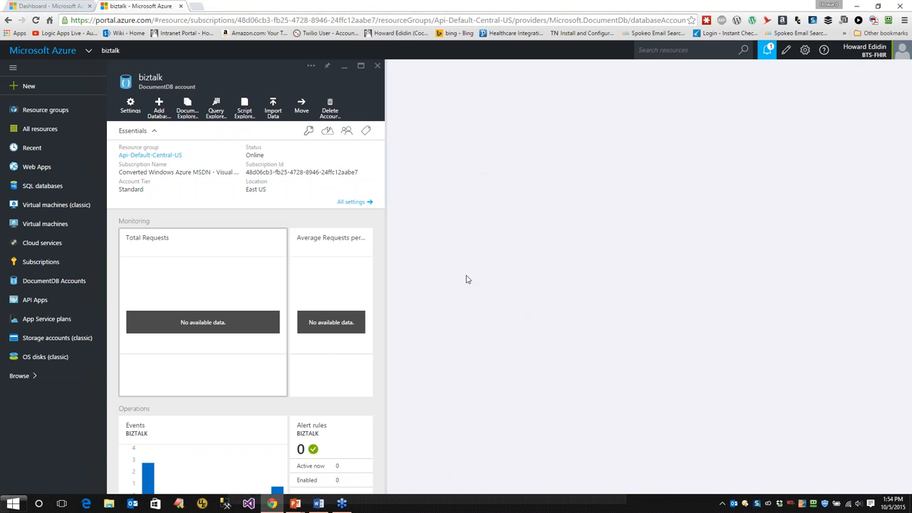
left_click(778, 50)
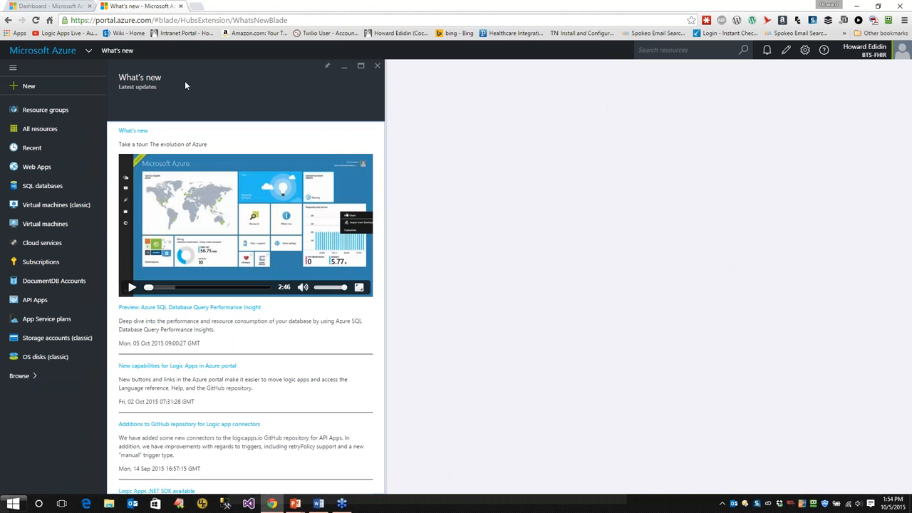
mouse_move(85, 149)
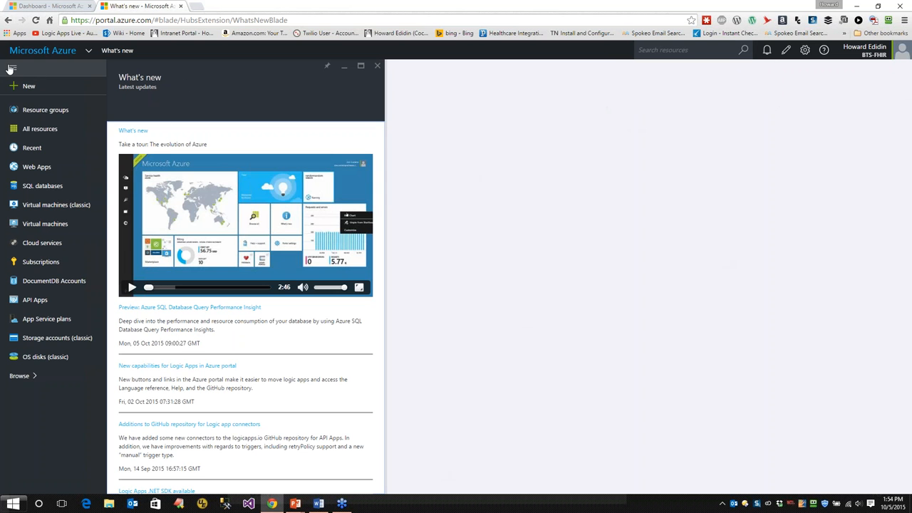
mouse_move(40, 129)
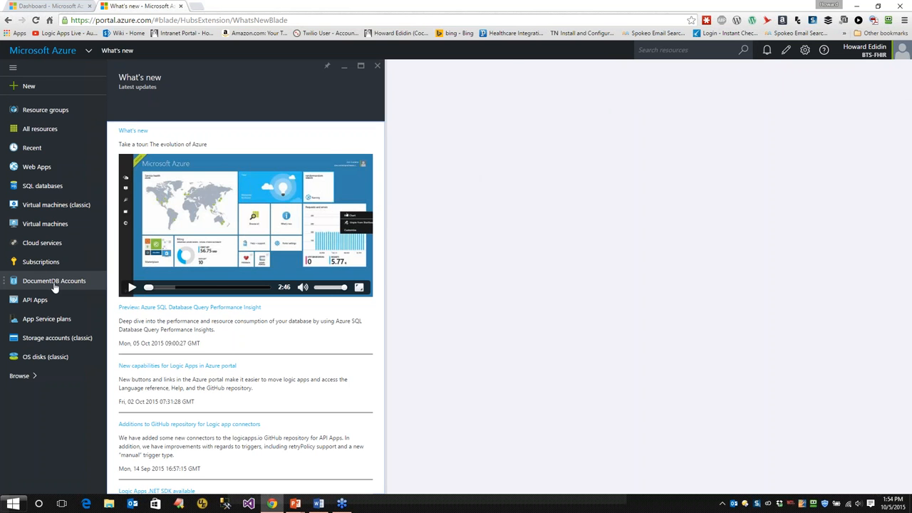
Open the biztalk account from the DocumentDB Accounts list with its All Settings showing
left_click(54, 281)
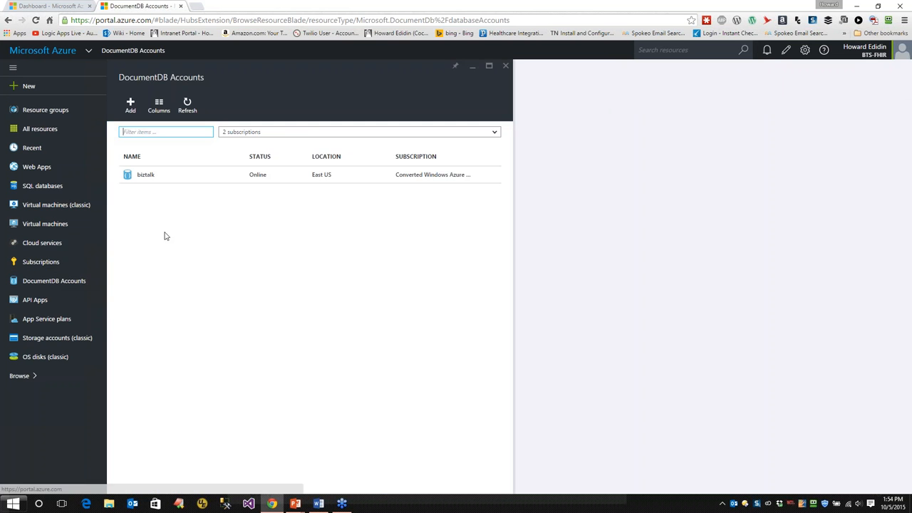
left_click(145, 174)
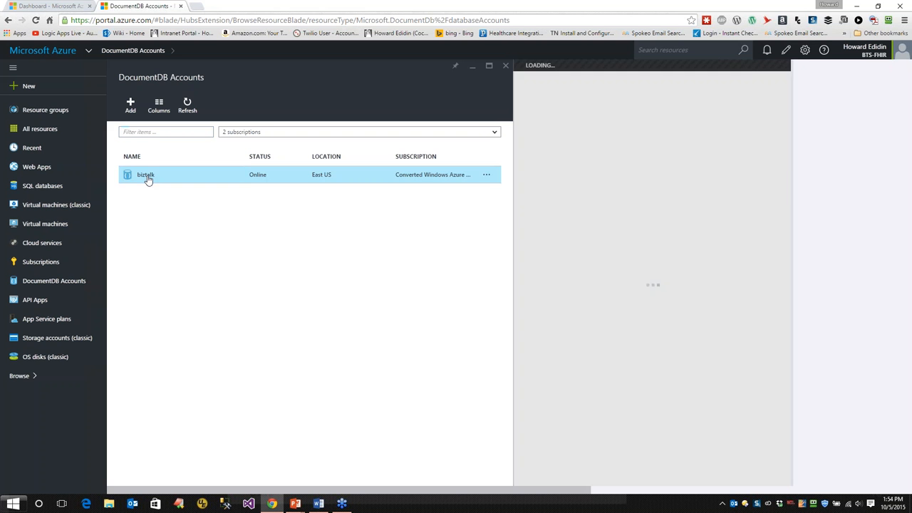
left_click(145, 174)
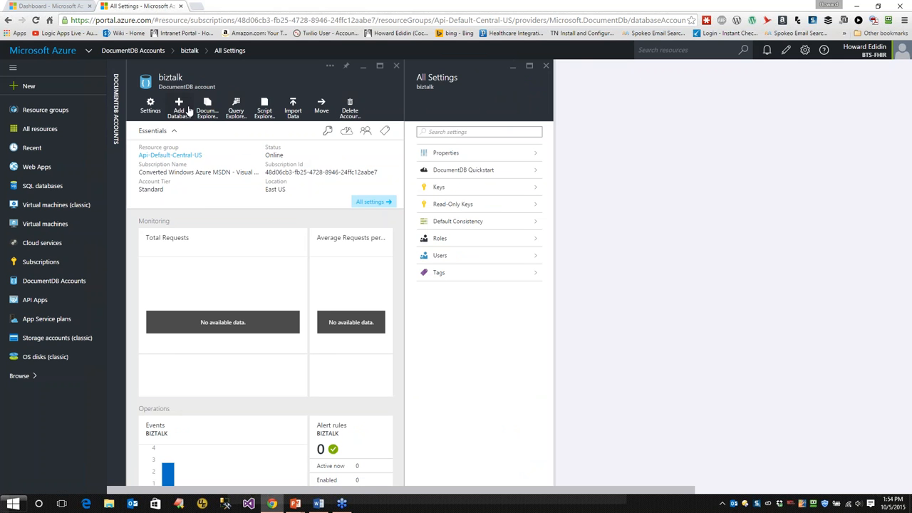
mouse_move(206, 103)
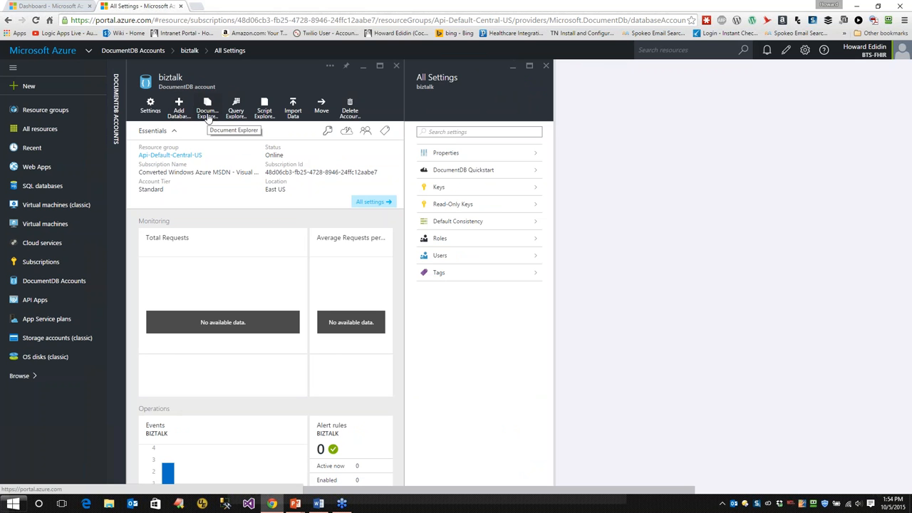
left_click(207, 105)
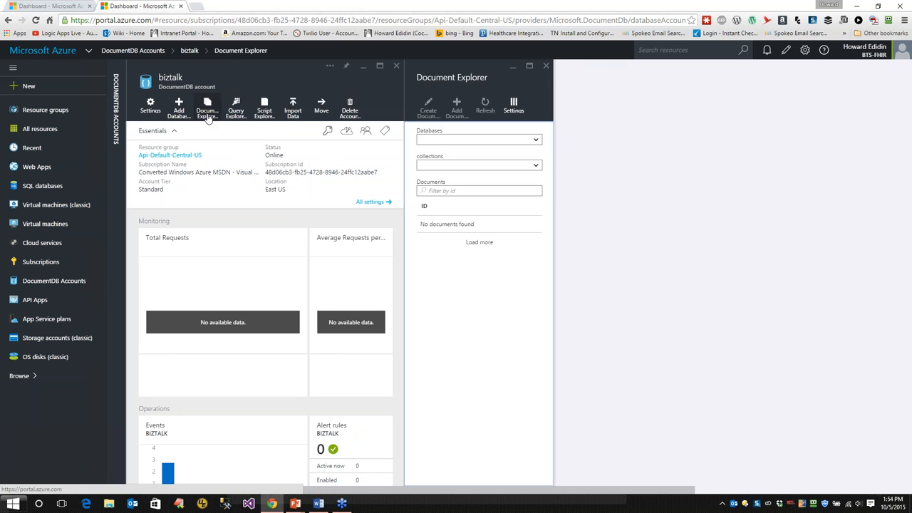
left_click(479, 140)
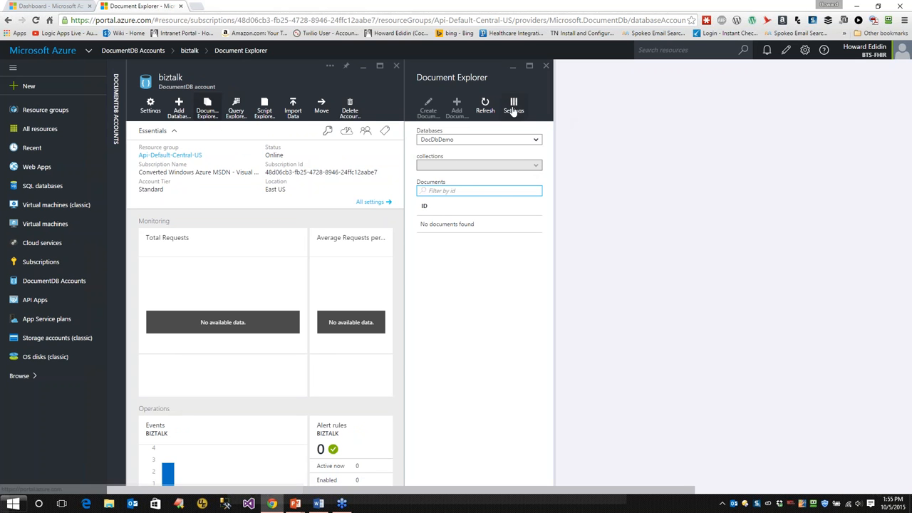
left_click(513, 105)
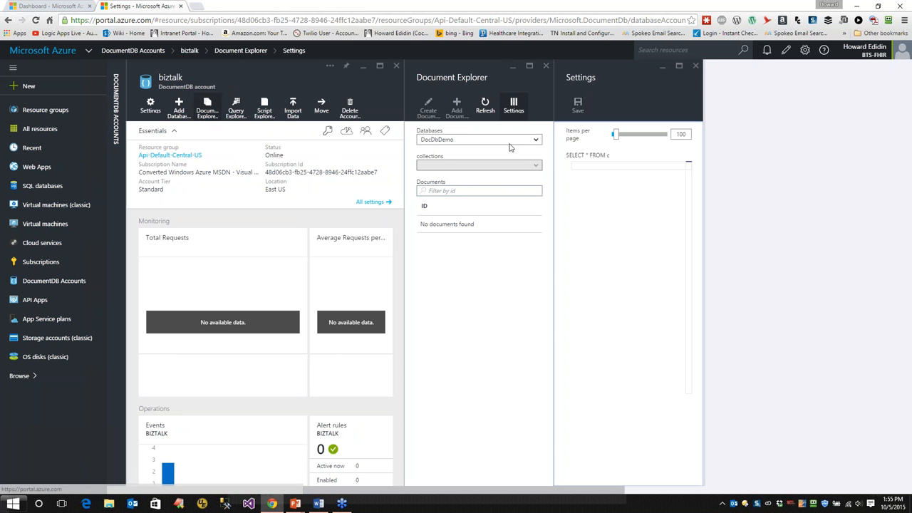
mouse_move(547, 86)
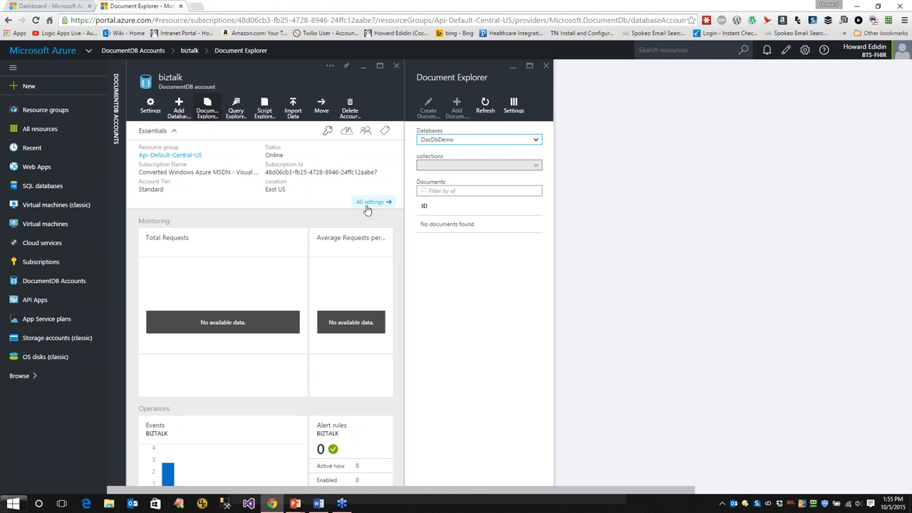
left_click(369, 202)
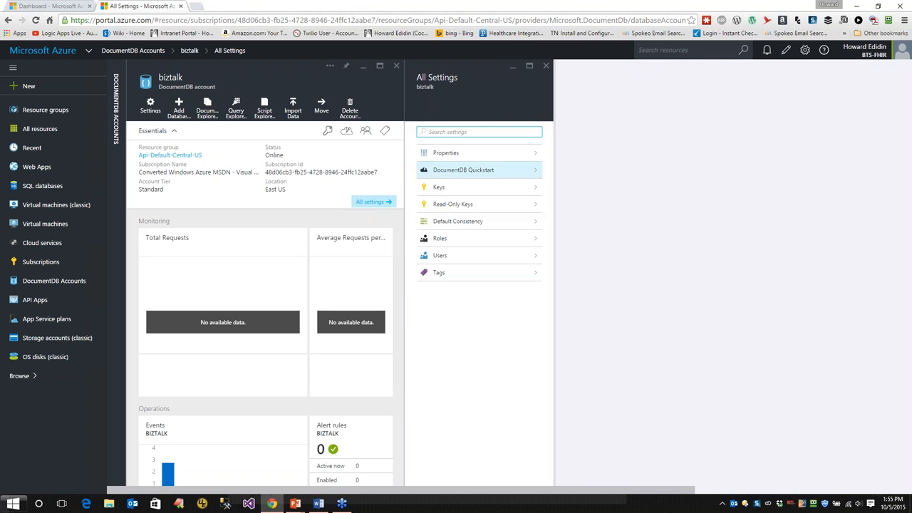
View the biztalk account's Properties, Keys, Roles, Users and Tags pages, then close the settings blades
left_click(445, 153)
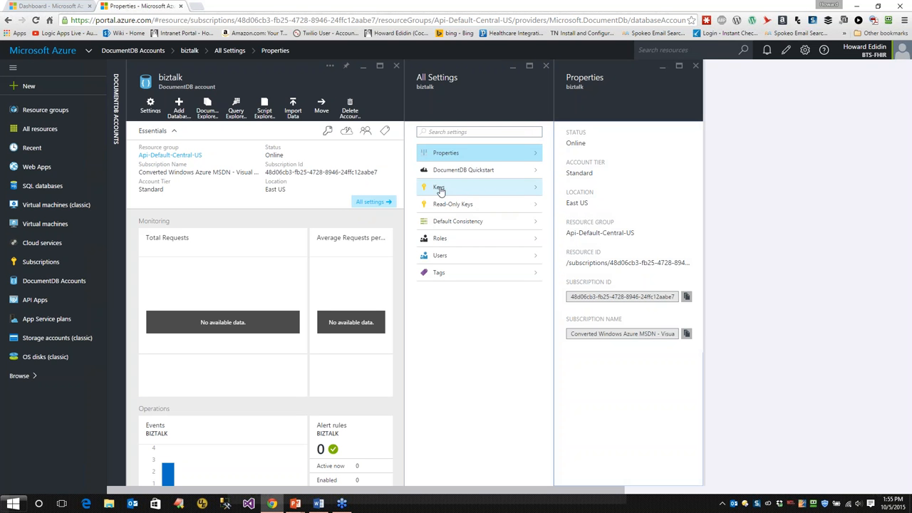
left_click(439, 187)
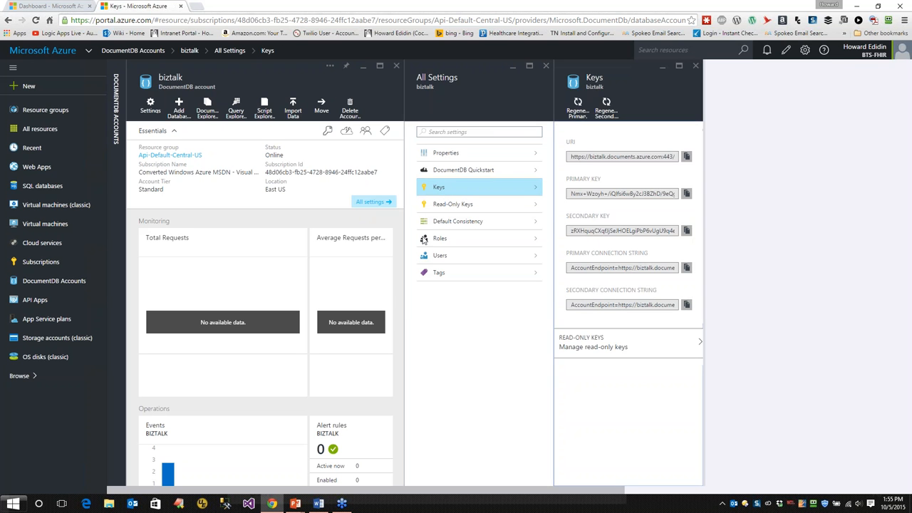
left_click(440, 238)
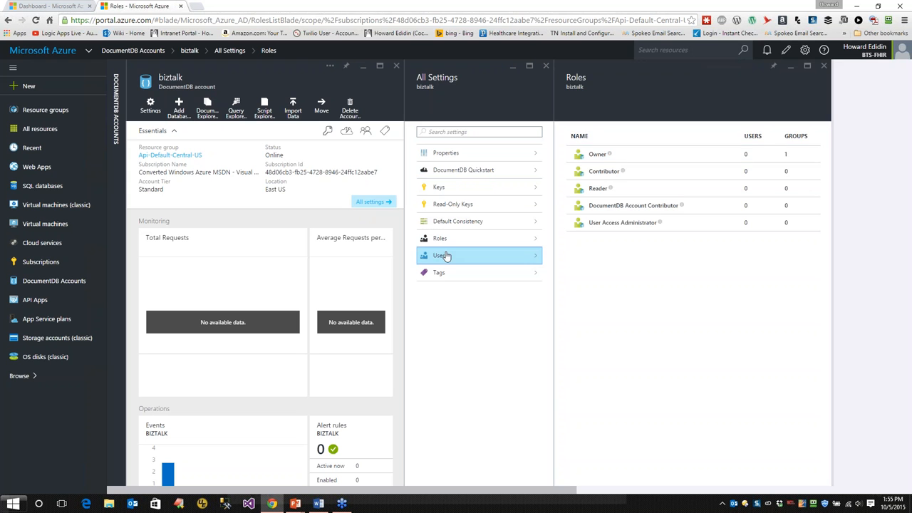
left_click(445, 256)
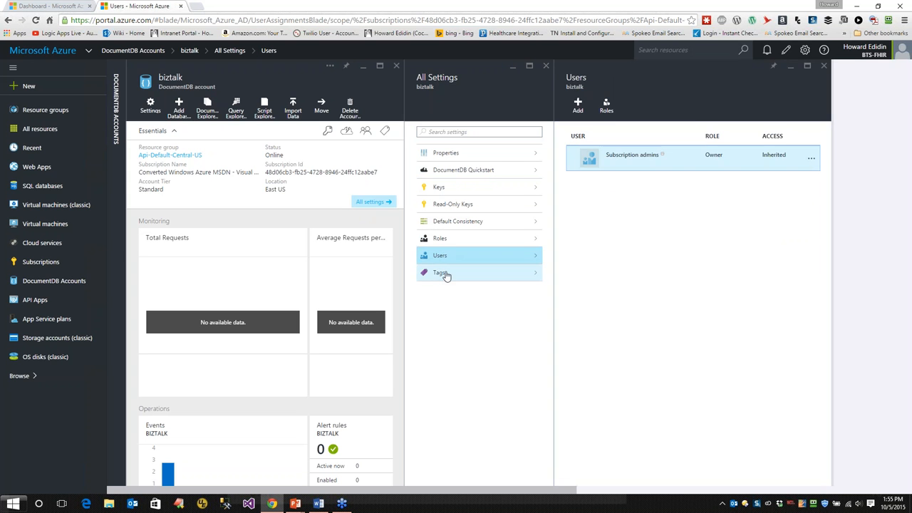
left_click(439, 272)
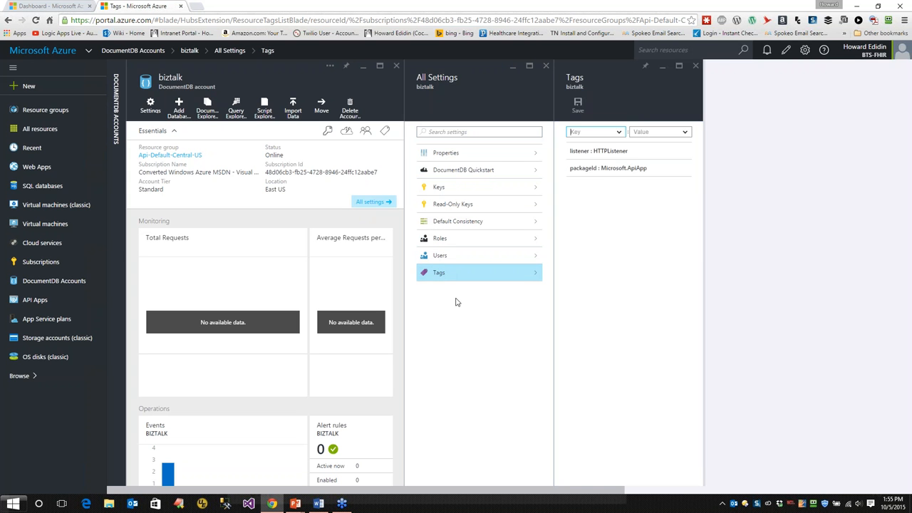
mouse_move(484, 104)
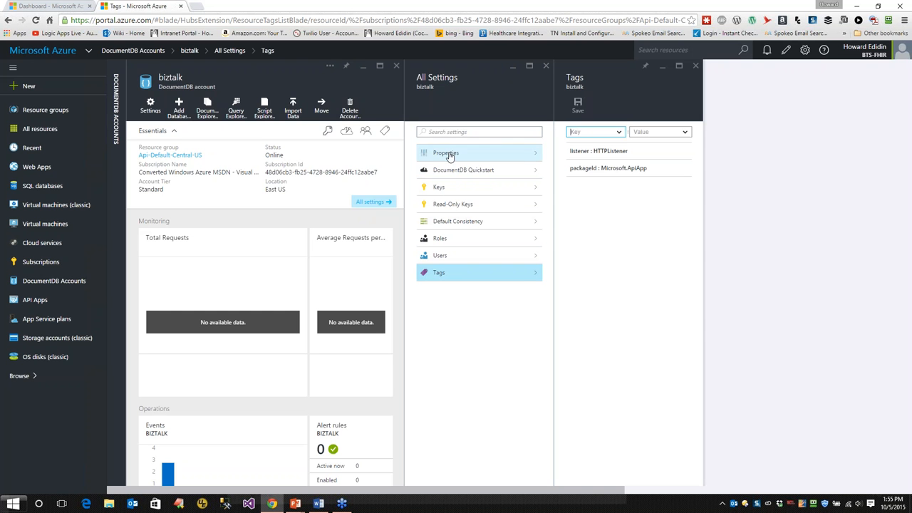
left_click(445, 153)
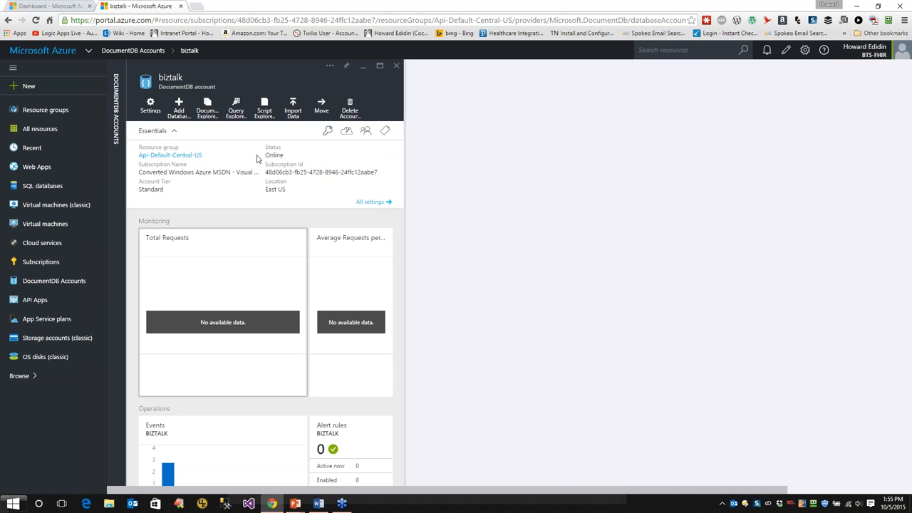
mouse_move(306, 80)
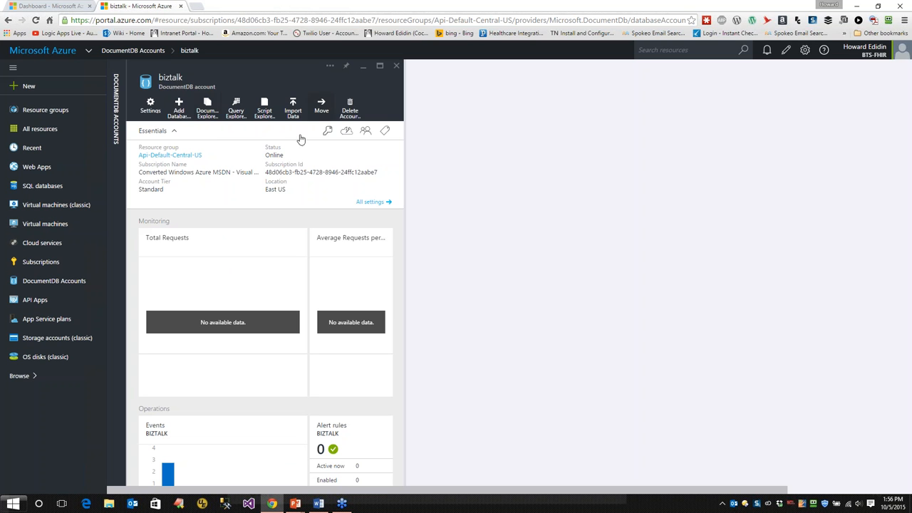
mouse_move(398, 135)
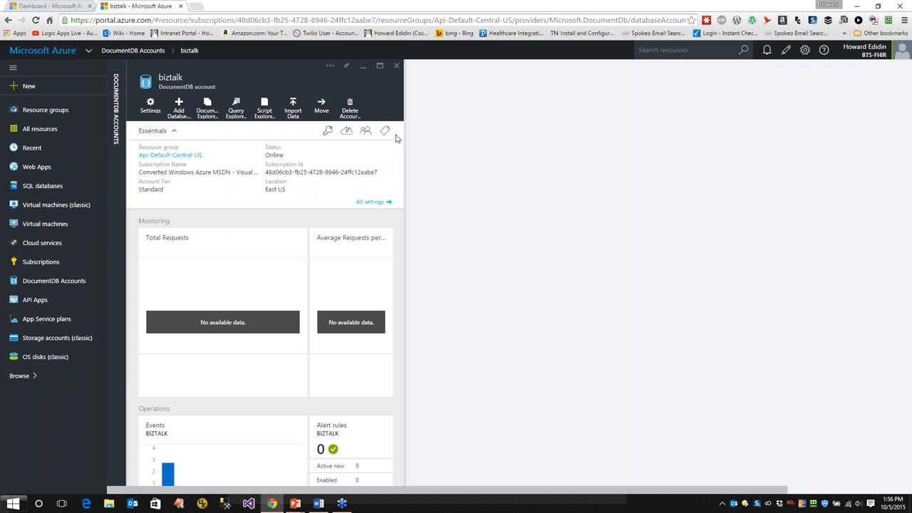
mouse_move(63, 242)
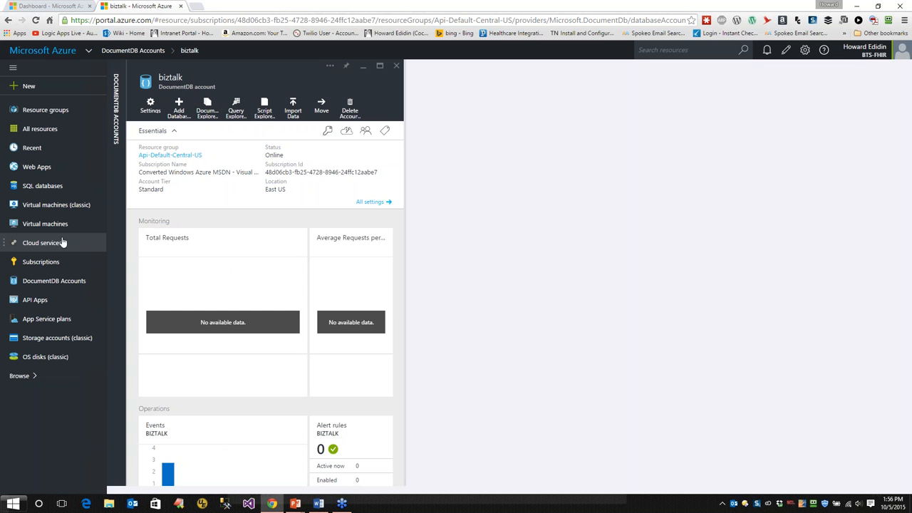
mouse_move(171, 220)
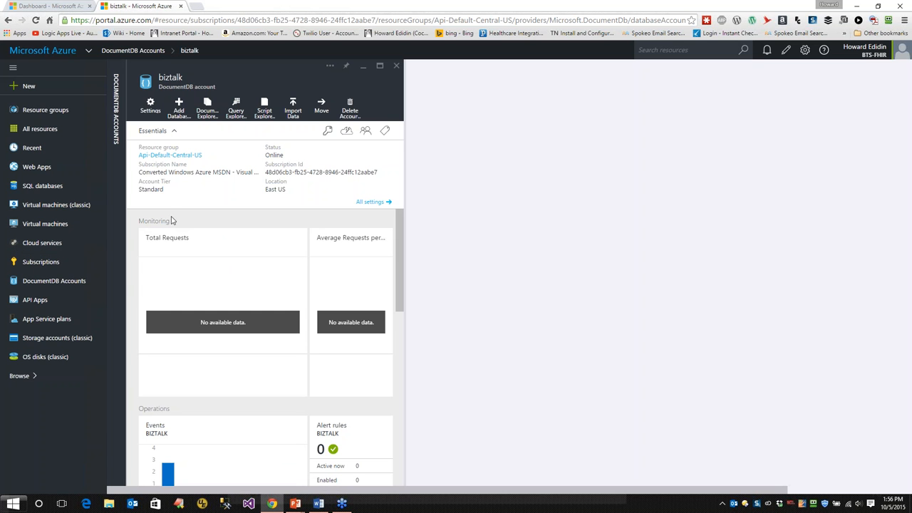
mouse_move(65, 152)
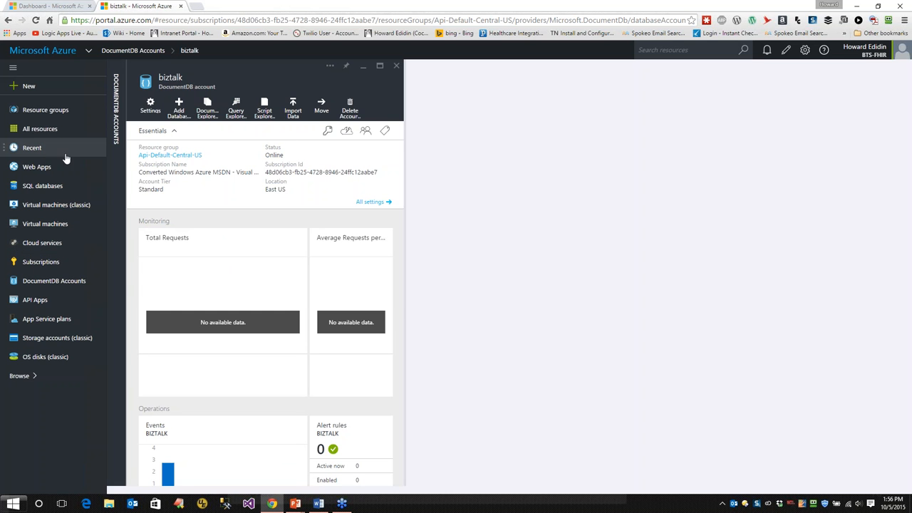
Show the Recent blade listing recently accessed resources, biztalk at the top
left_click(32, 146)
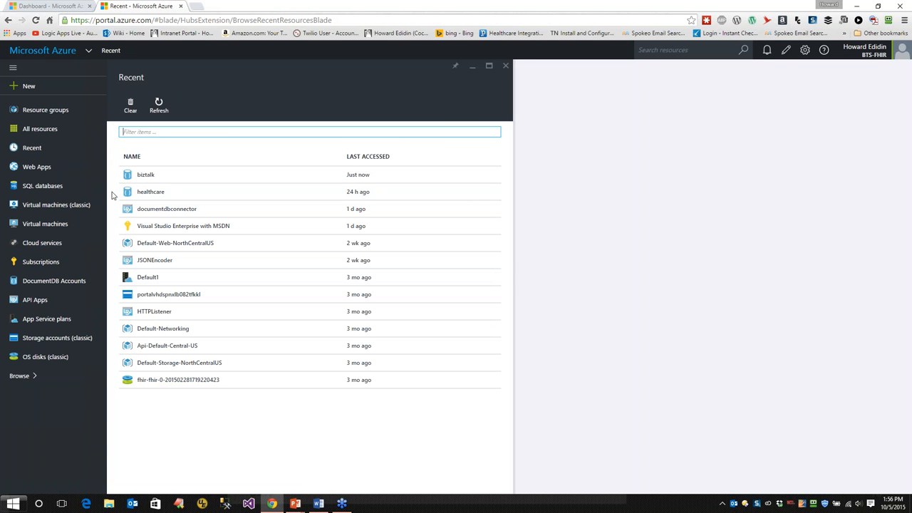
left_click(146, 174)
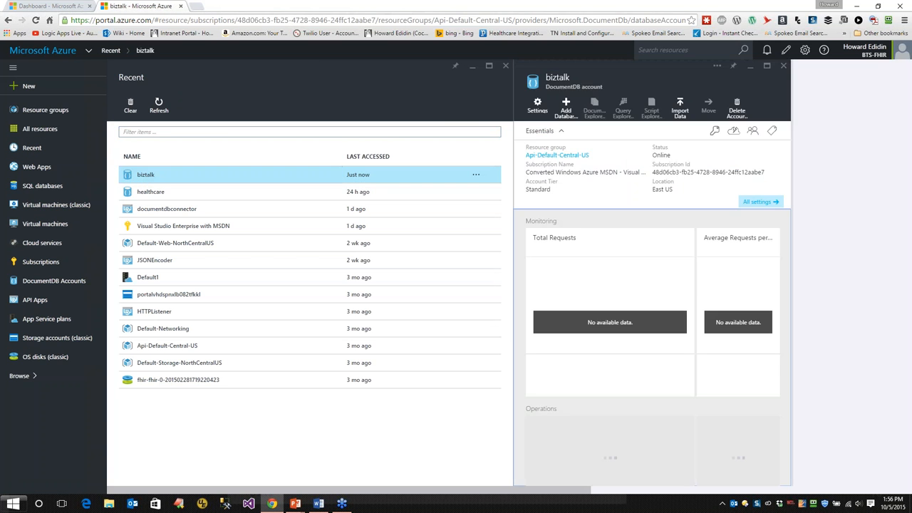
left_click(758, 202)
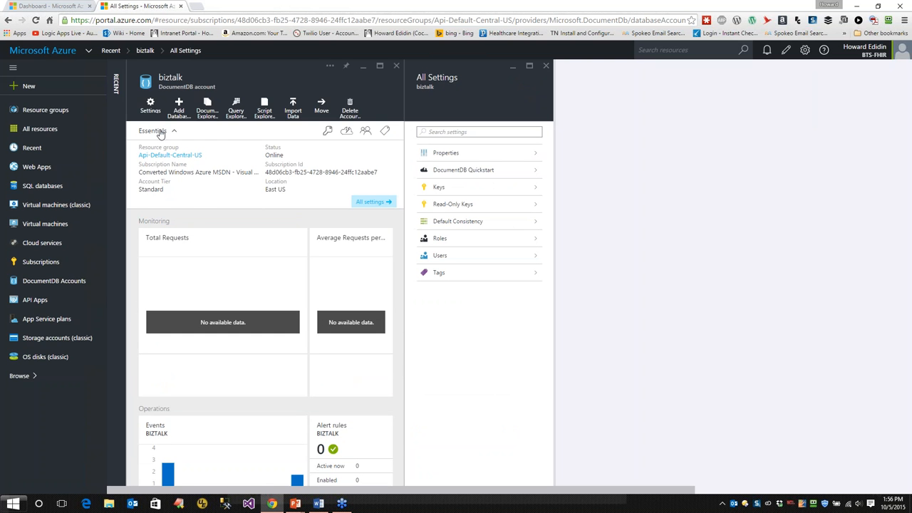
mouse_move(226, 150)
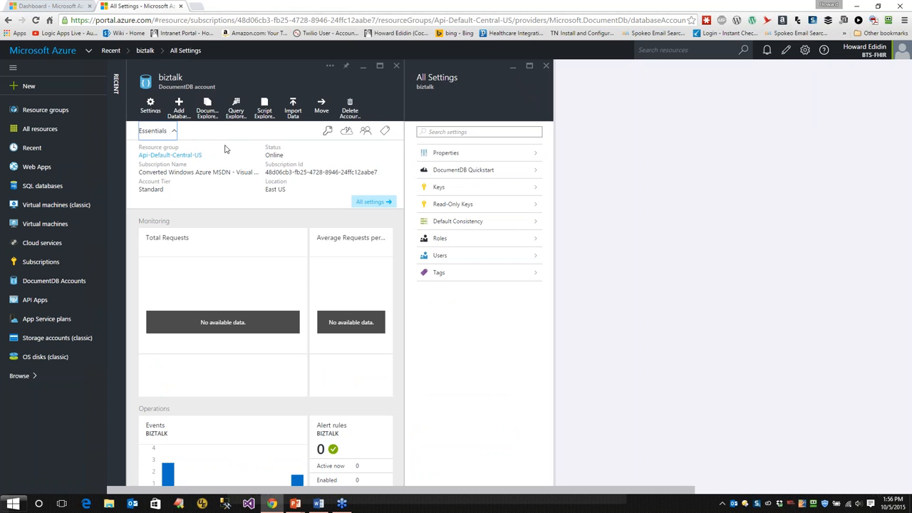
mouse_move(236, 146)
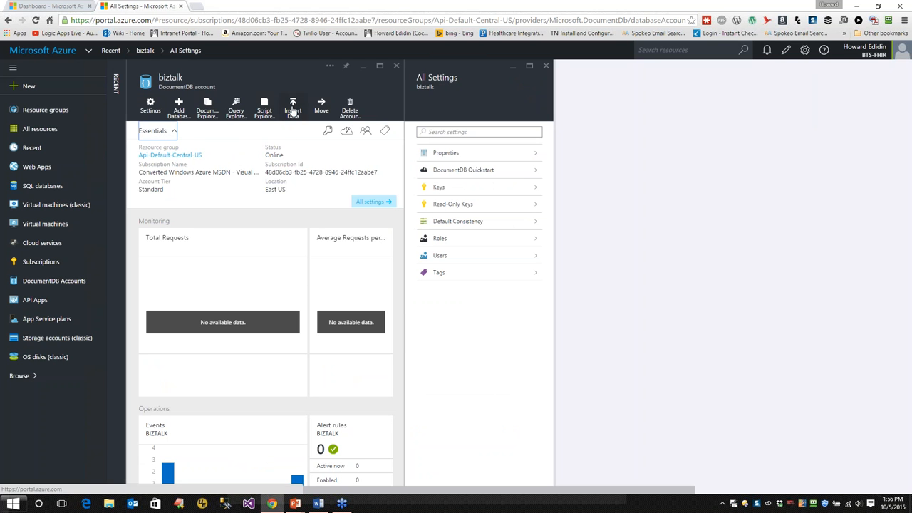
left_click(294, 106)
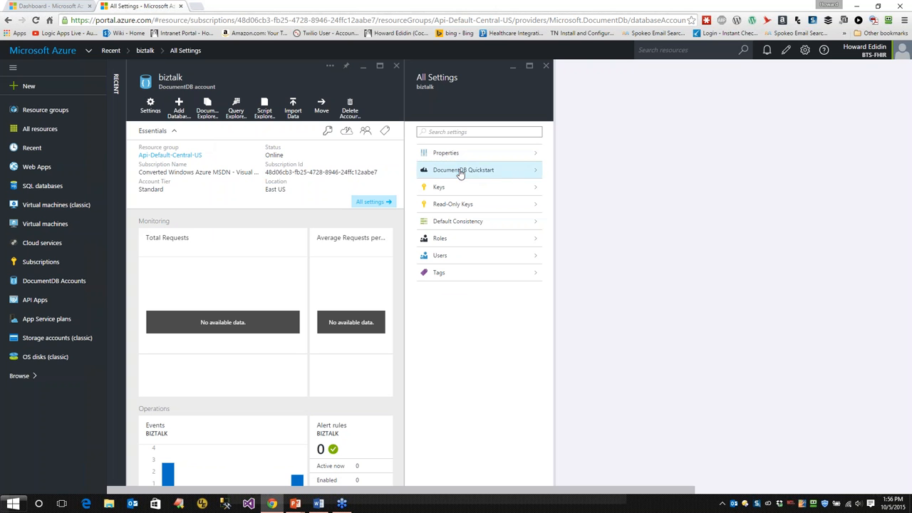
View the biztalk account's Quickstart, Properties, Users, Default Consistency and Tags pages
left_click(462, 169)
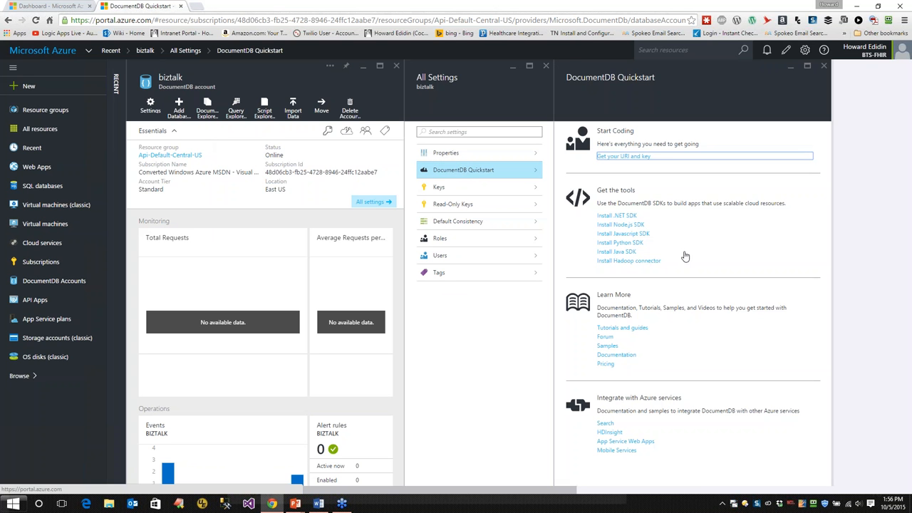
mouse_move(534, 106)
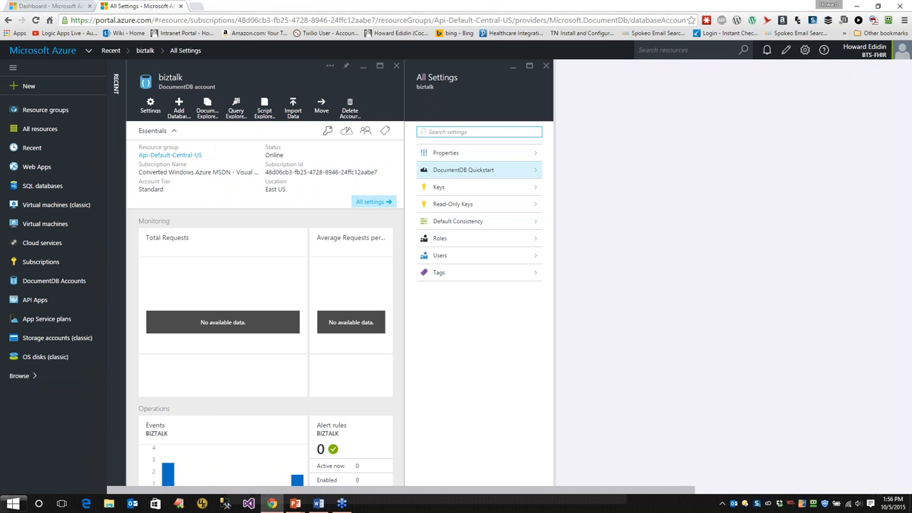
left_click(445, 153)
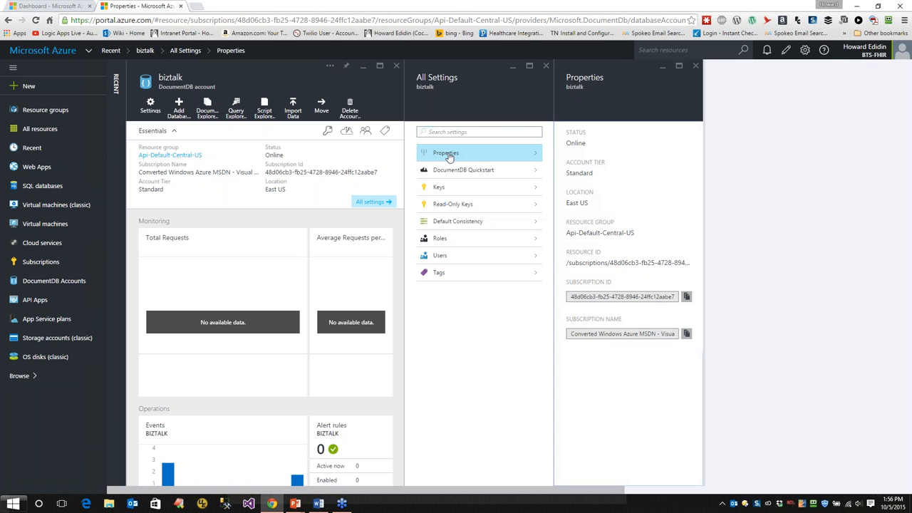
mouse_move(425, 208)
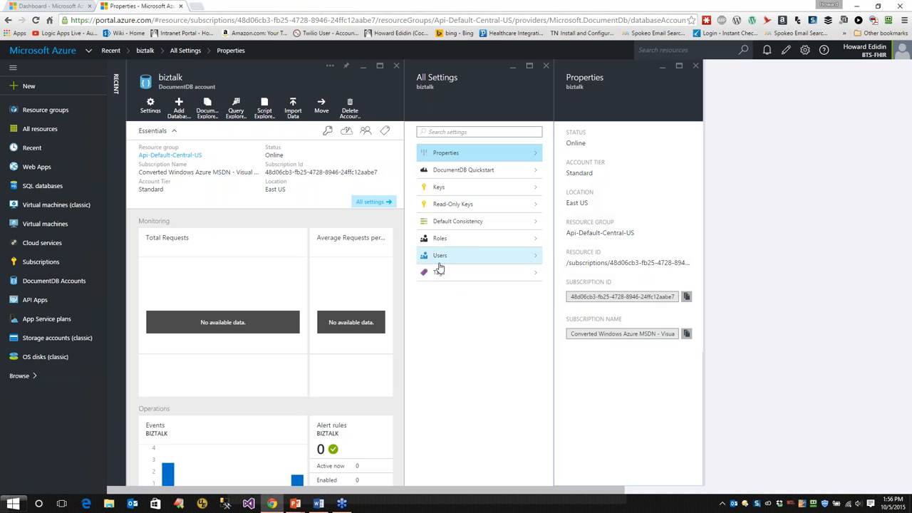
left_click(448, 255)
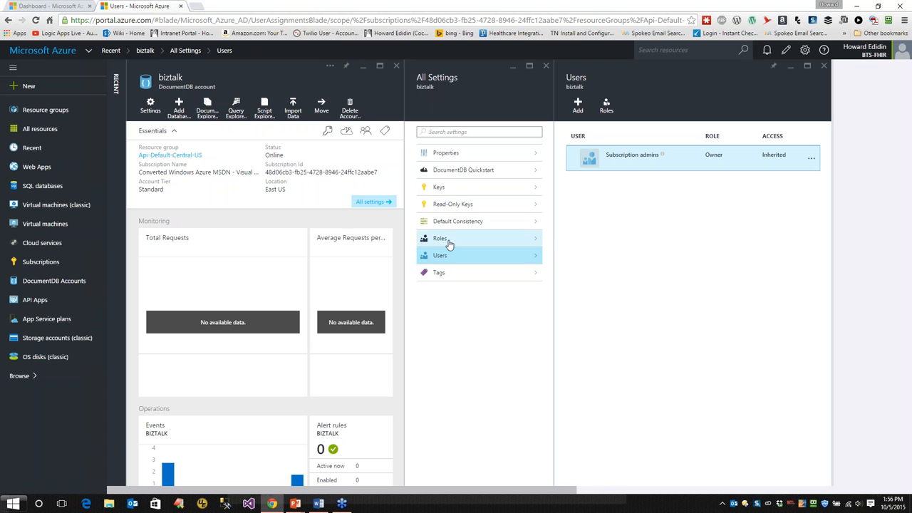
left_click(456, 221)
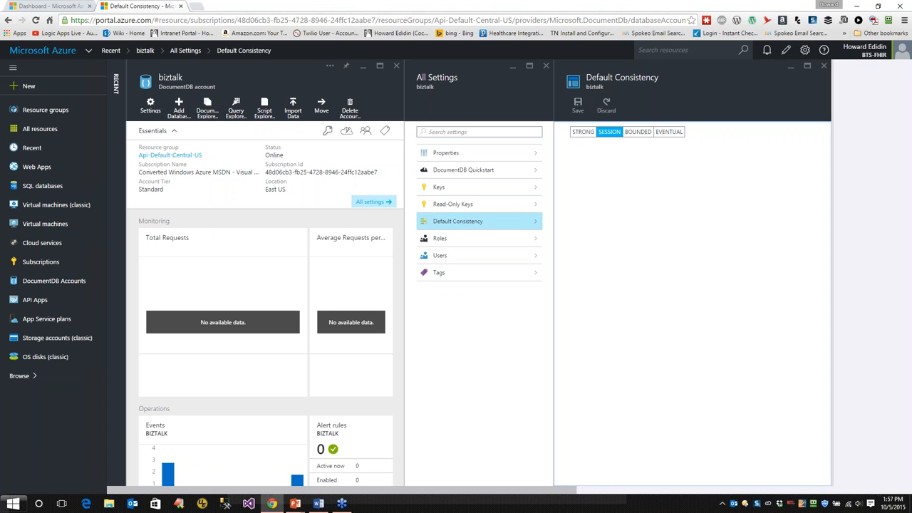
mouse_move(460, 204)
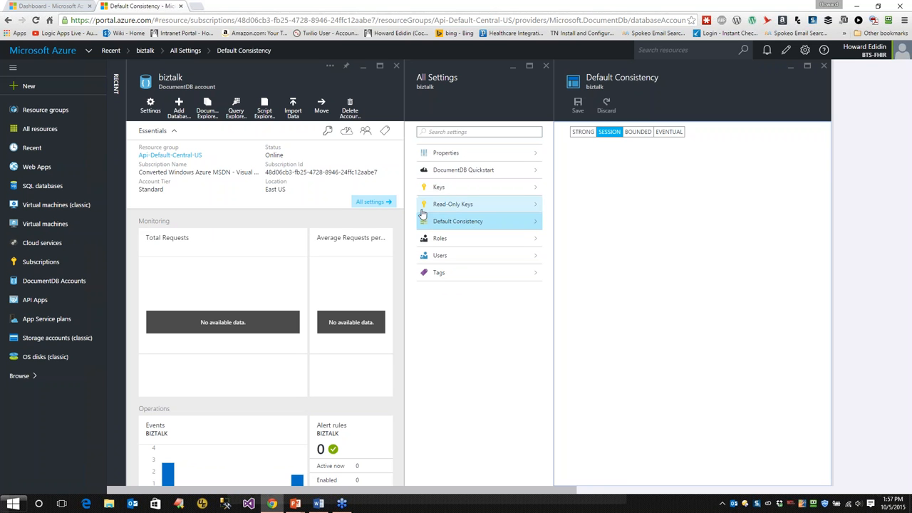
left_click(439, 272)
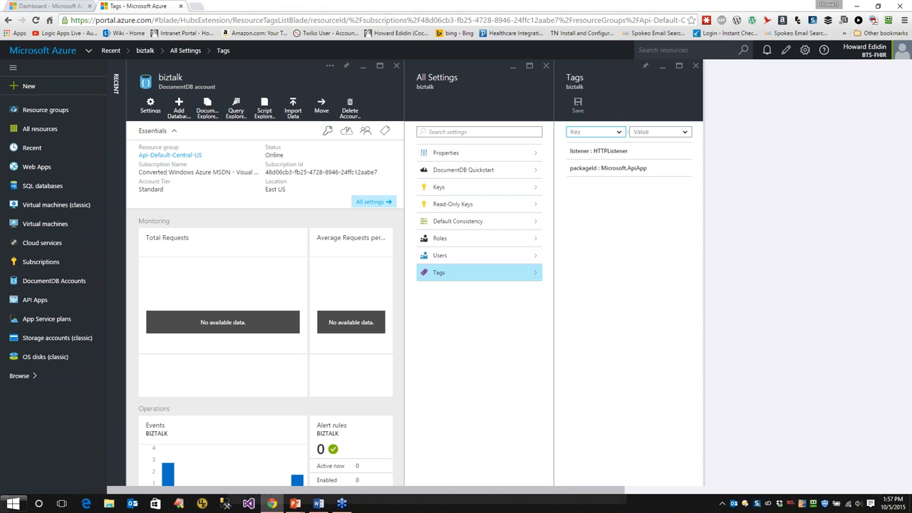
mouse_move(533, 89)
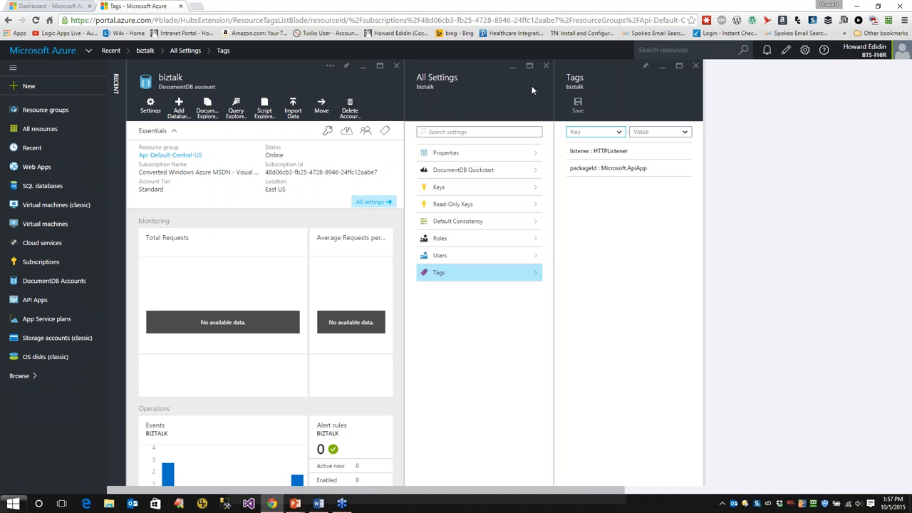
mouse_move(328, 230)
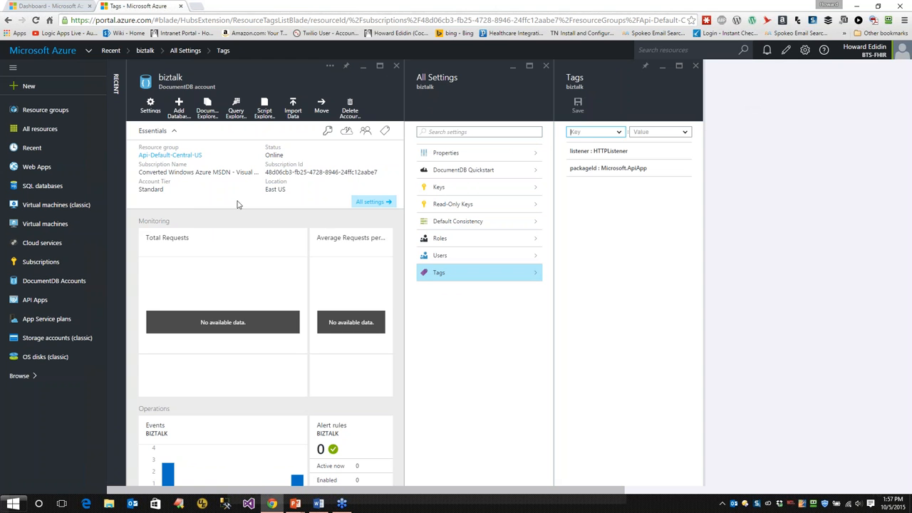
Return to the Dashboard and open the healthcare DocumentDB account with its settings list
scroll("down", 3)
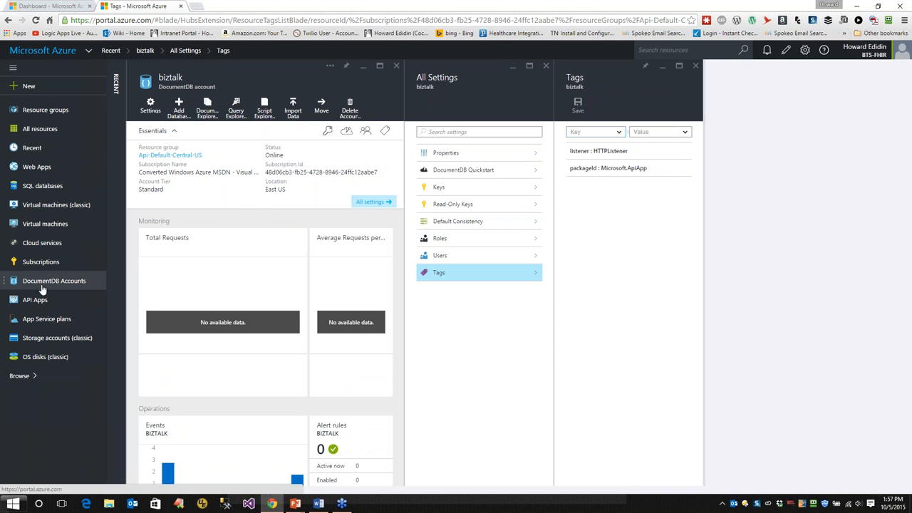
left_click(54, 281)
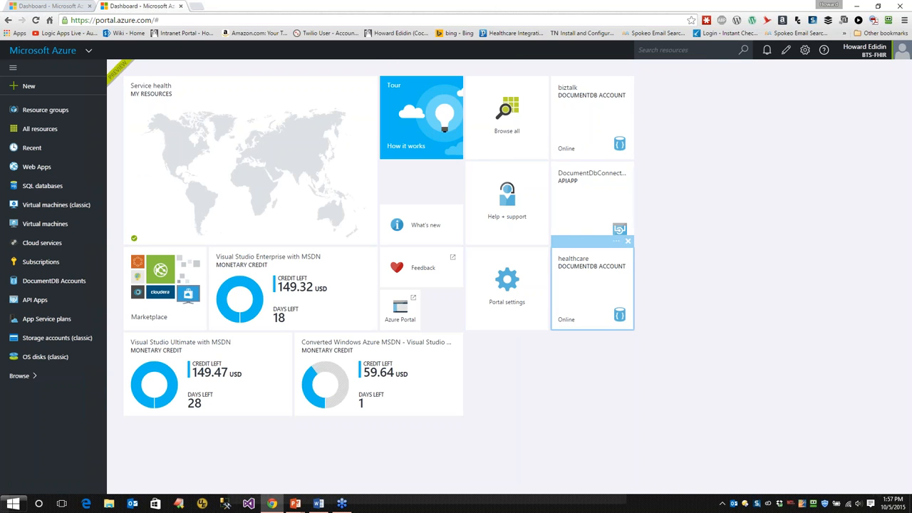
left_click(592, 285)
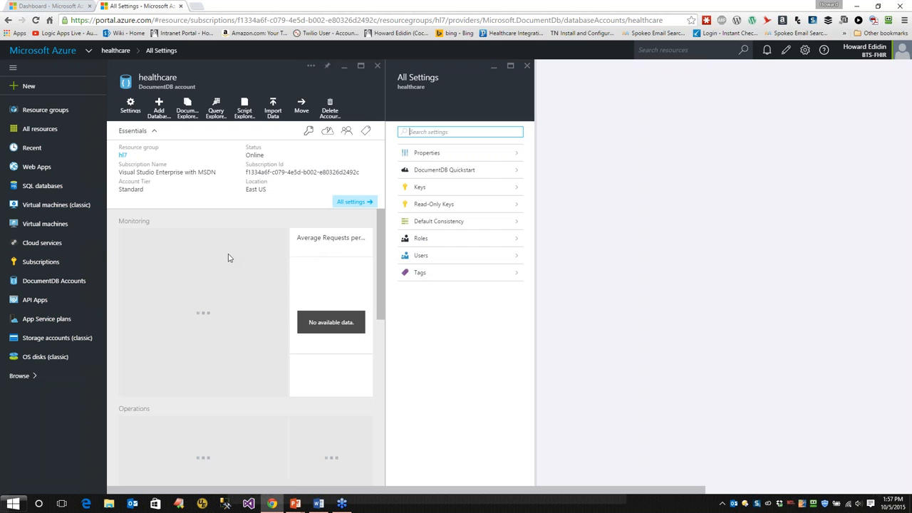
Scroll the healthcare account blade through Monitoring, Databases and Usage sections
scroll("down", 3)
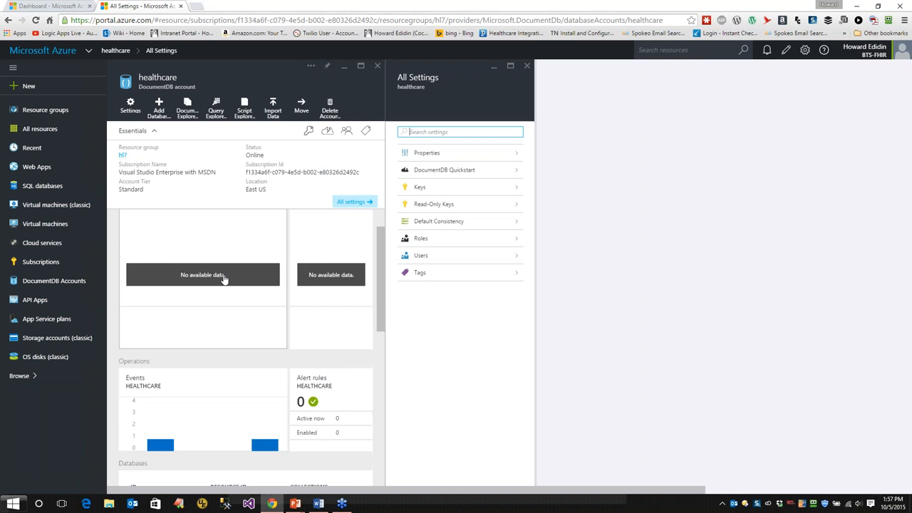
scroll("down", 3)
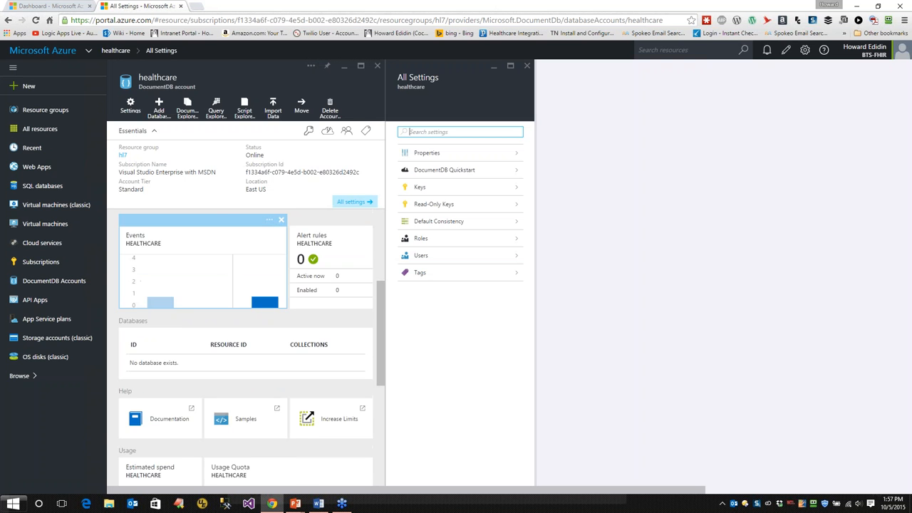
scroll("down", 3)
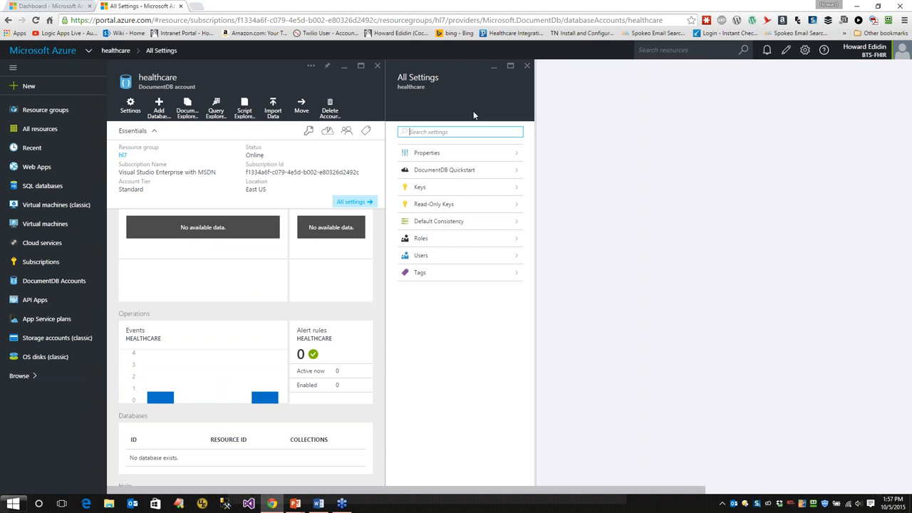
Close the All Settings blade and review the overview showing no databases and $0.44 spend
left_click(528, 66)
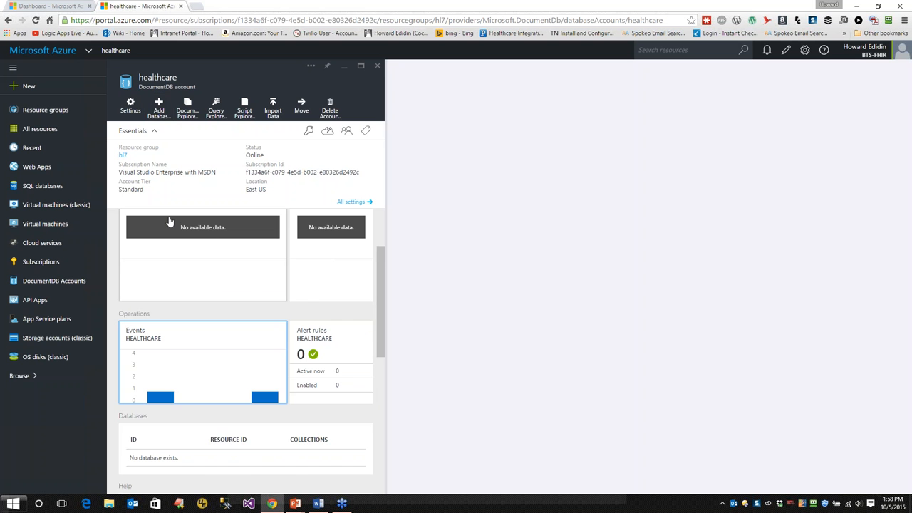
scroll("down", 3)
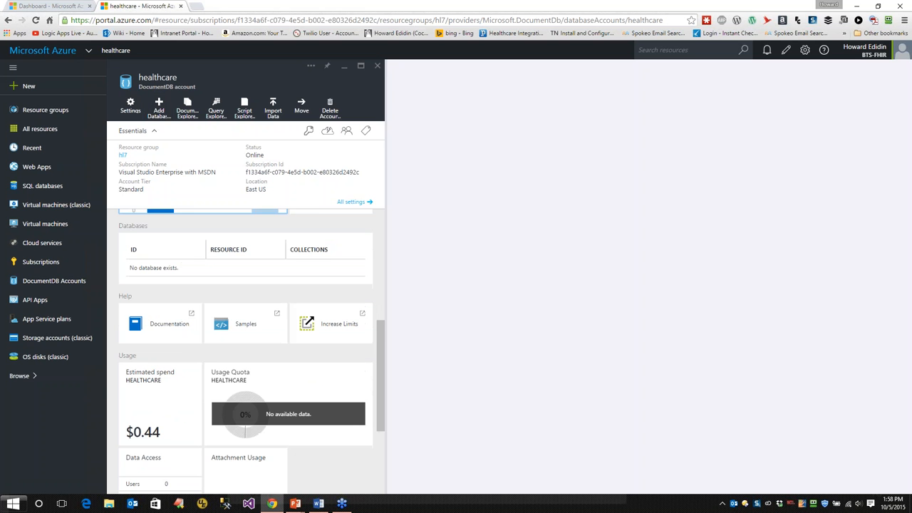
scroll("down", 3)
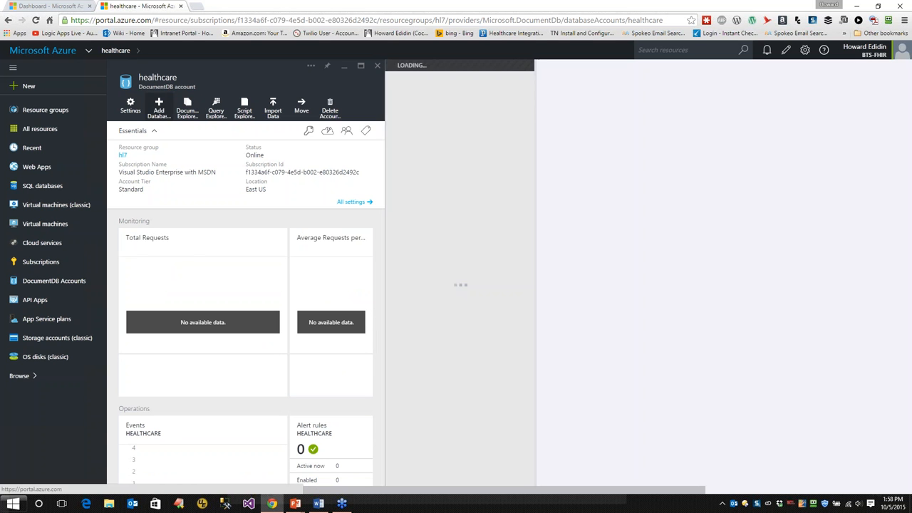
Add a new database with ID 'numberone' to the healthcare account and confirm it
left_click(159, 105)
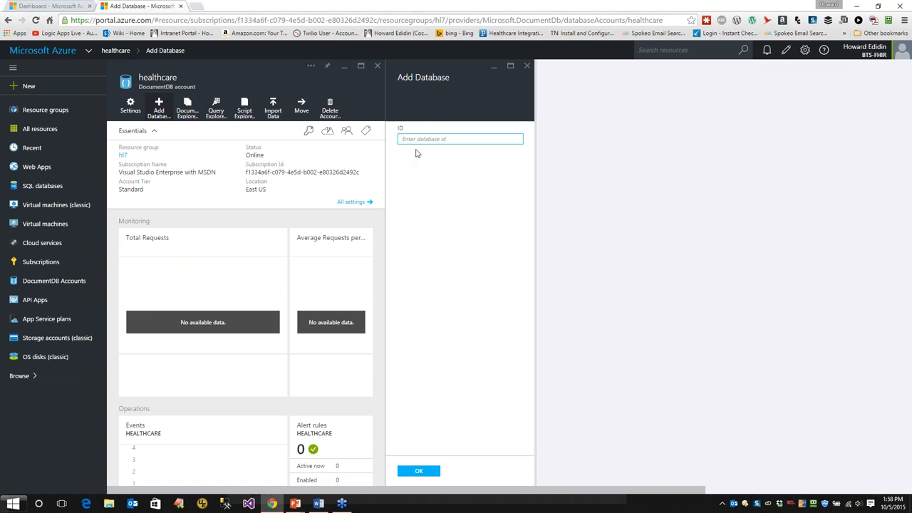
type("number")
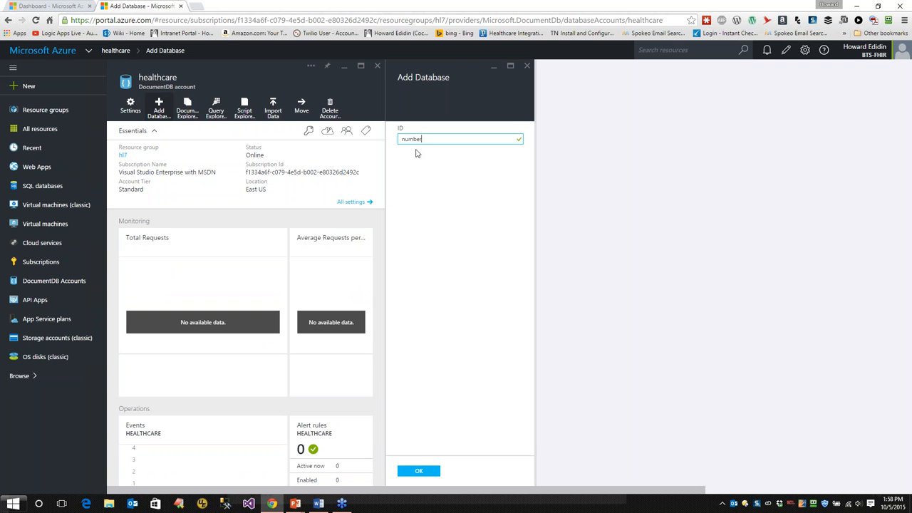
type("one")
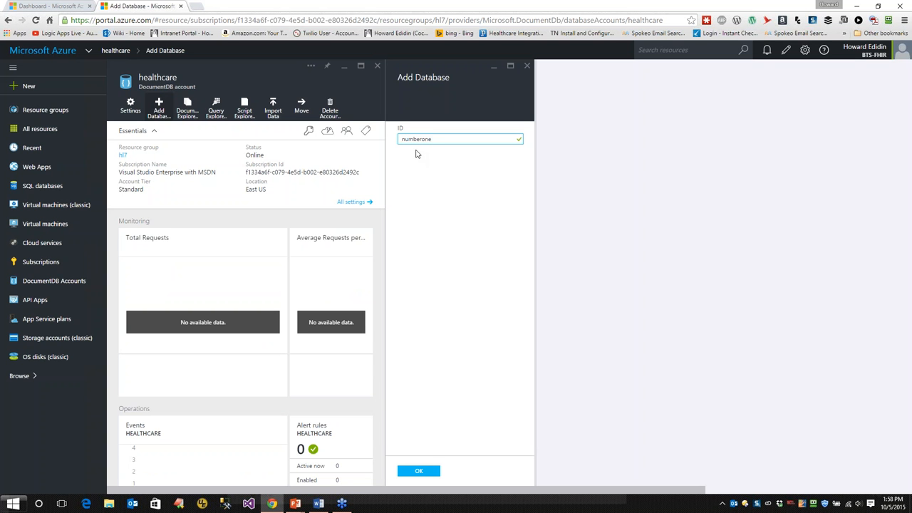
left_click(423, 470)
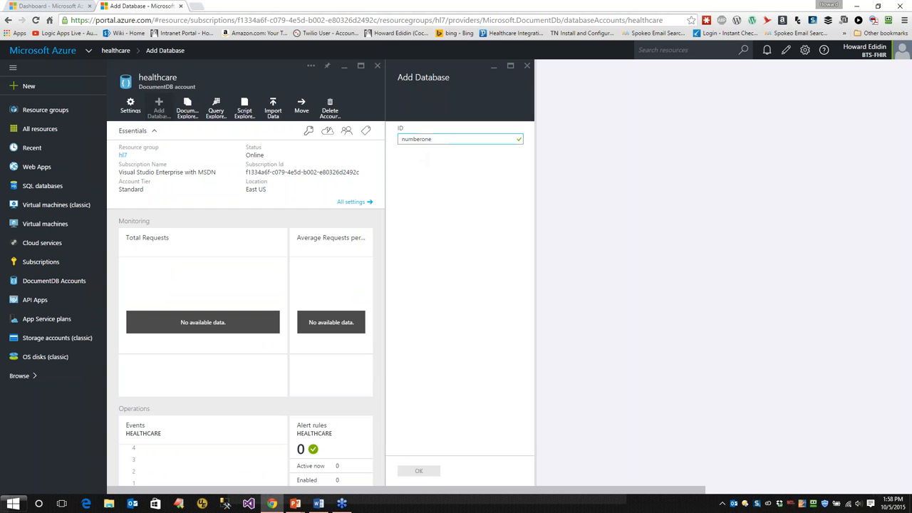
left_click(422, 471)
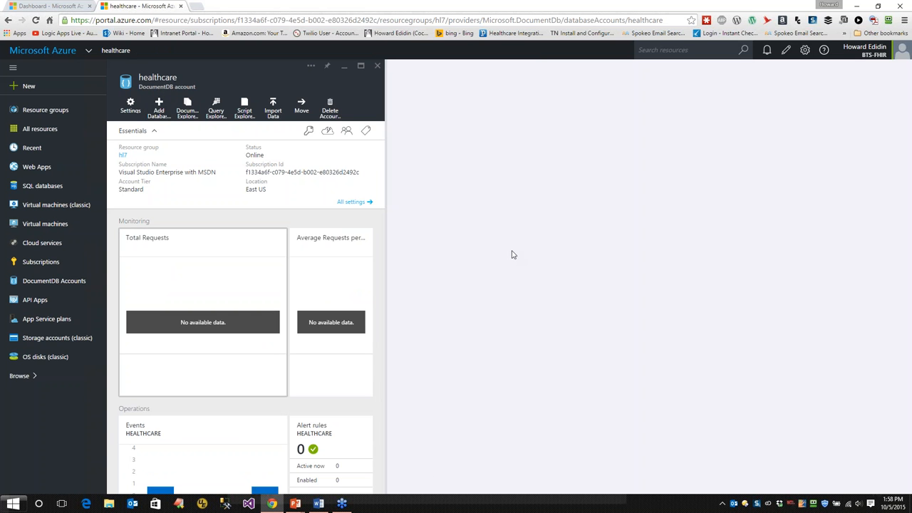
mouse_move(486, 259)
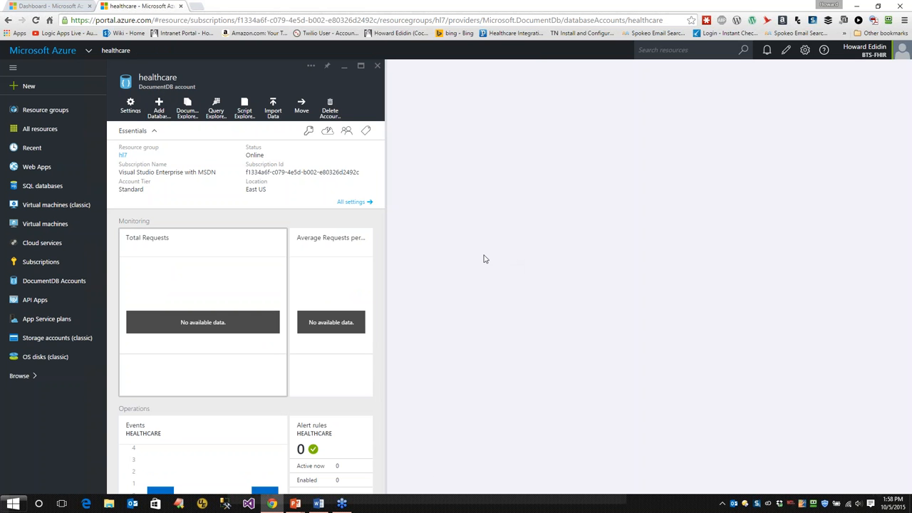
mouse_move(502, 177)
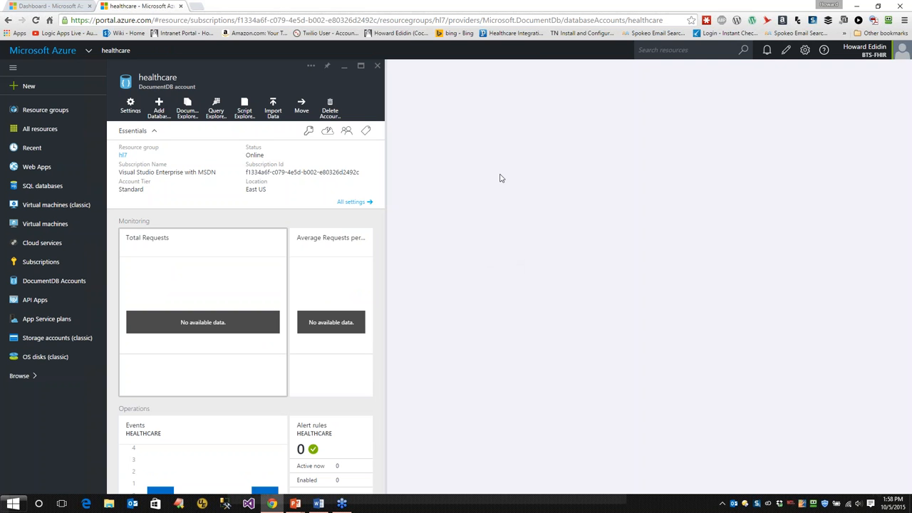
mouse_move(747, 80)
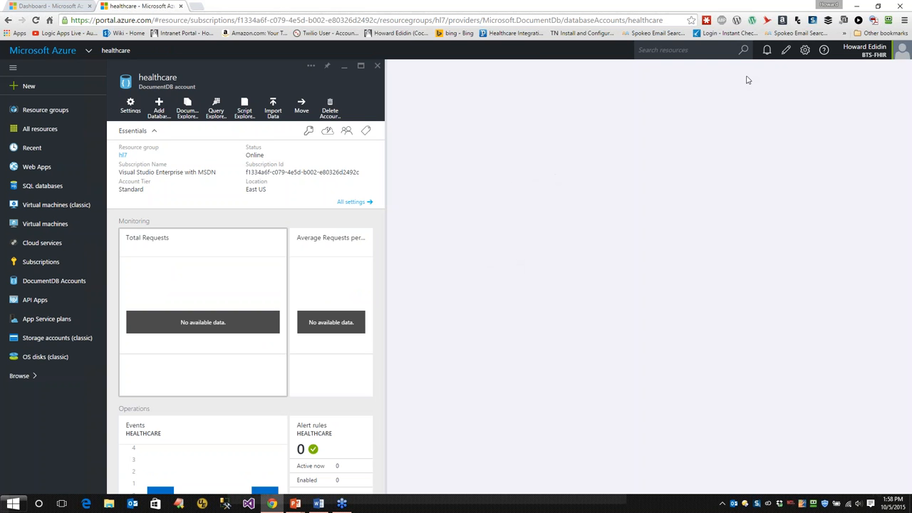
left_click(774, 50)
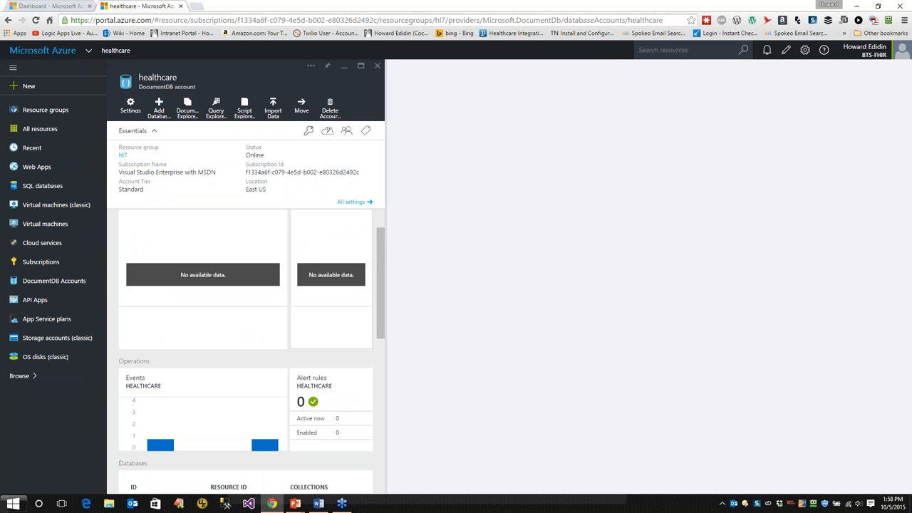
Open the numberone database from the Databases list and view its Document Explorer, which is empty
scroll("down", 3)
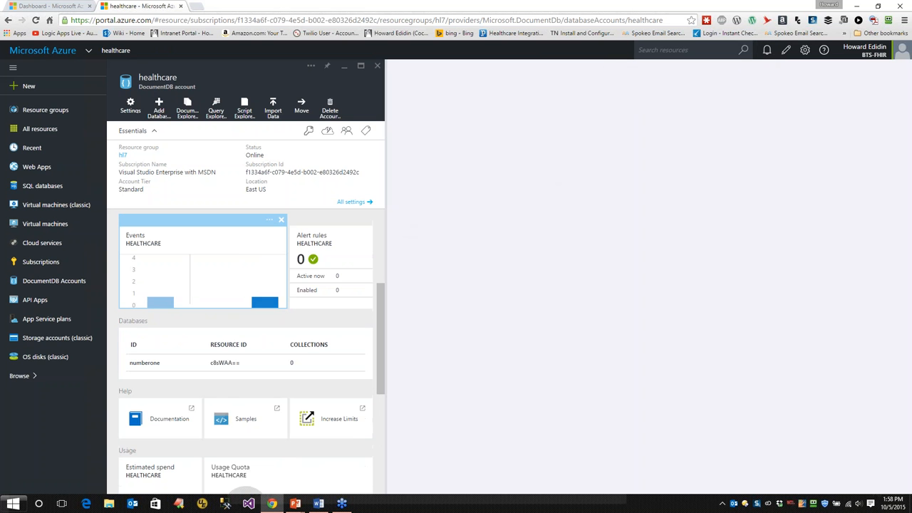
left_click(146, 363)
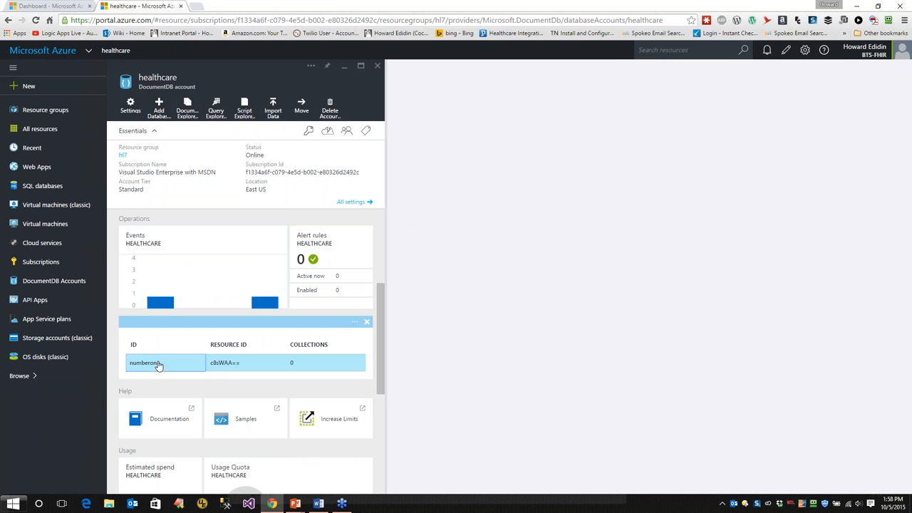
left_click(145, 363)
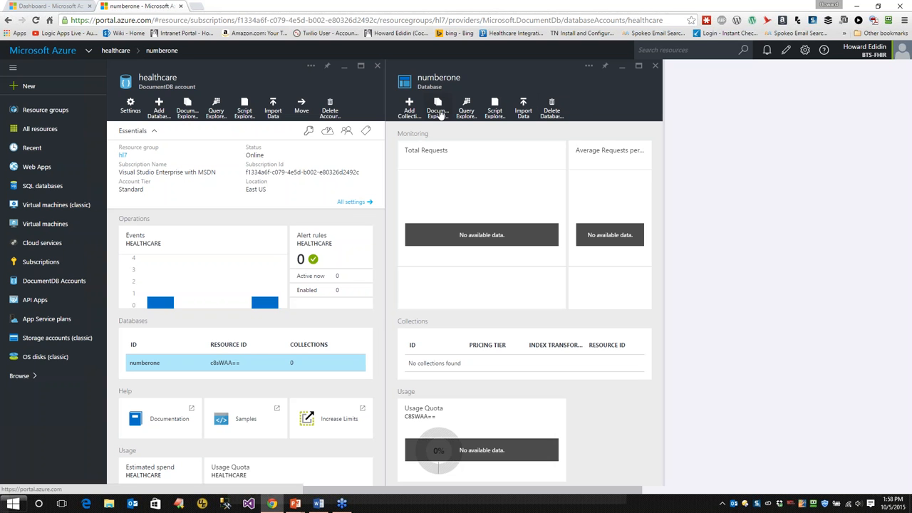
left_click(437, 107)
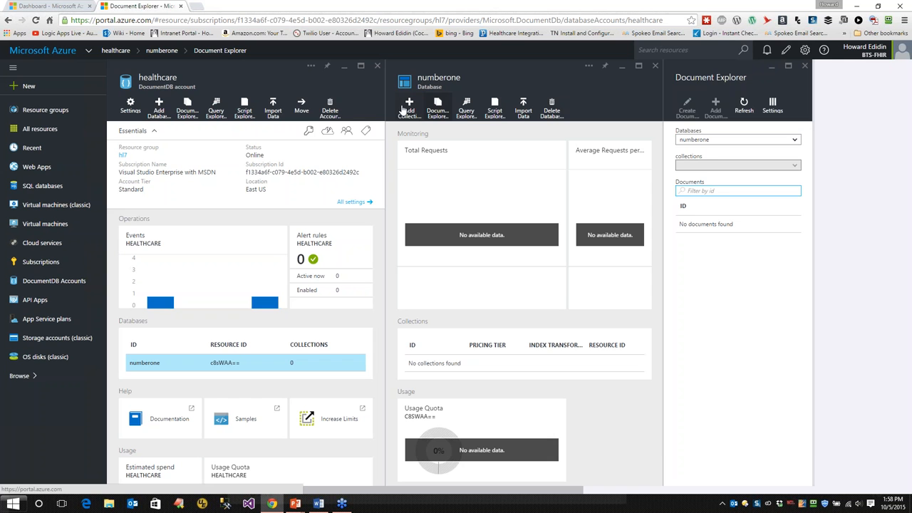
Add a collection with ID 'demo' to numberone and open the new demo collection
left_click(408, 106)
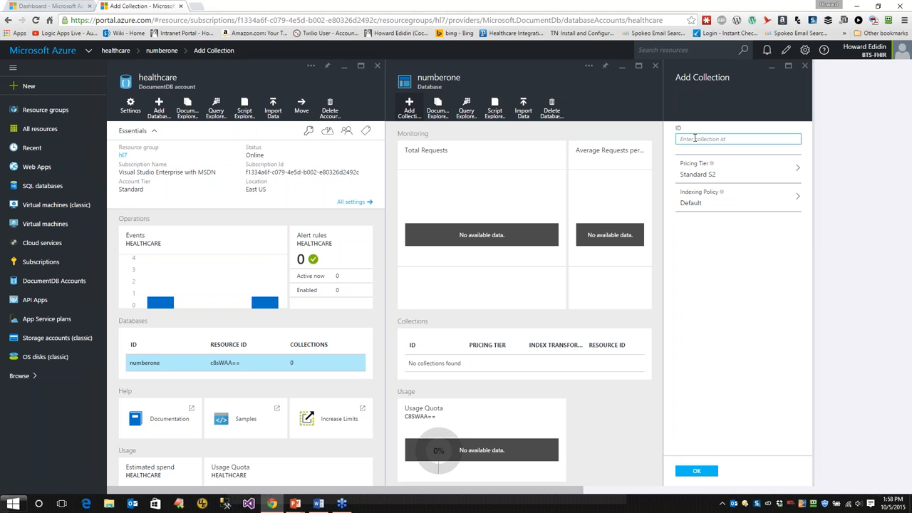
type("demo")
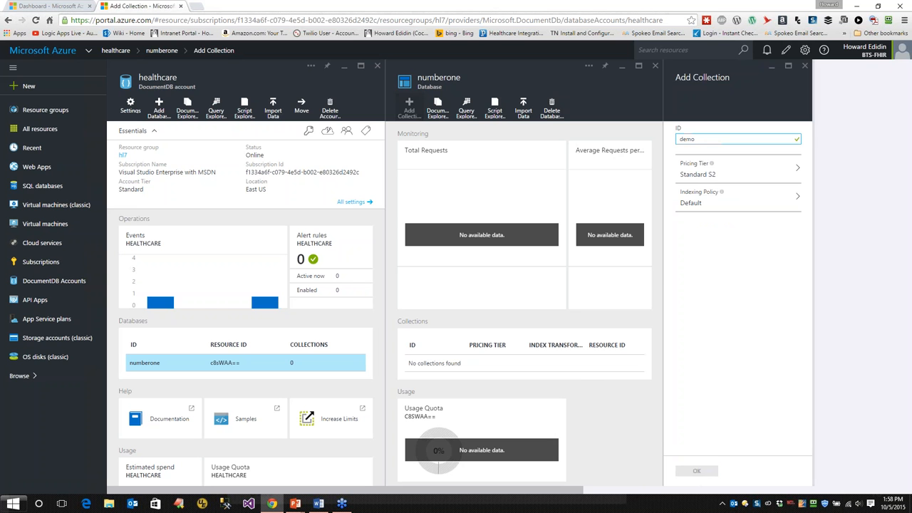
left_click(697, 471)
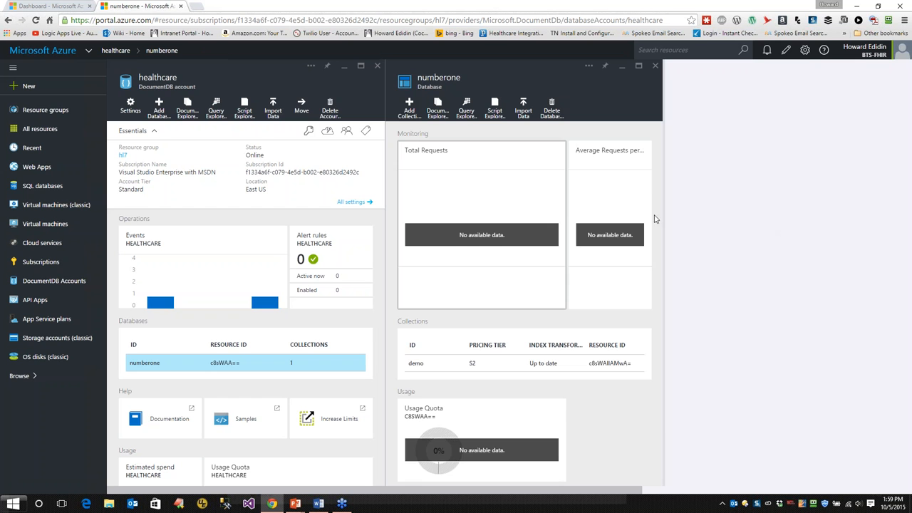
scroll("down", 3)
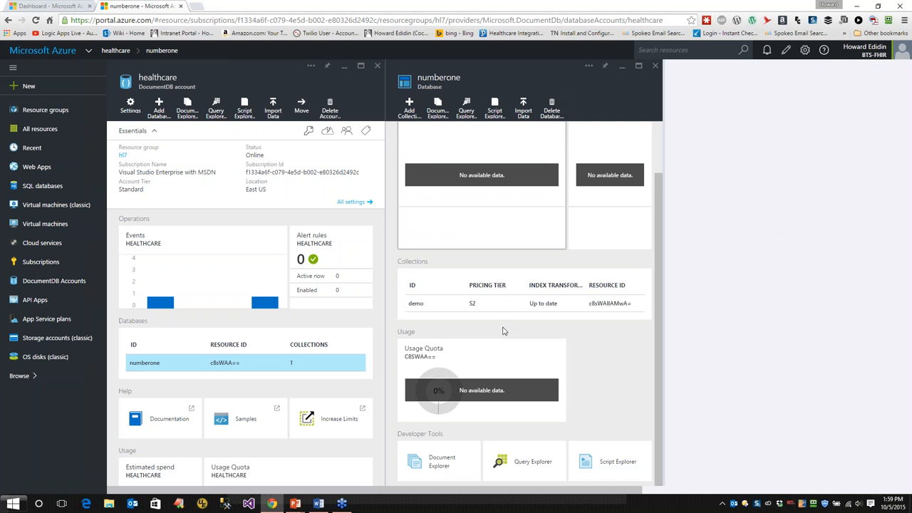
mouse_move(430, 326)
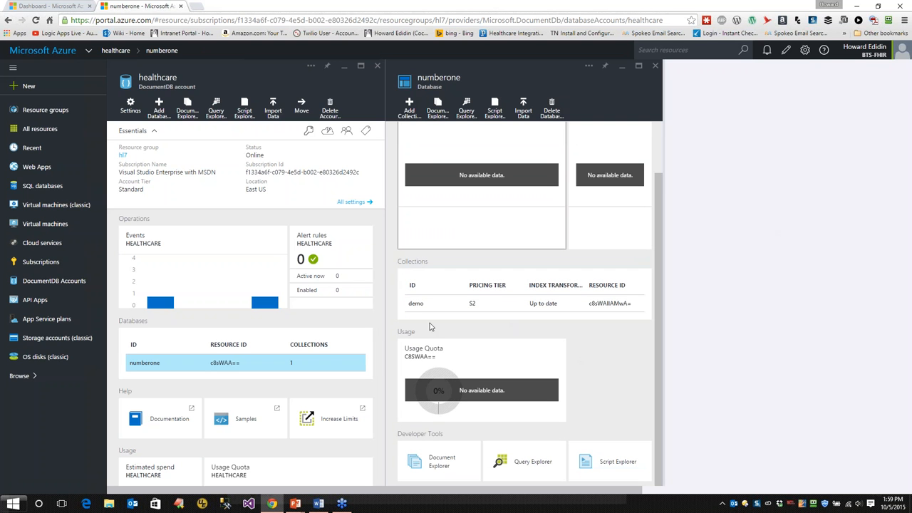
left_click(416, 304)
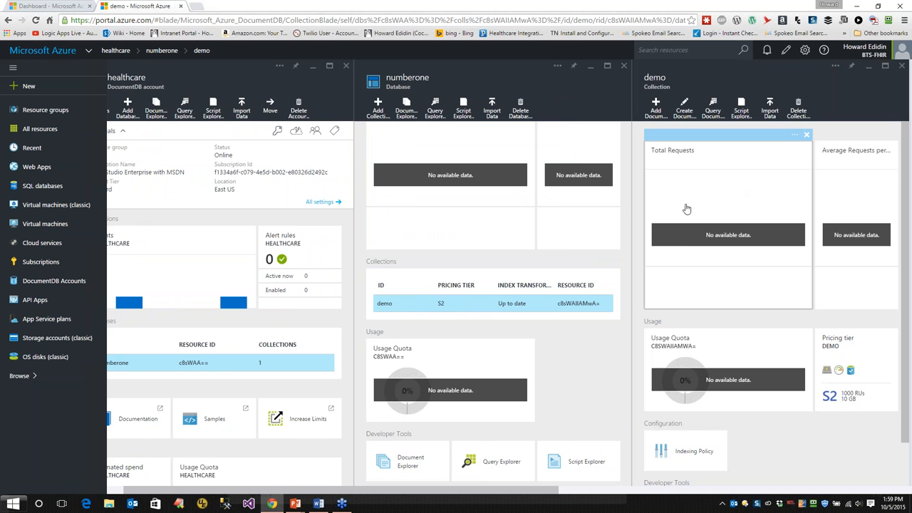
mouse_move(721, 151)
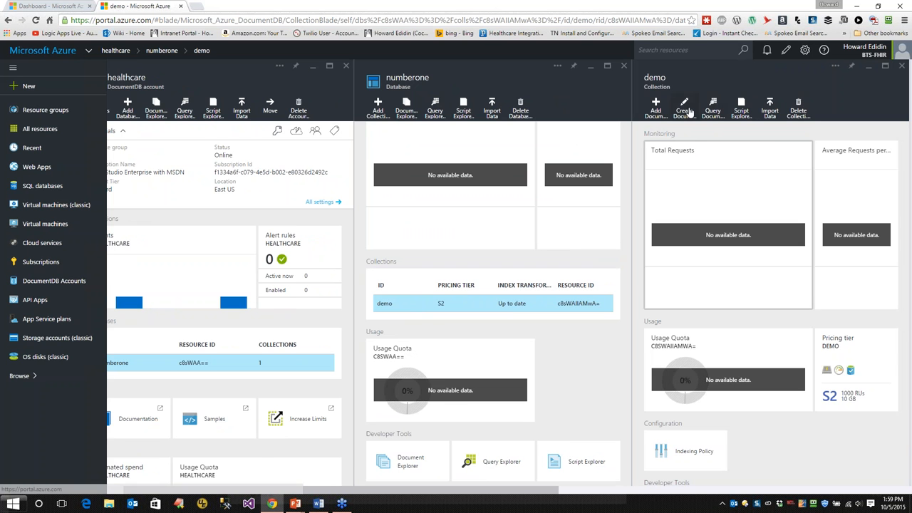
Create a document in demo with id 'three', save it, and go to the collection's Document Explorer
left_click(684, 105)
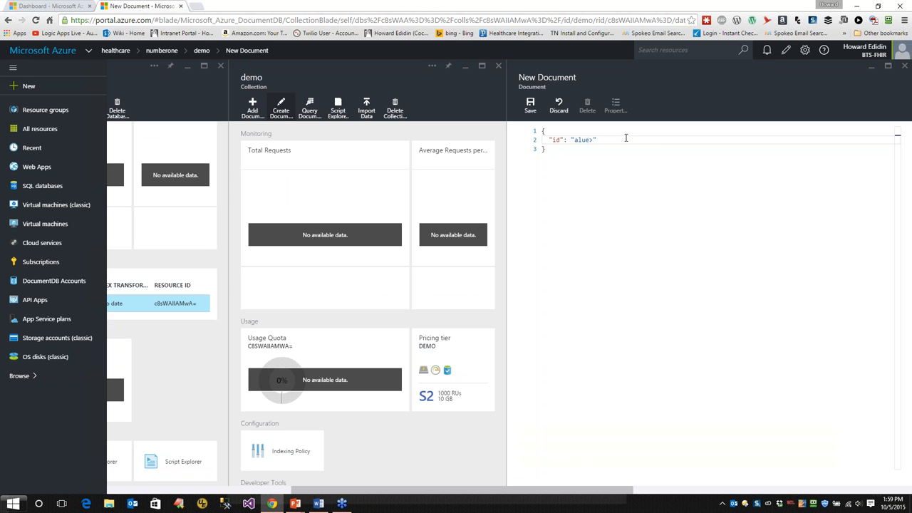
key("Backspace")
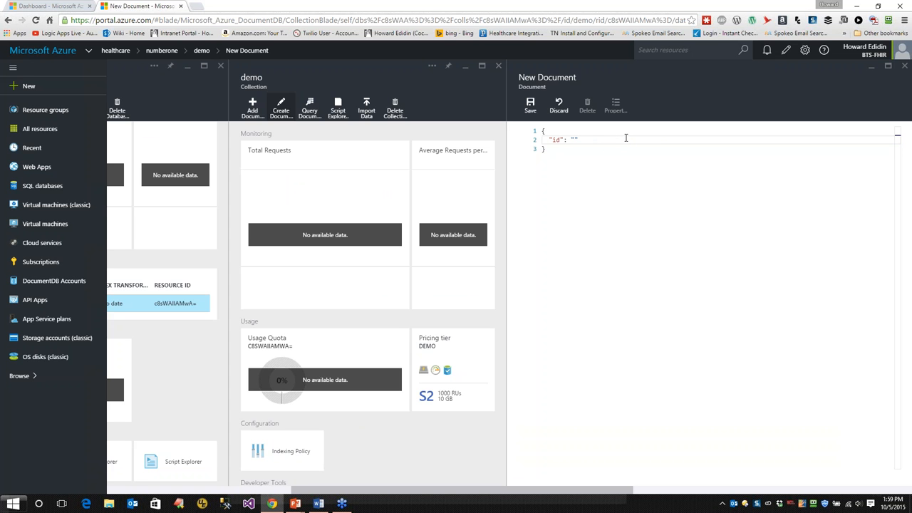
type("t")
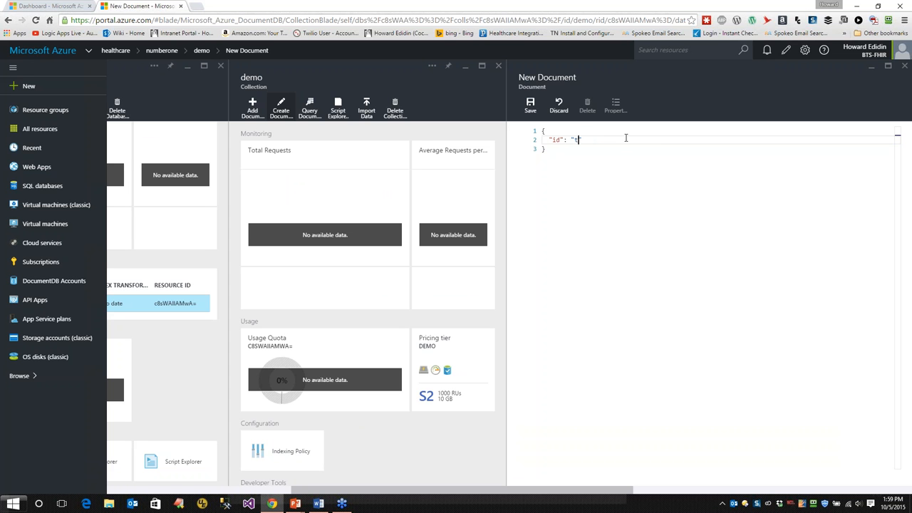
type("three")
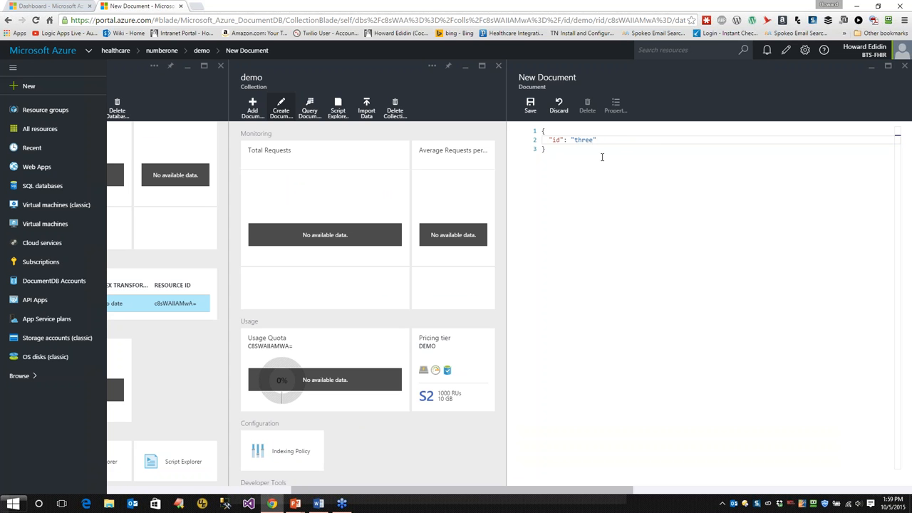
mouse_move(558, 224)
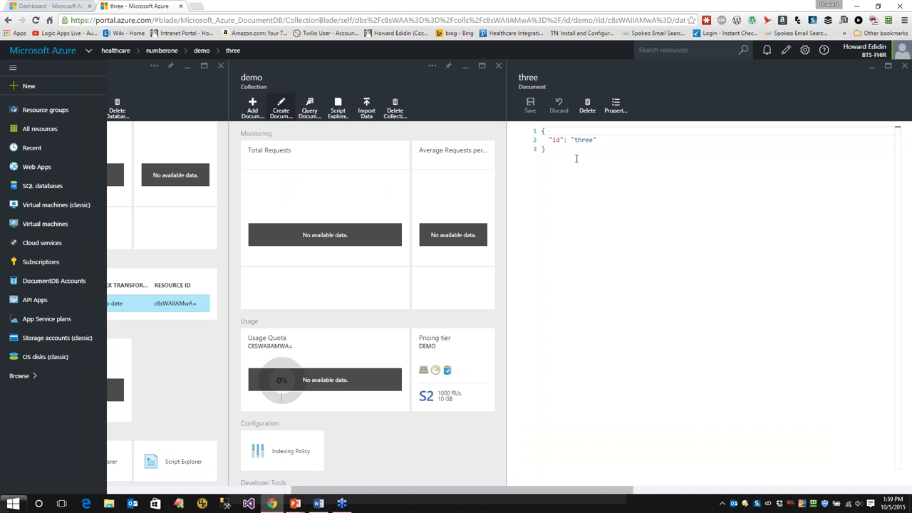
mouse_move(358, 191)
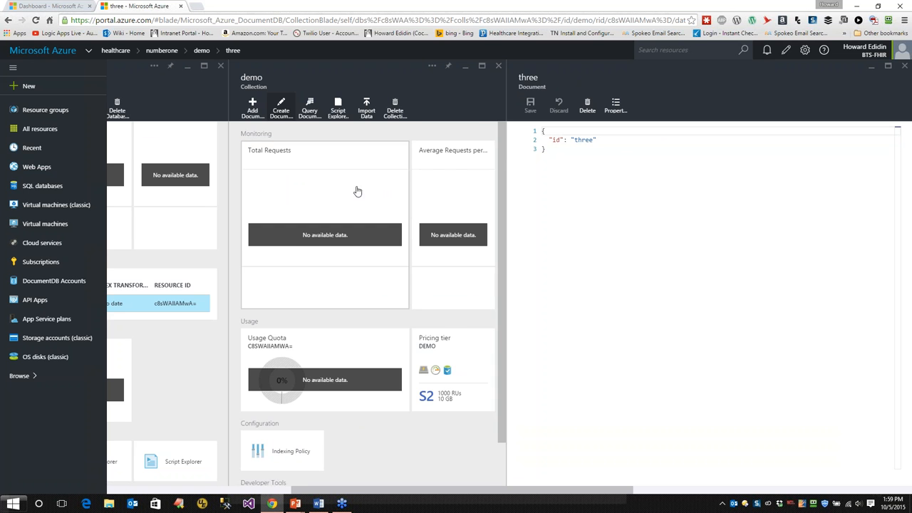
scroll("down", 3)
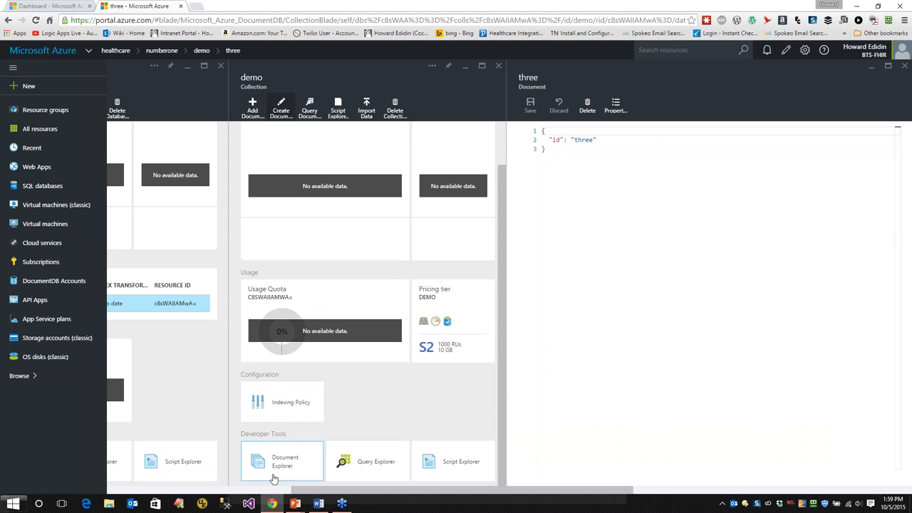
left_click(283, 462)
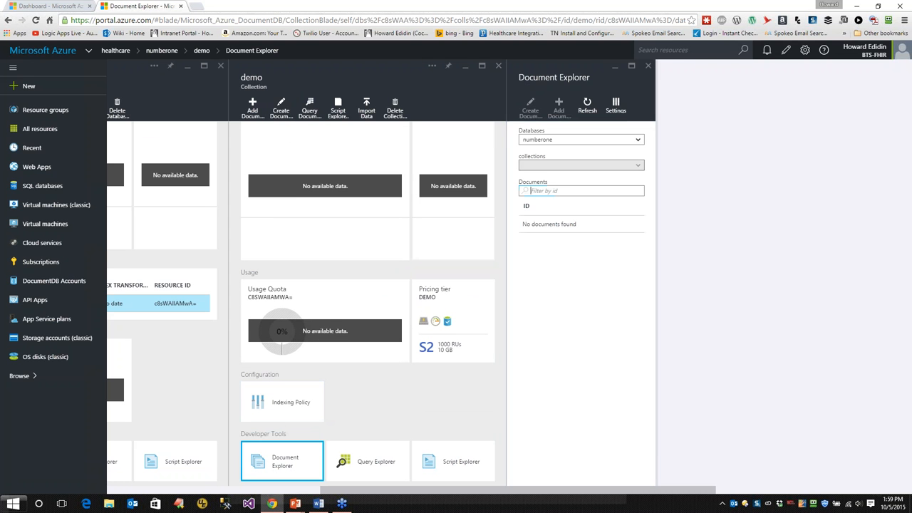
Choose the demo collection in Document Explorer and filter its documents by id to find 'three'
left_click(582, 166)
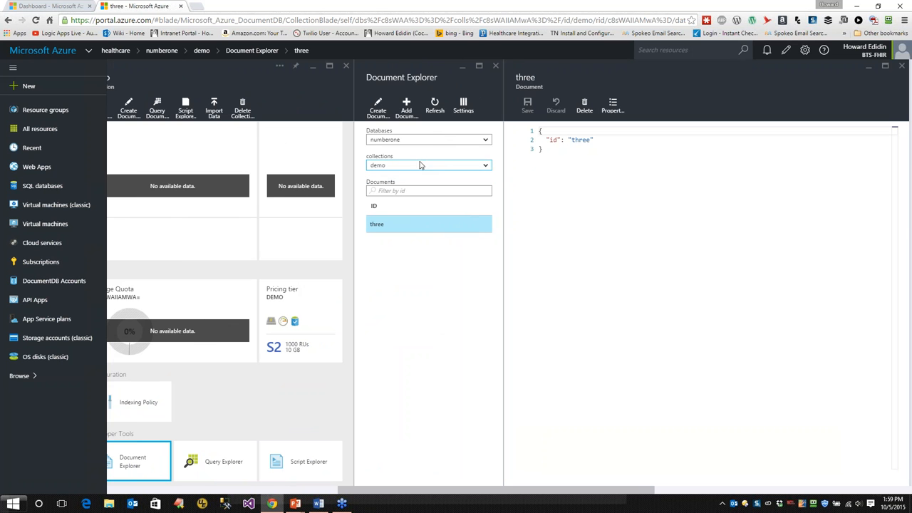
left_click(428, 191)
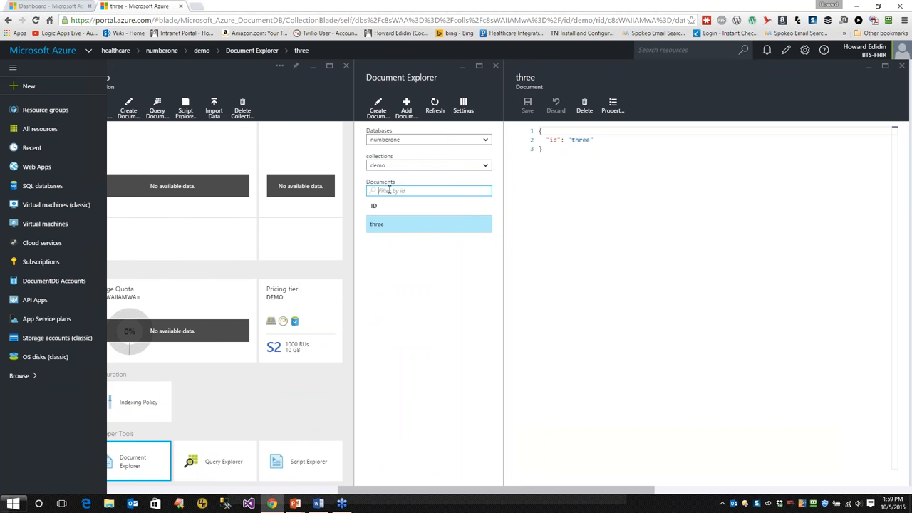
type("te")
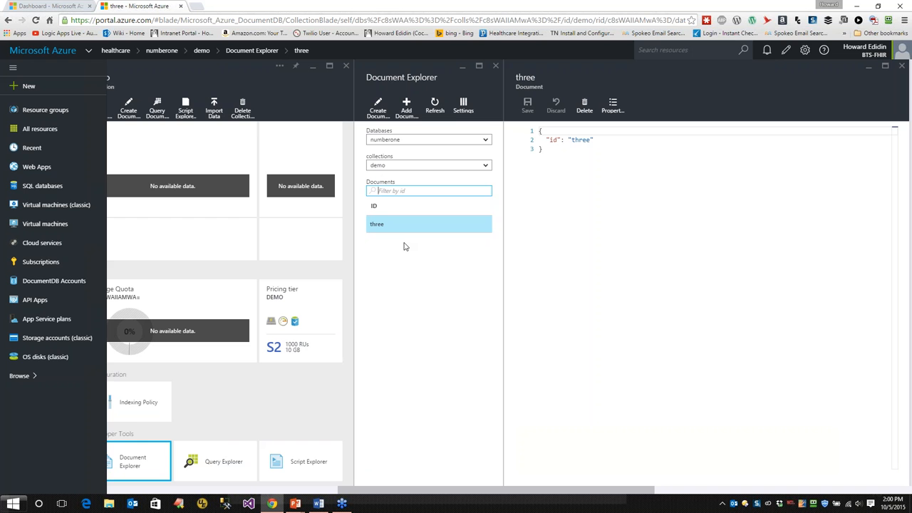
mouse_move(463, 107)
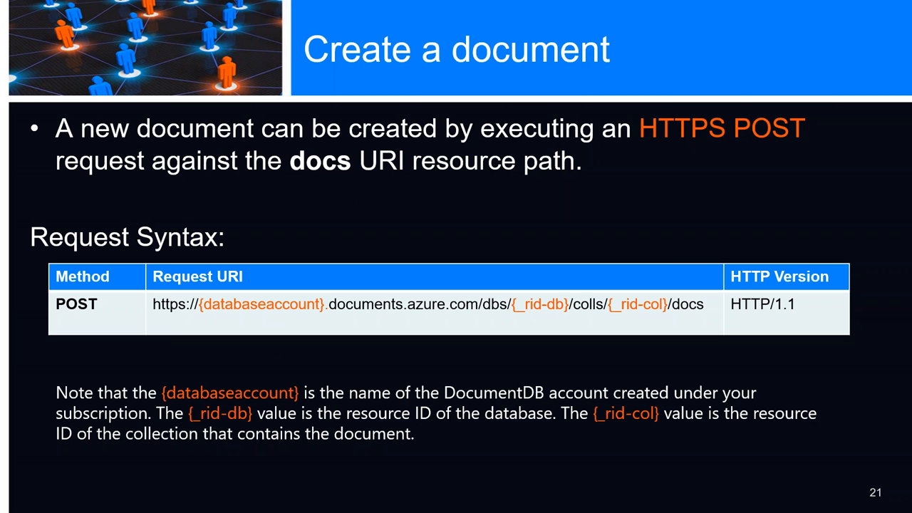
Advance the slideshow through the Get a document and Delete a document slides
key("Right")
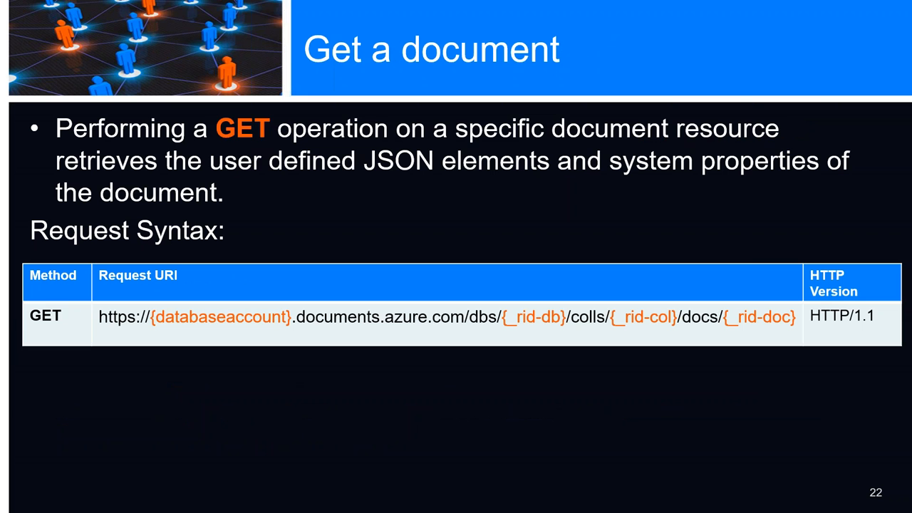
key("Right")
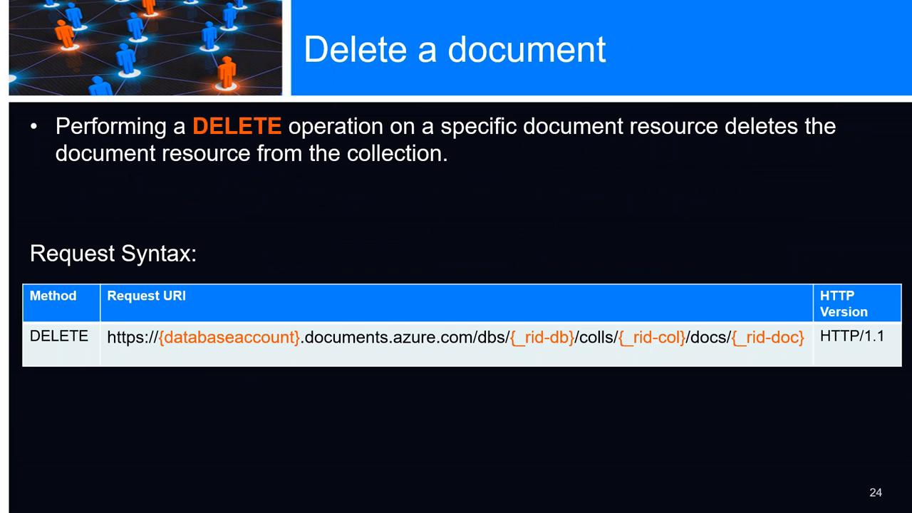
key("Right")
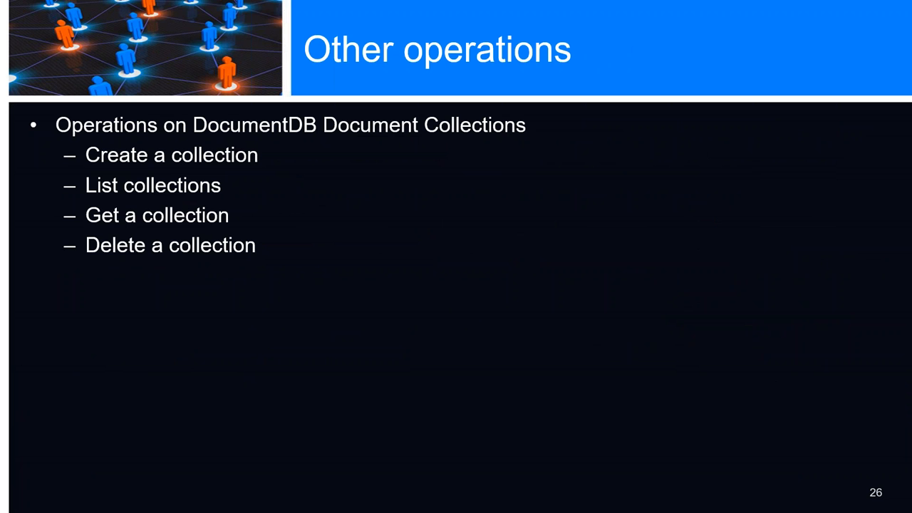
Advance past the Other operations slide toward the Query Playground demo
key("Right")
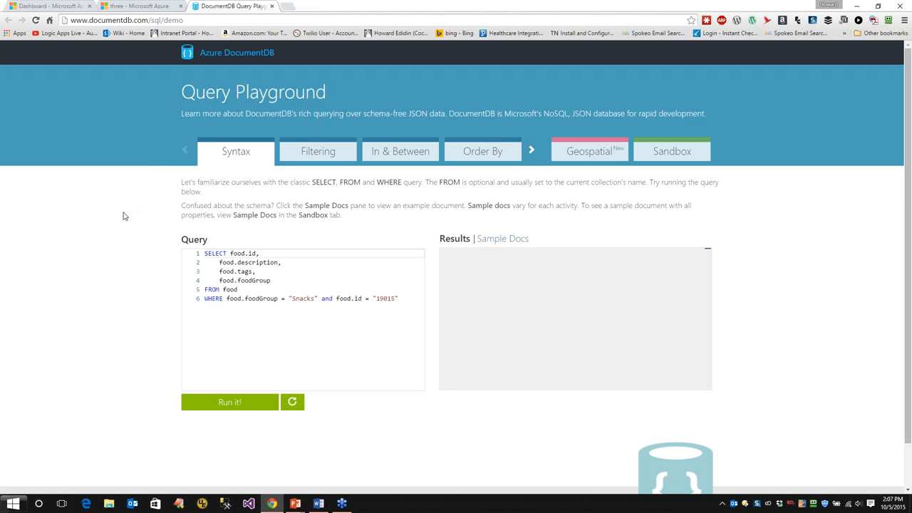
mouse_move(119, 223)
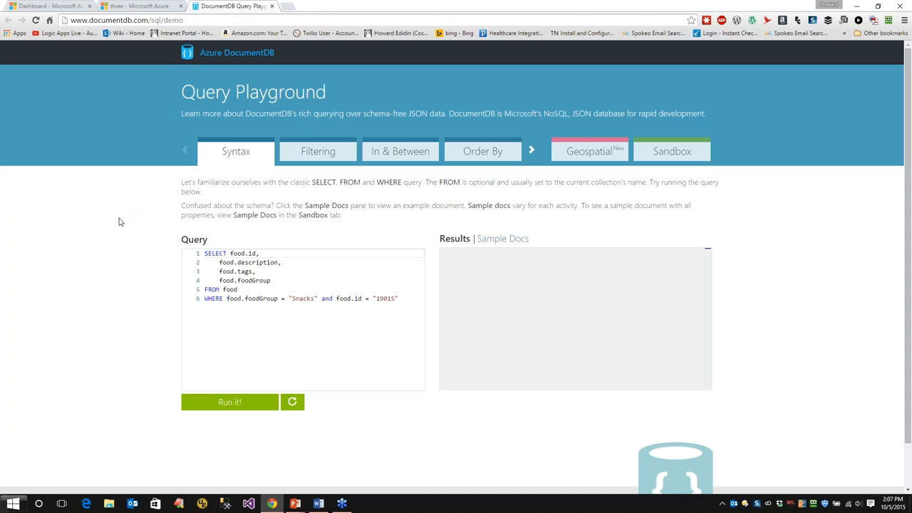
Run the Syntax tab's sample snack-food query and scroll through the returned granola bar document
scroll("down", 3)
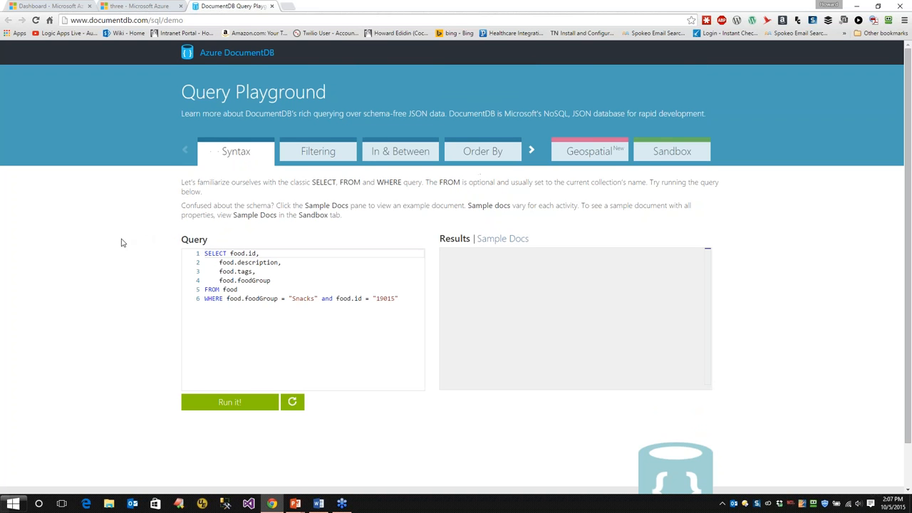
mouse_move(165, 271)
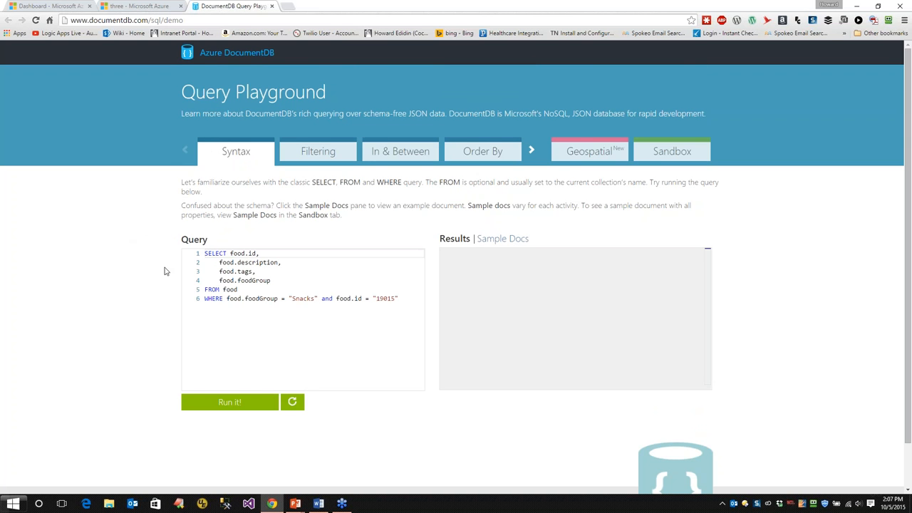
mouse_move(160, 275)
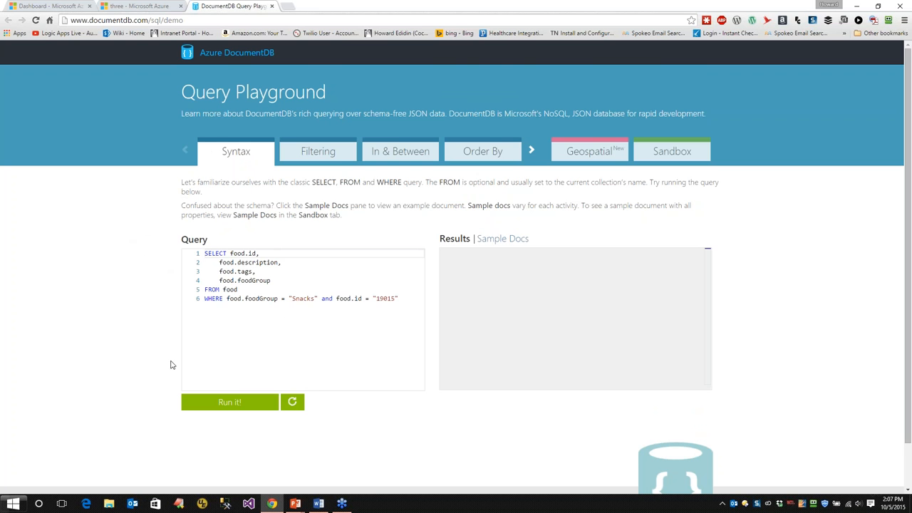
left_click(230, 402)
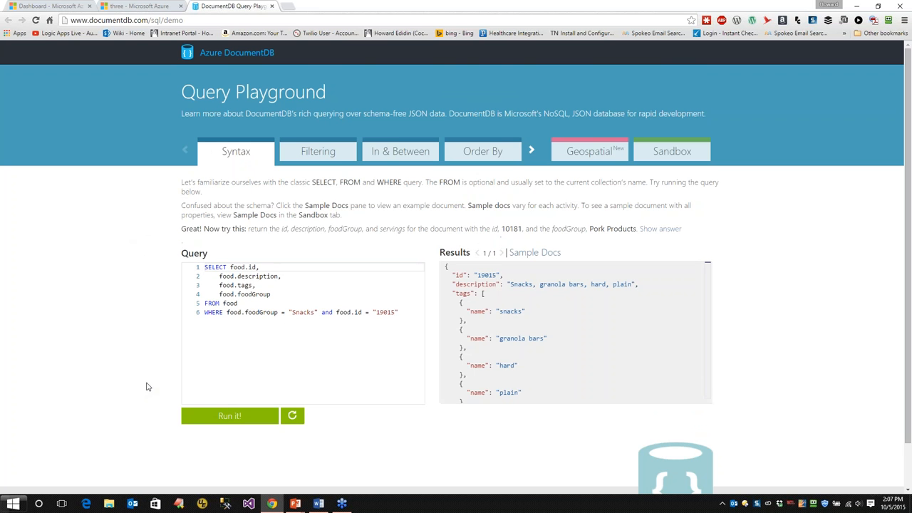
scroll("down", 3)
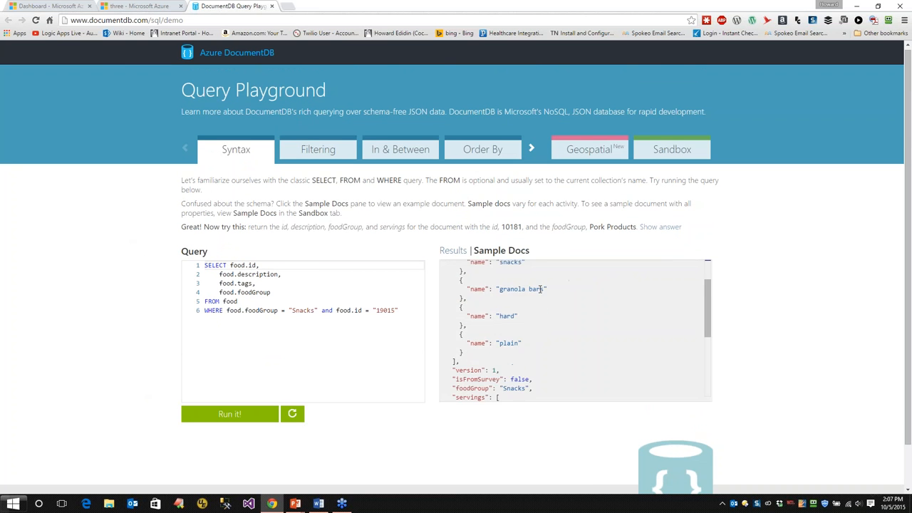
scroll("down", 3)
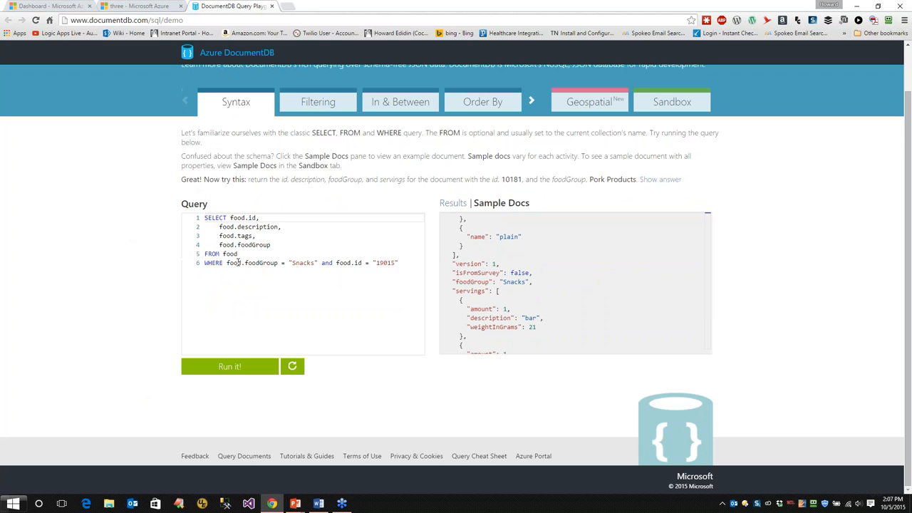
Run the Filtering tab's Coca-Cola Company query and page through its seven matching documents
left_click(317, 101)
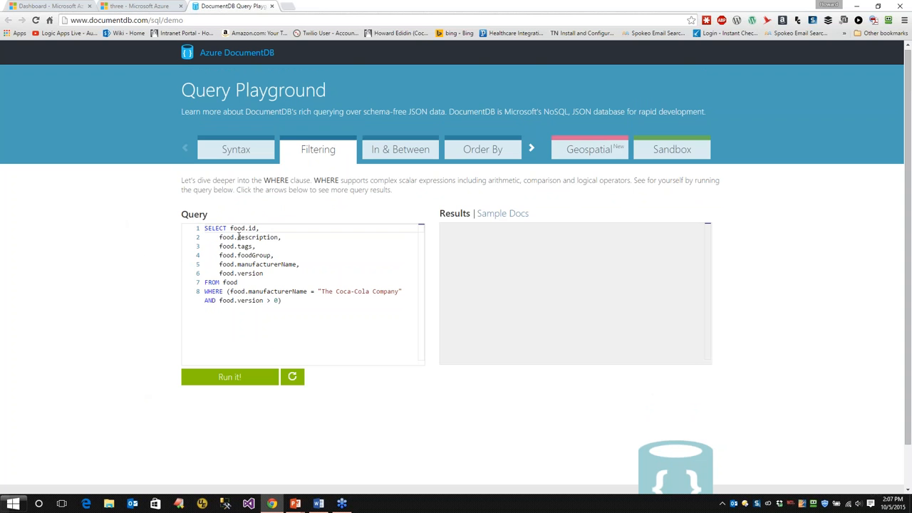
mouse_move(149, 331)
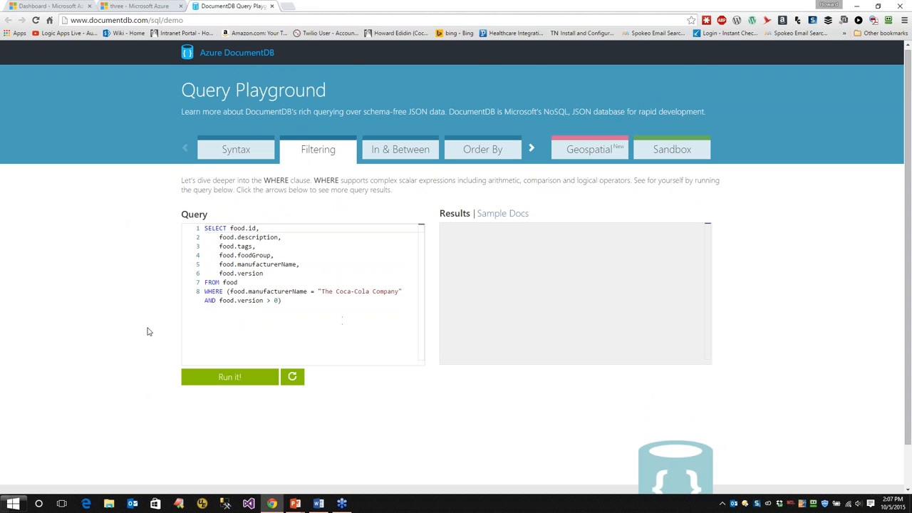
mouse_move(133, 308)
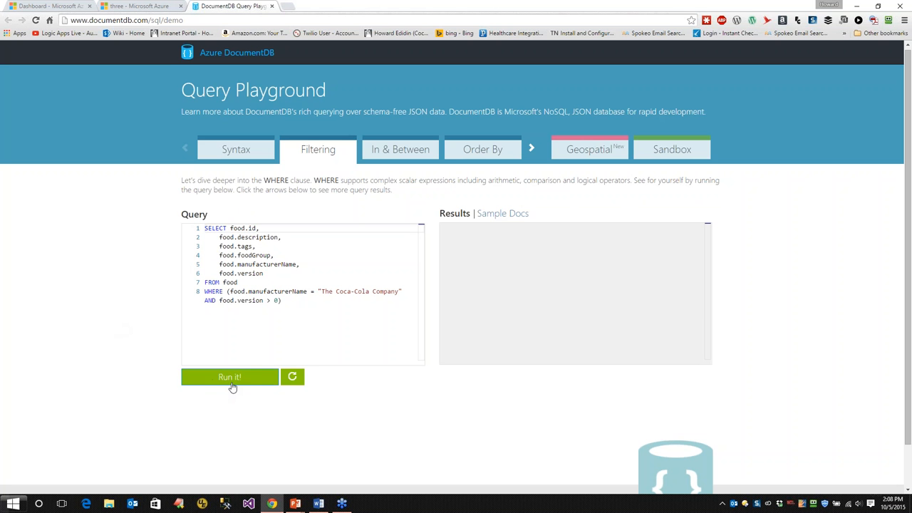
left_click(230, 376)
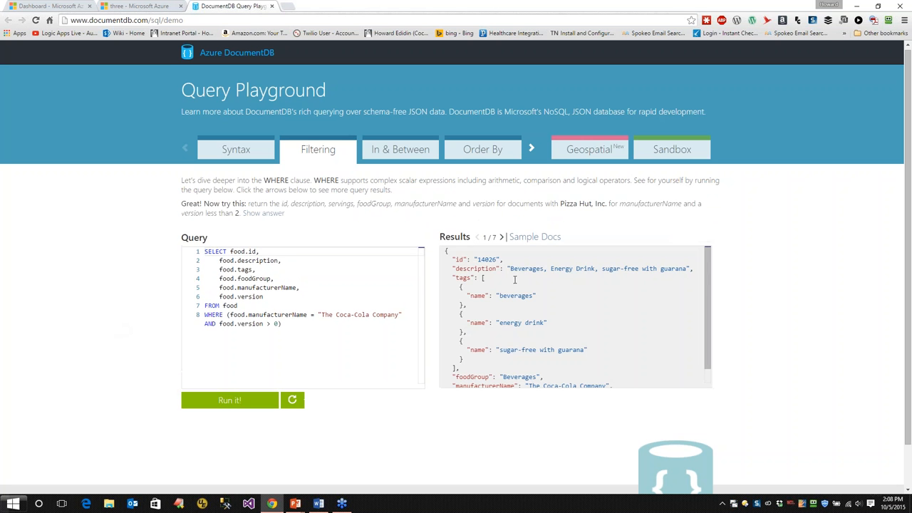
scroll("down", 3)
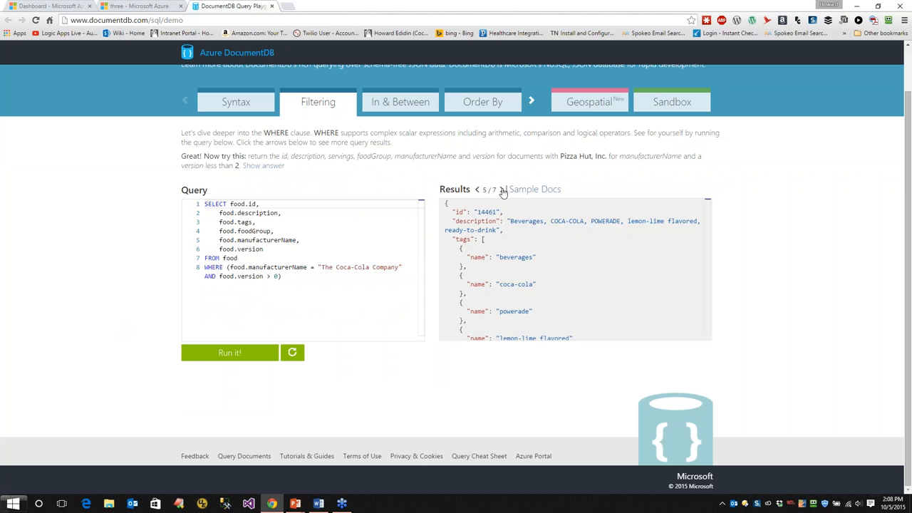
left_click(502, 188)
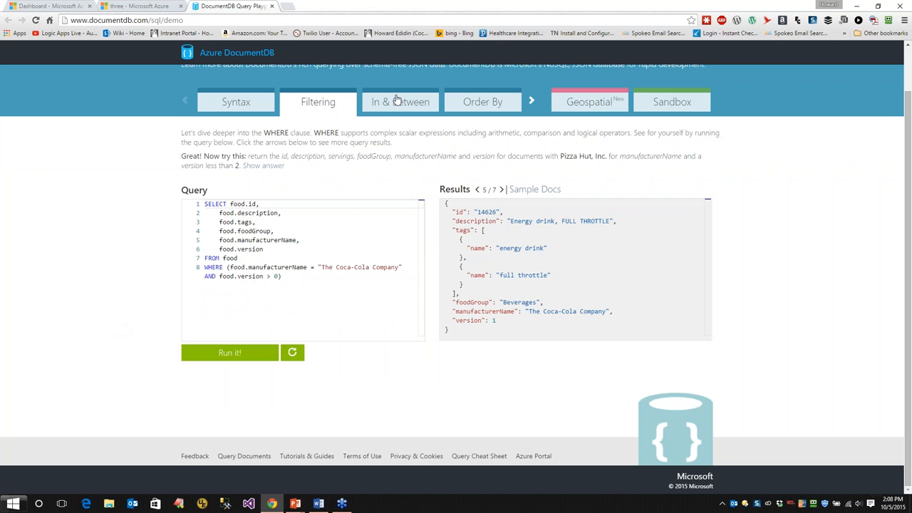
Run the In & Between range query (54 documents) and step through its result documents
left_click(399, 102)
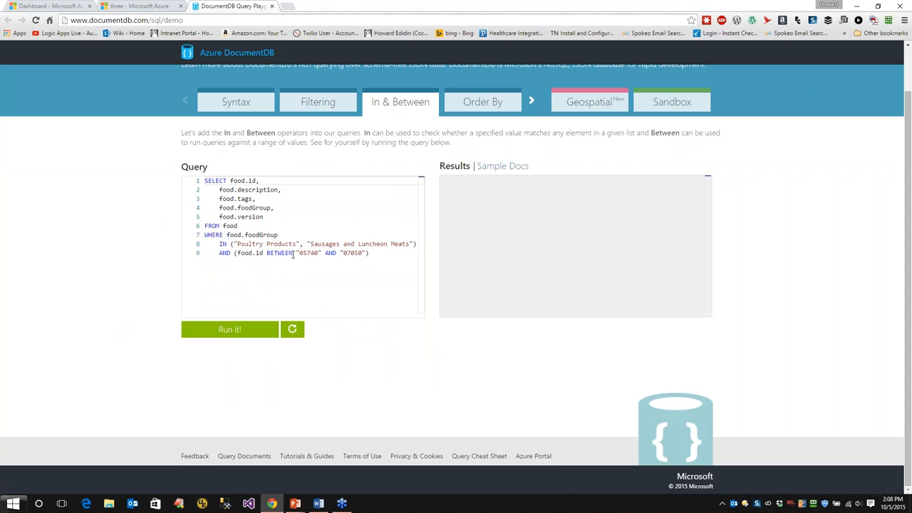
left_click(229, 329)
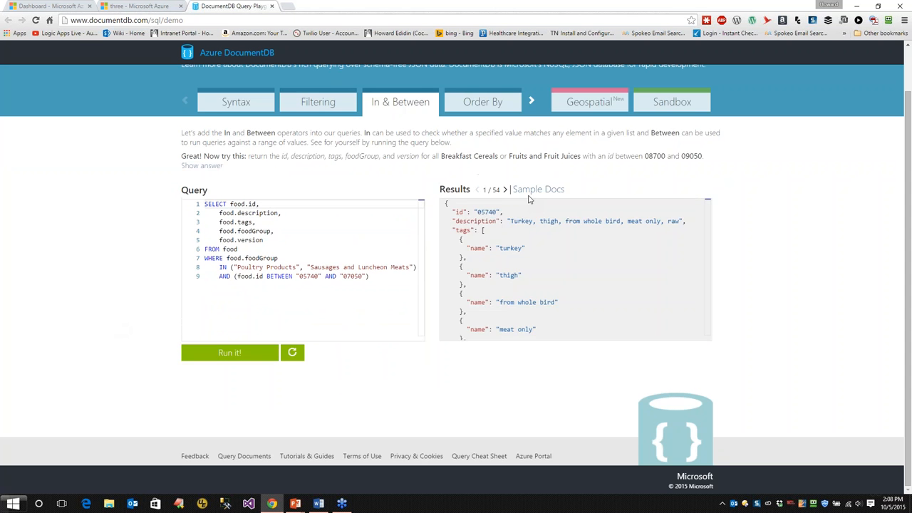
left_click(505, 188)
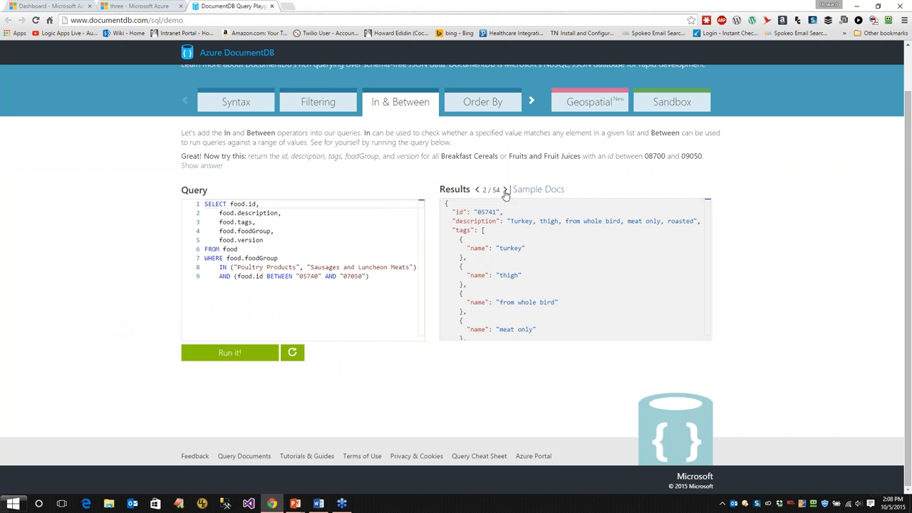
left_click(505, 189)
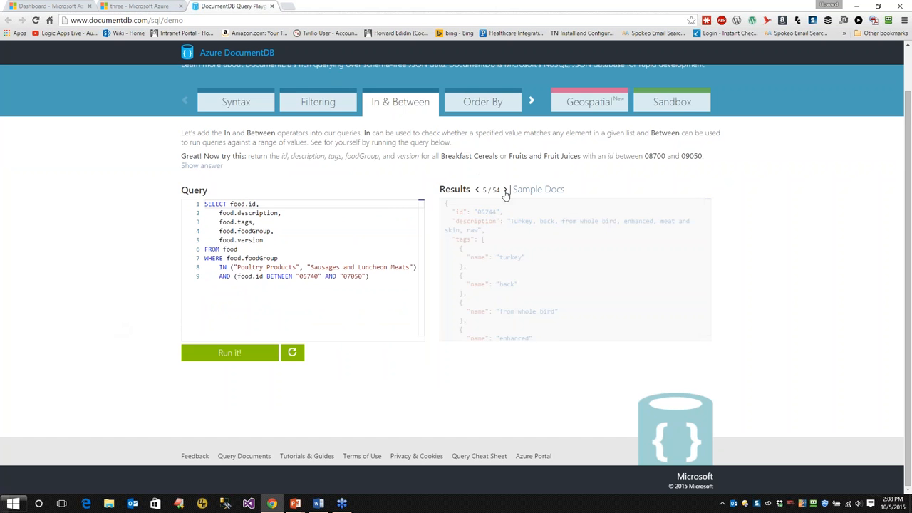
Run the Order By fruit juices query (100 results) and step through its sorted documents
left_click(482, 102)
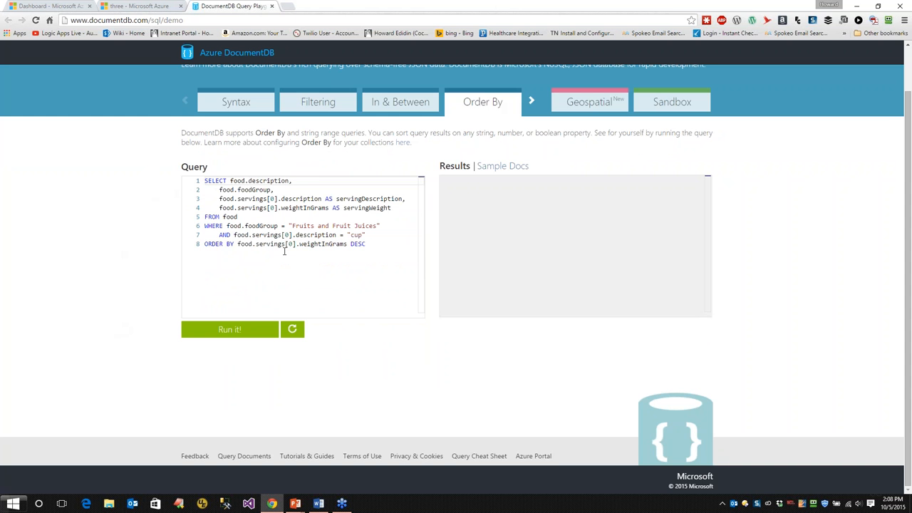
mouse_move(230, 331)
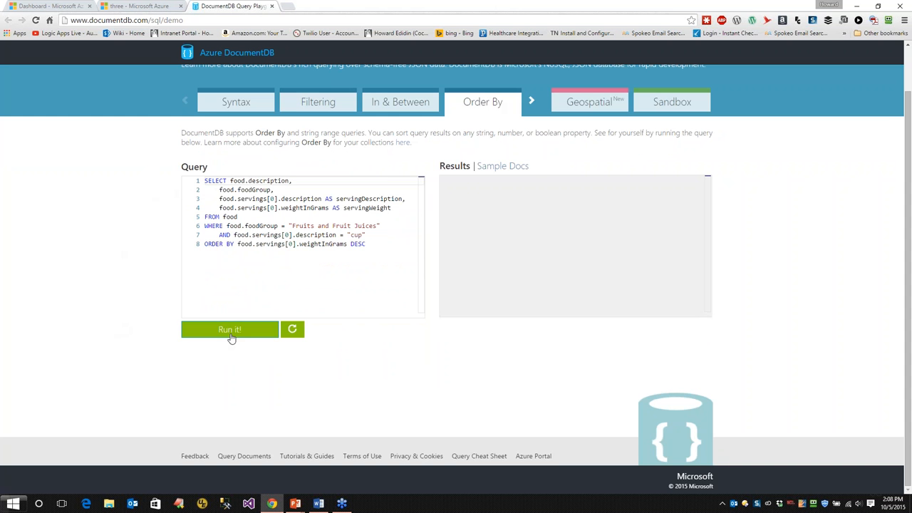
left_click(229, 329)
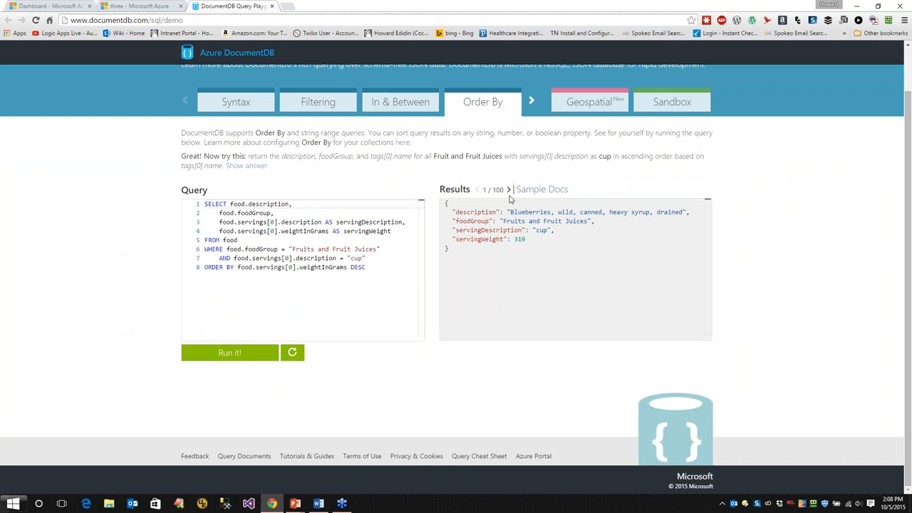
left_click(509, 188)
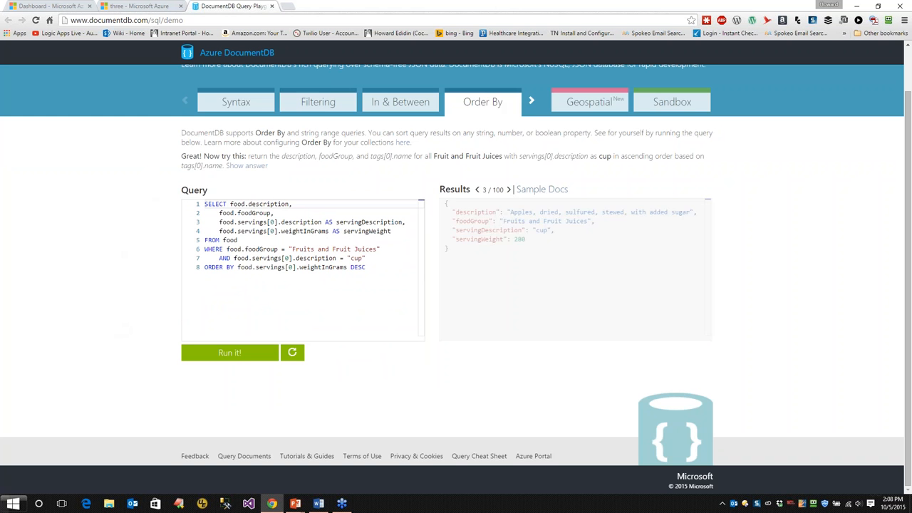
left_click(533, 102)
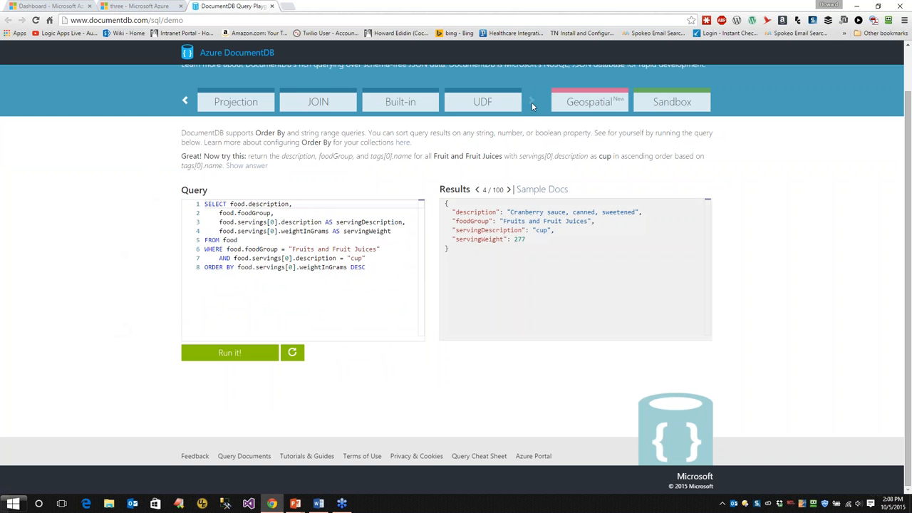
Run the Projection query, returning one reshaped Kentucky Fried Chicken document with renamed properties
left_click(235, 101)
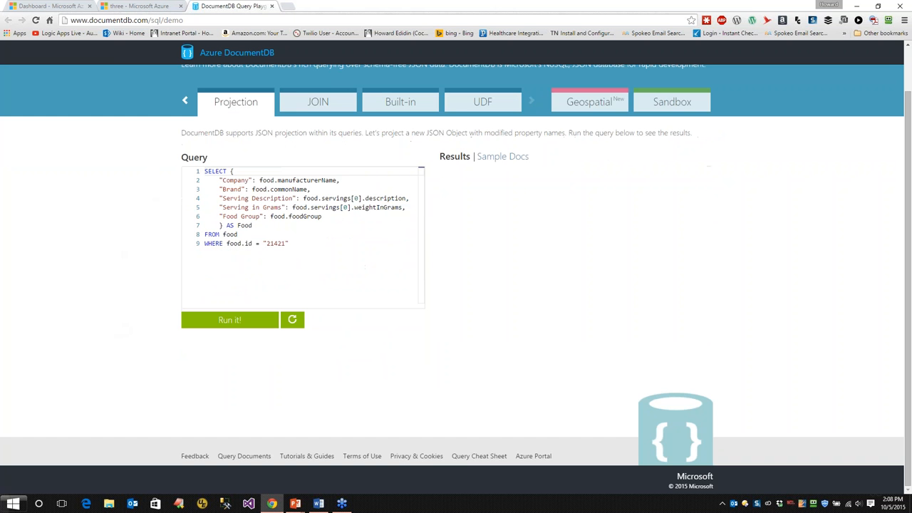
left_click(229, 320)
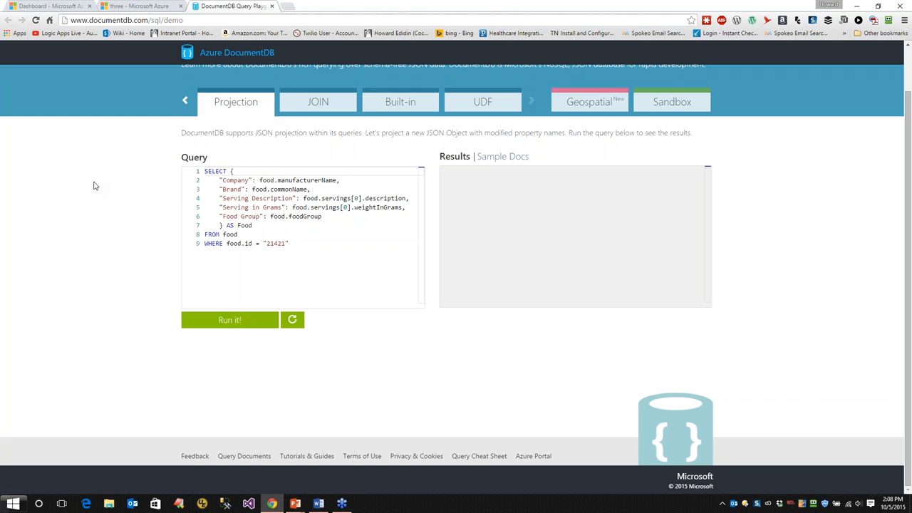
mouse_move(119, 191)
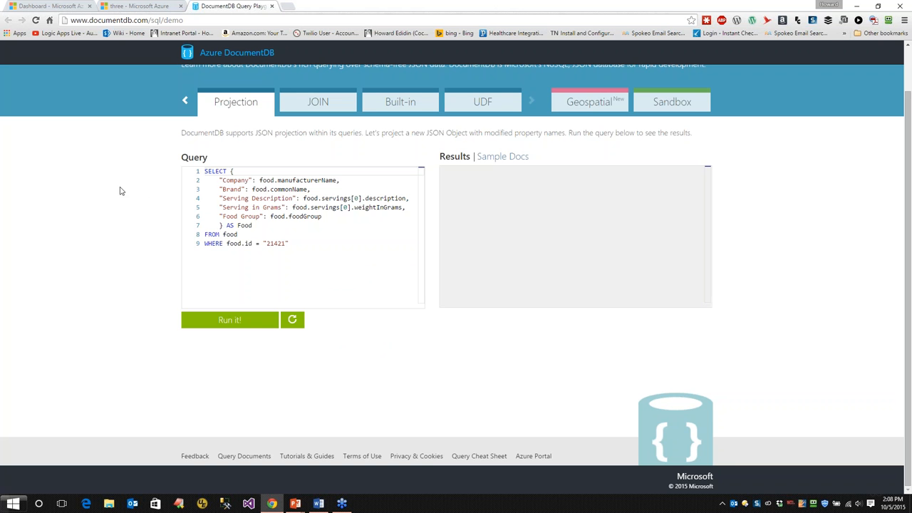
mouse_move(76, 256)
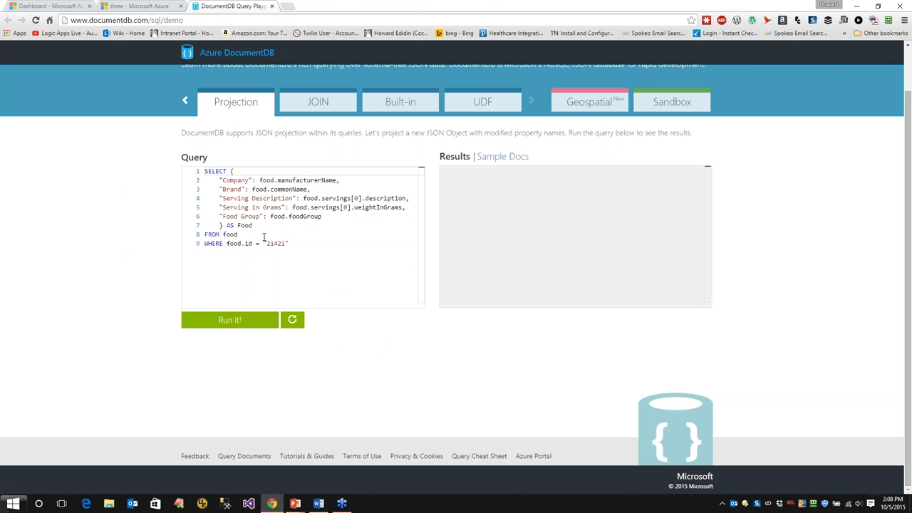
left_click(229, 322)
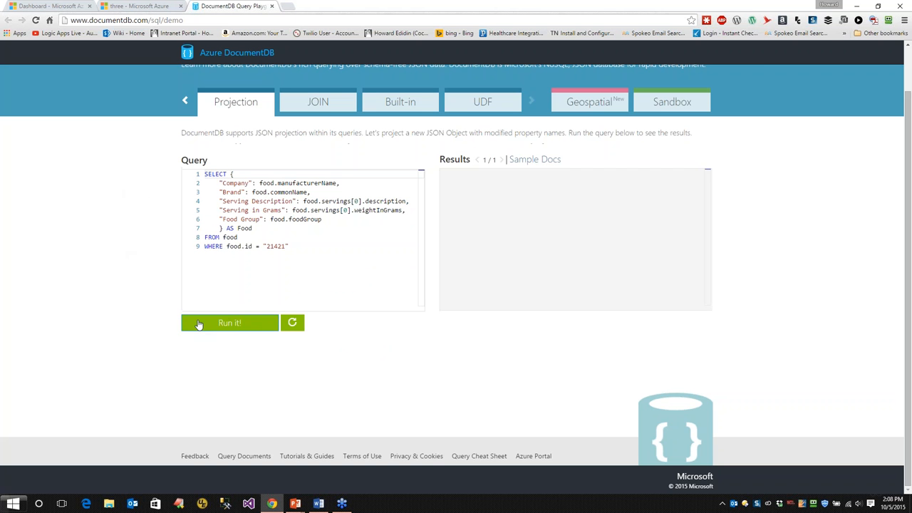
left_click(229, 322)
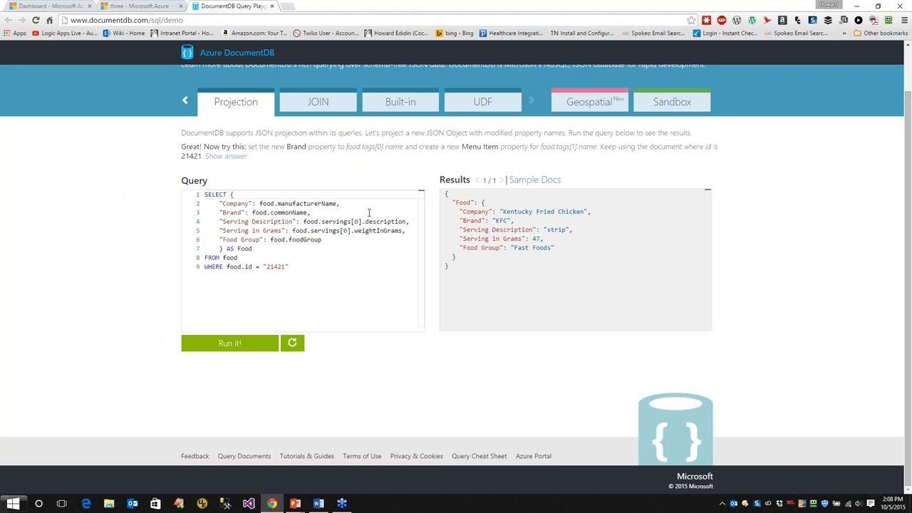
mouse_move(489, 311)
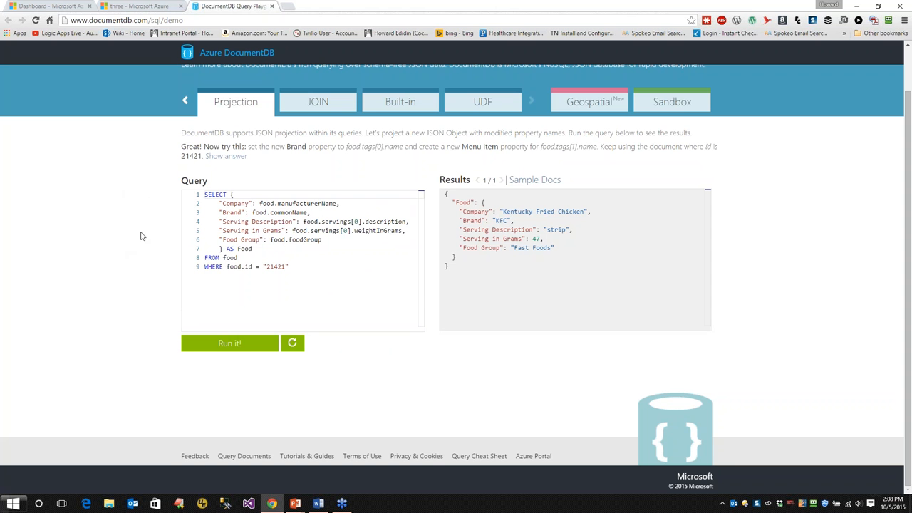
mouse_move(96, 219)
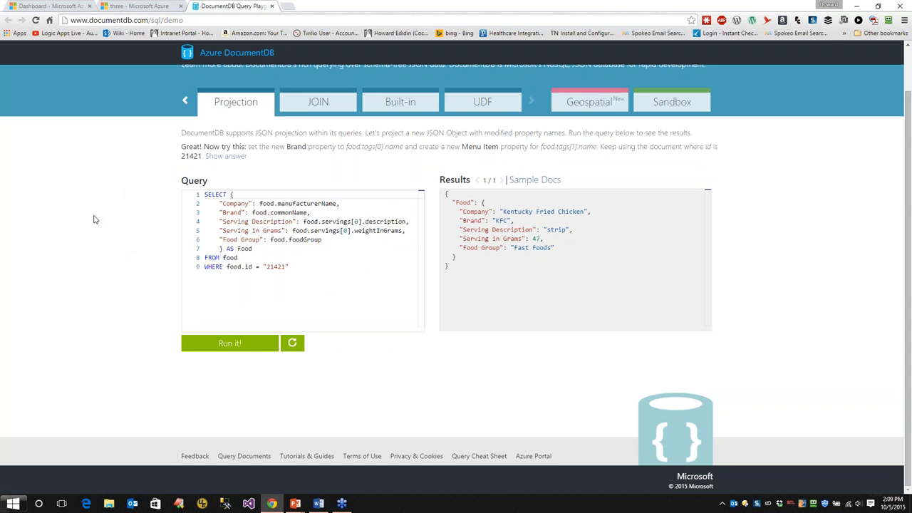
mouse_move(41, 199)
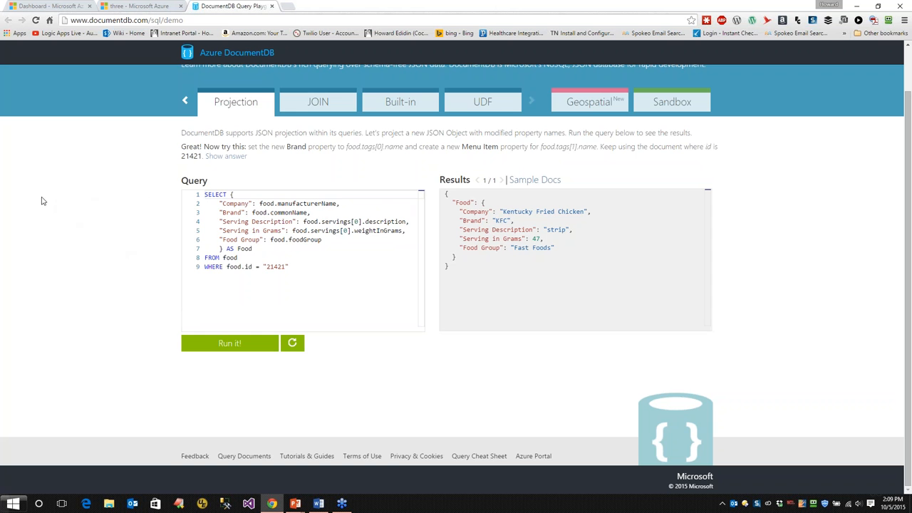
mouse_move(137, 175)
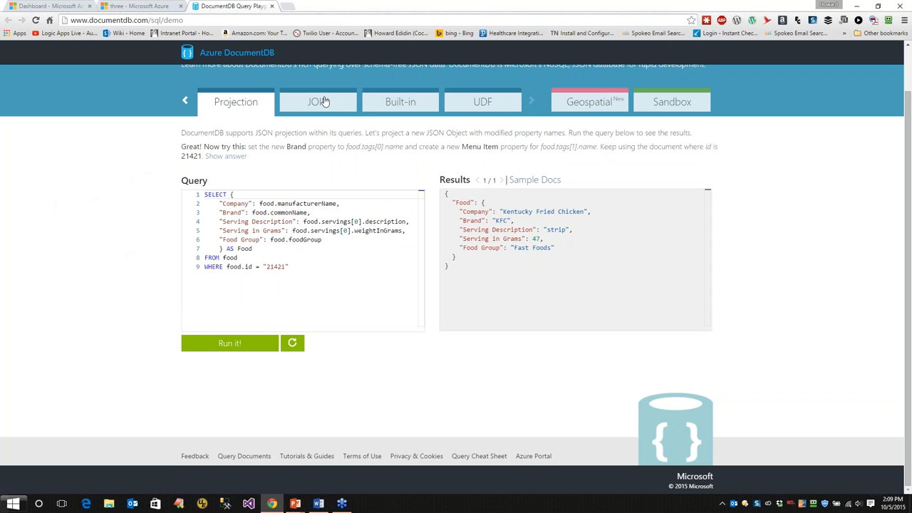
Run the JOIN food-tags query and page through its four tag names to 'solids and liquids'
left_click(318, 101)
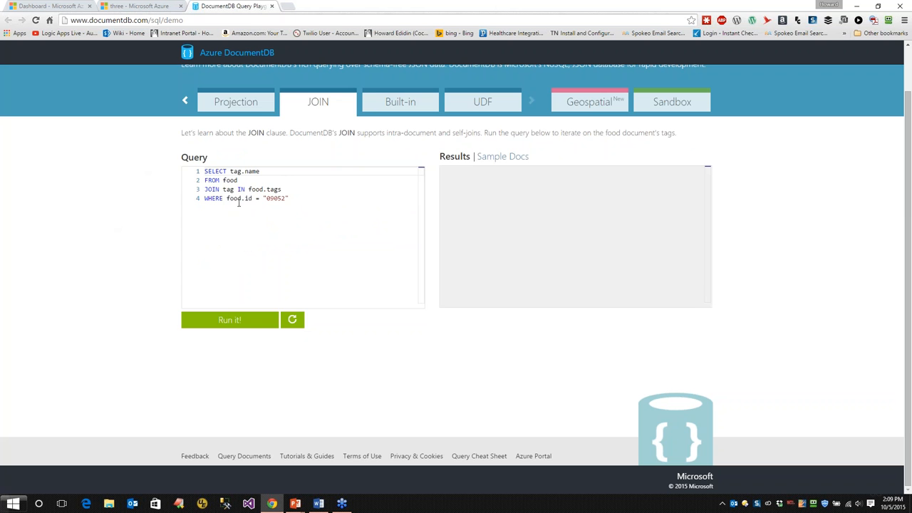
left_click(229, 322)
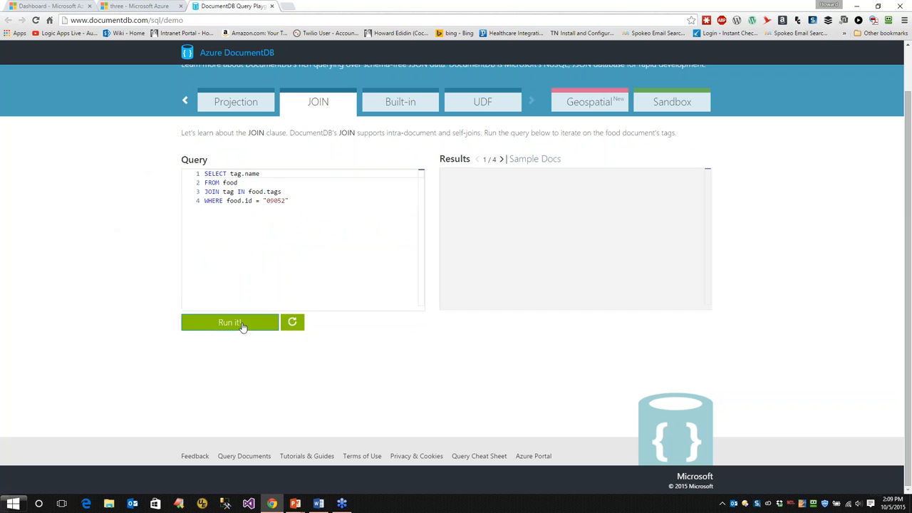
left_click(230, 323)
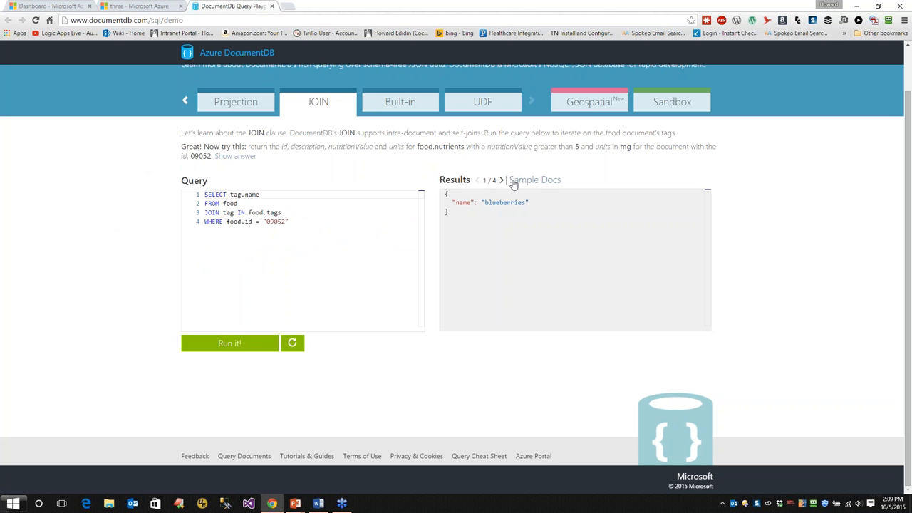
left_click(502, 180)
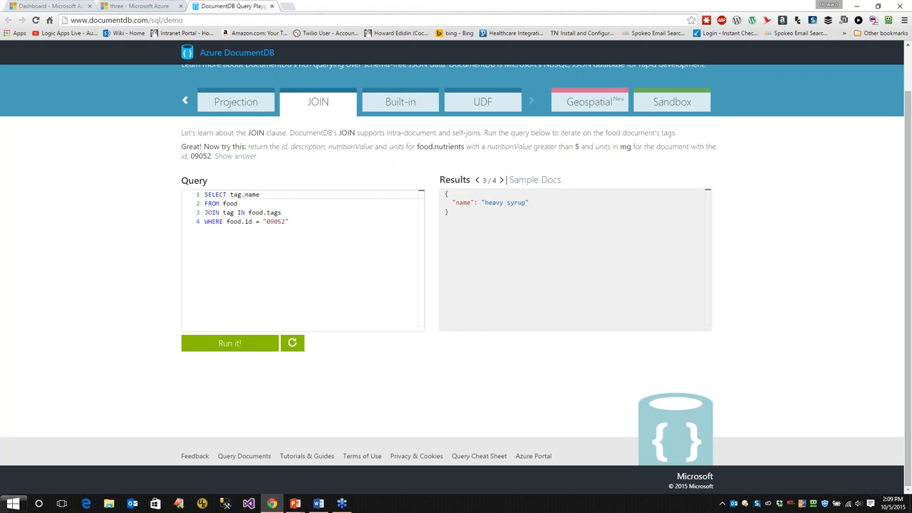
left_click(502, 179)
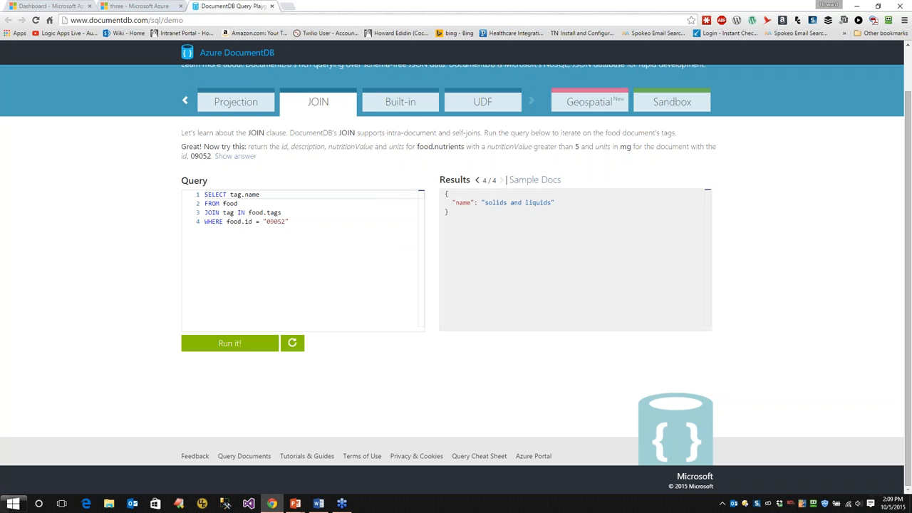
mouse_move(402, 112)
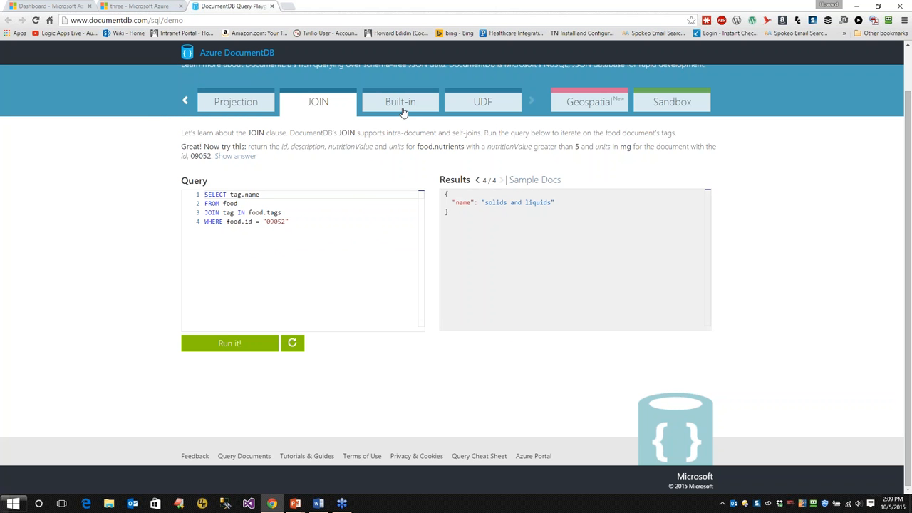
Run the Built-in functions query, returning five results starting with 'Hot dog, wiener, frank'
left_click(399, 101)
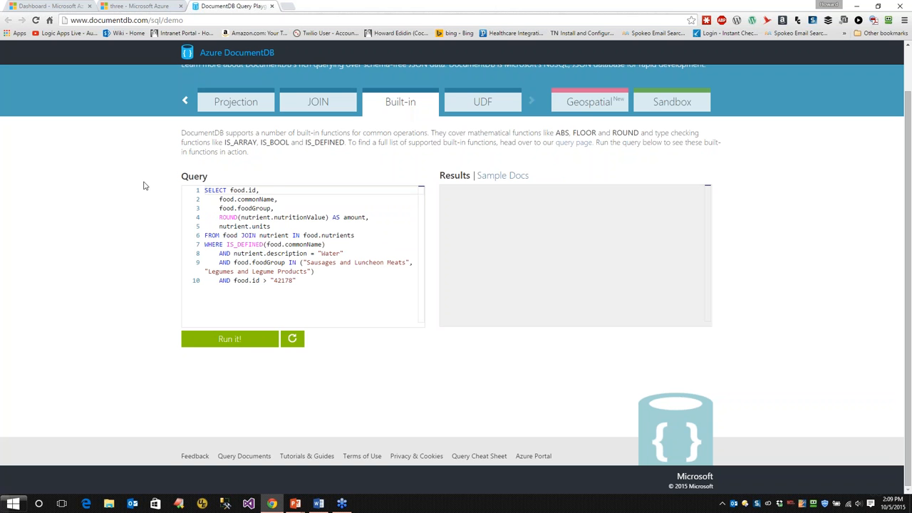
mouse_move(111, 208)
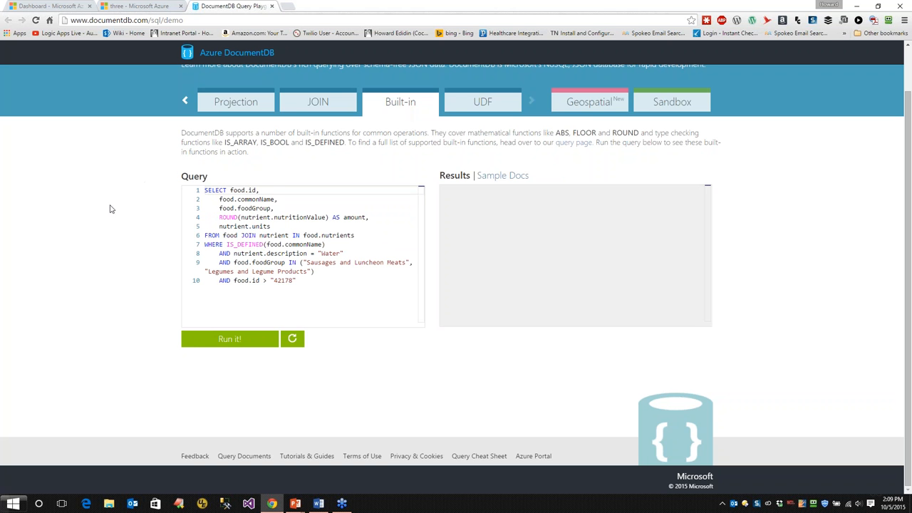
mouse_move(100, 208)
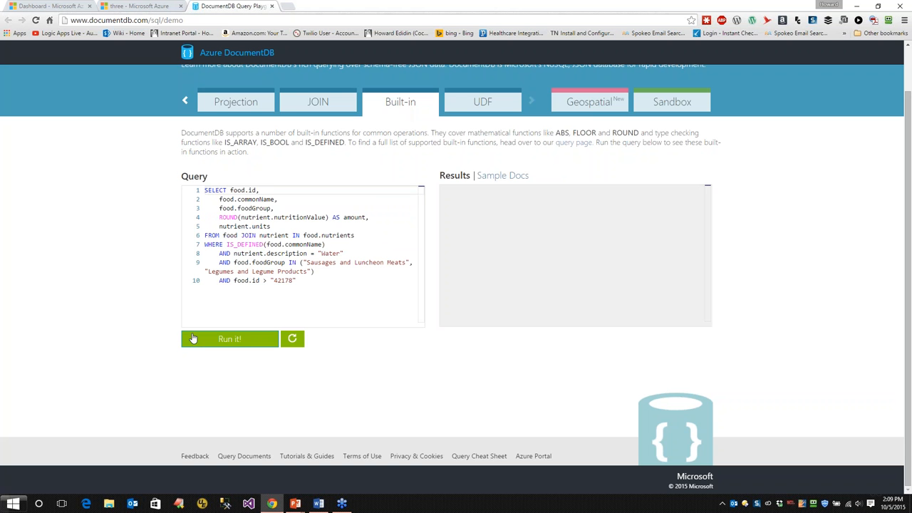
left_click(229, 340)
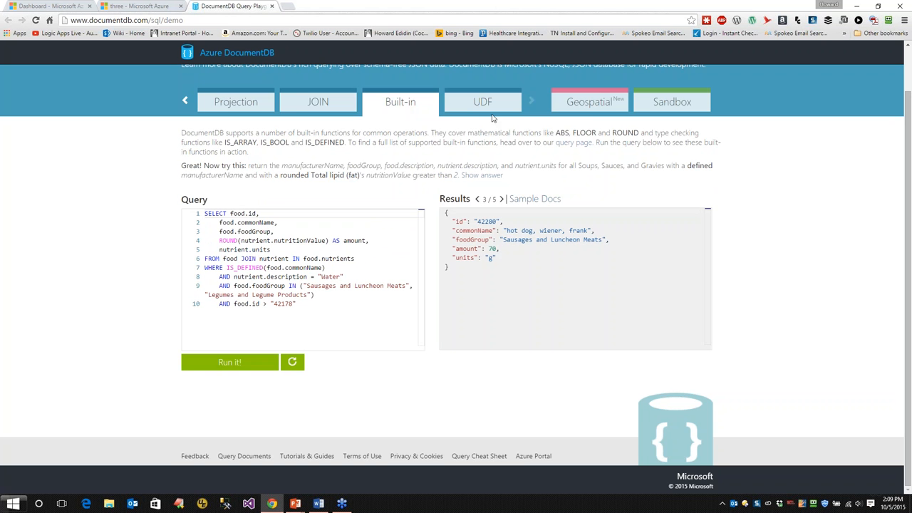
Run the UDF bagel query and page to the 'Bagels, cinnamon-raisin, toasted' document
left_click(481, 101)
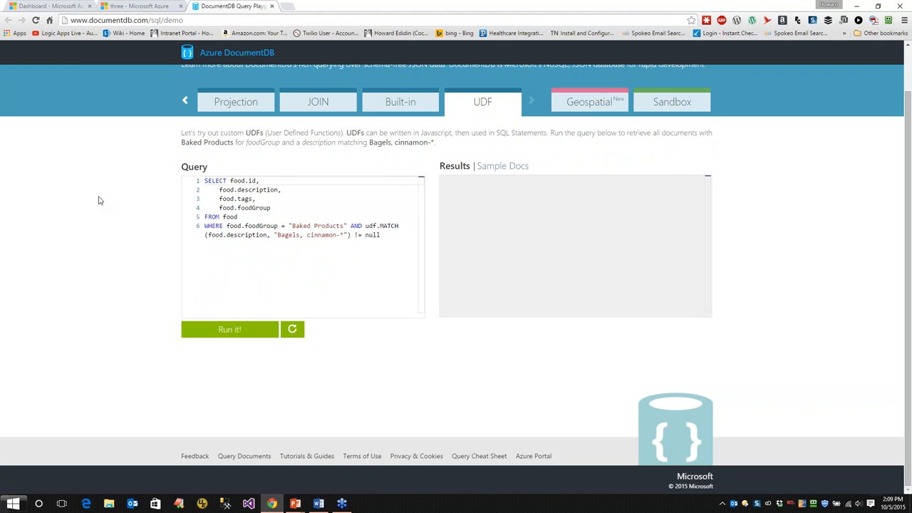
mouse_move(408, 134)
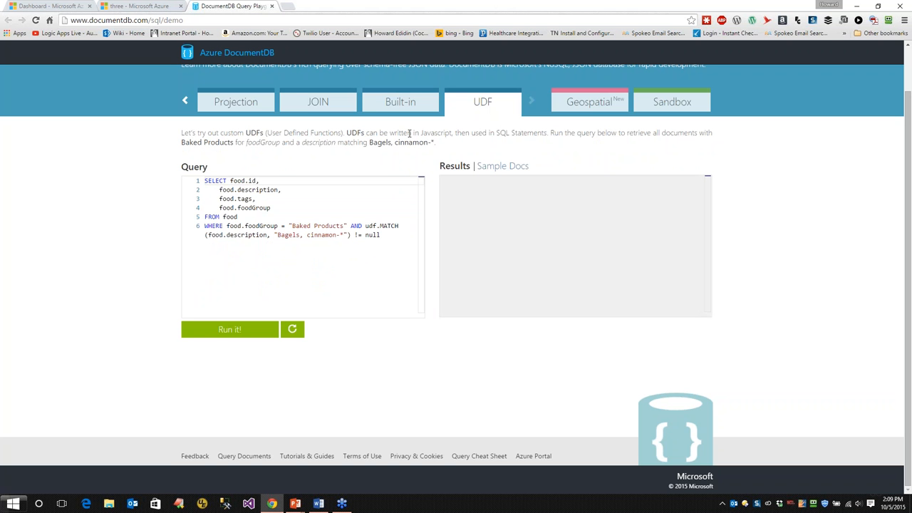
mouse_move(152, 220)
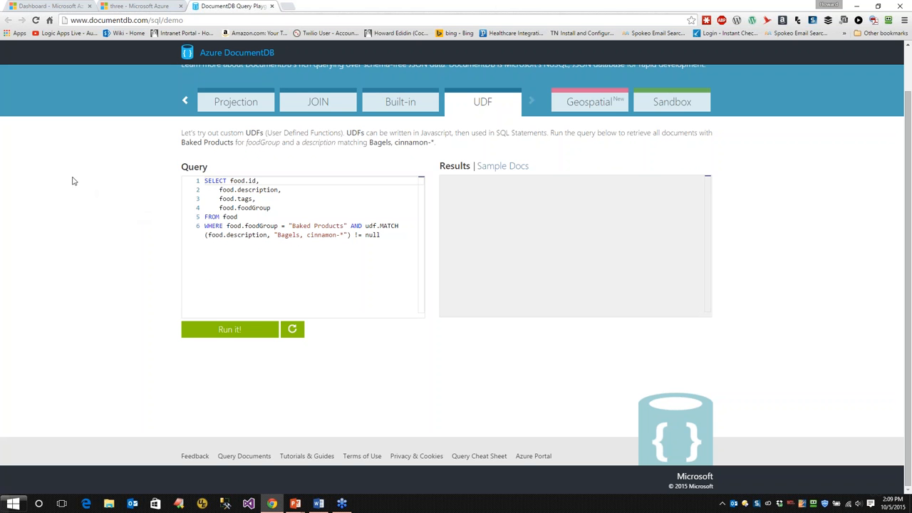
mouse_move(581, 145)
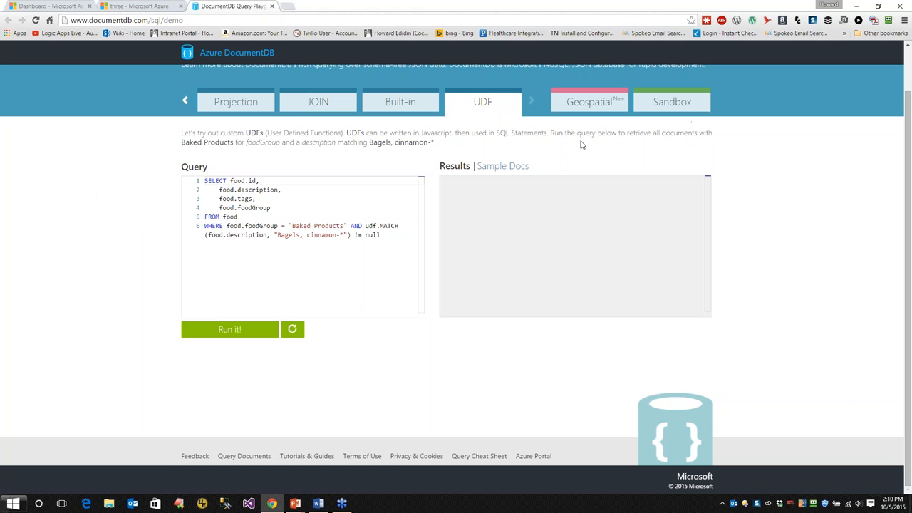
mouse_move(132, 182)
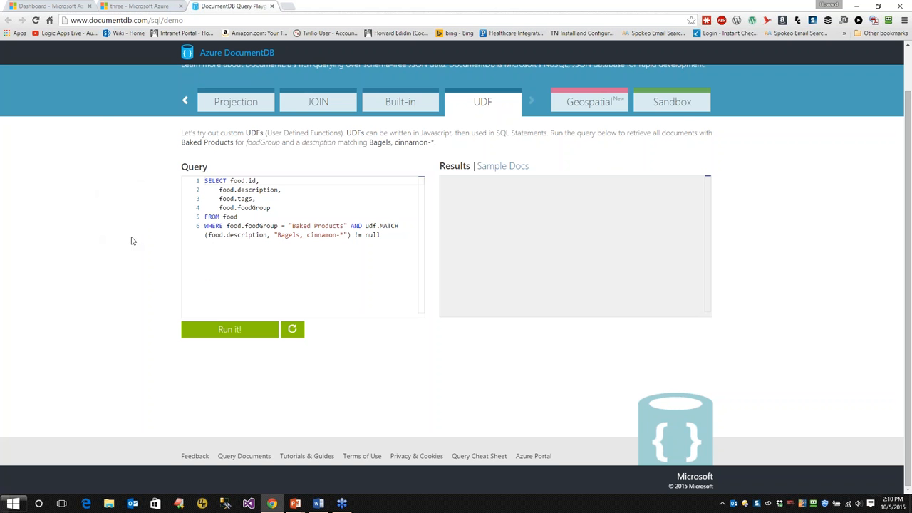
mouse_move(150, 278)
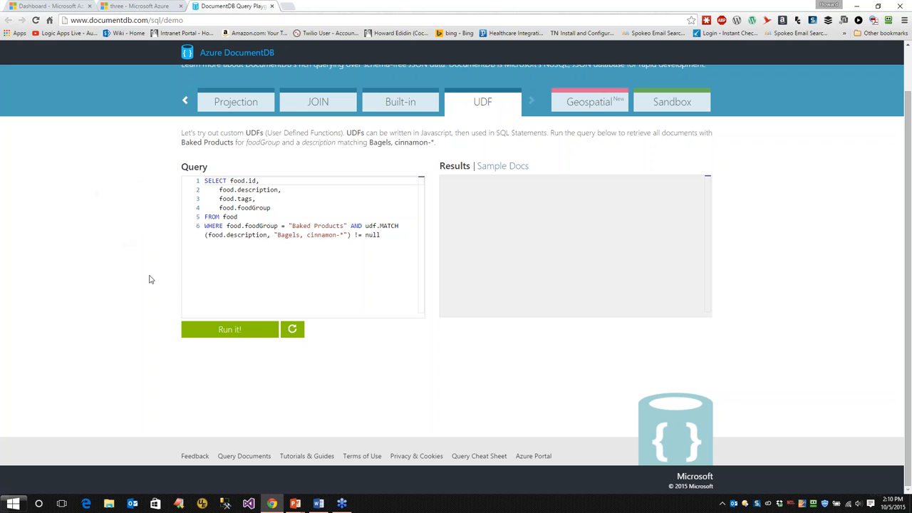
left_click(230, 329)
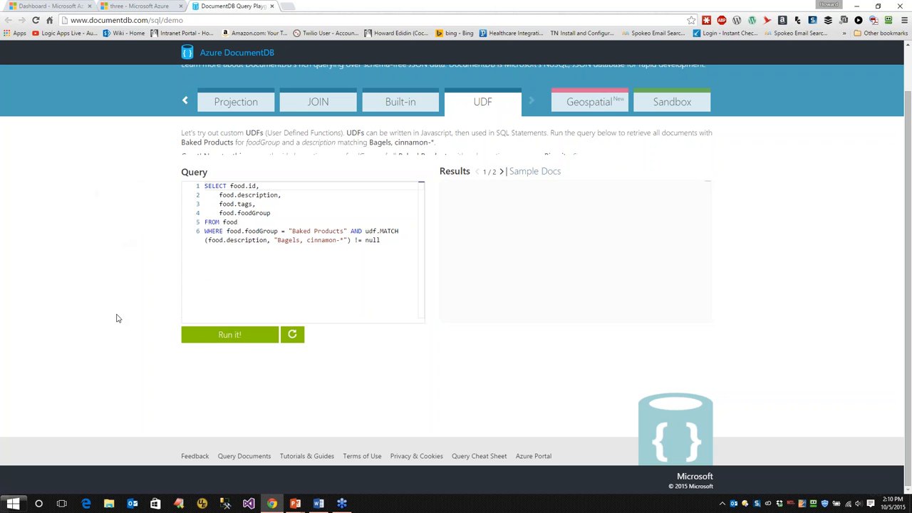
left_click(229, 333)
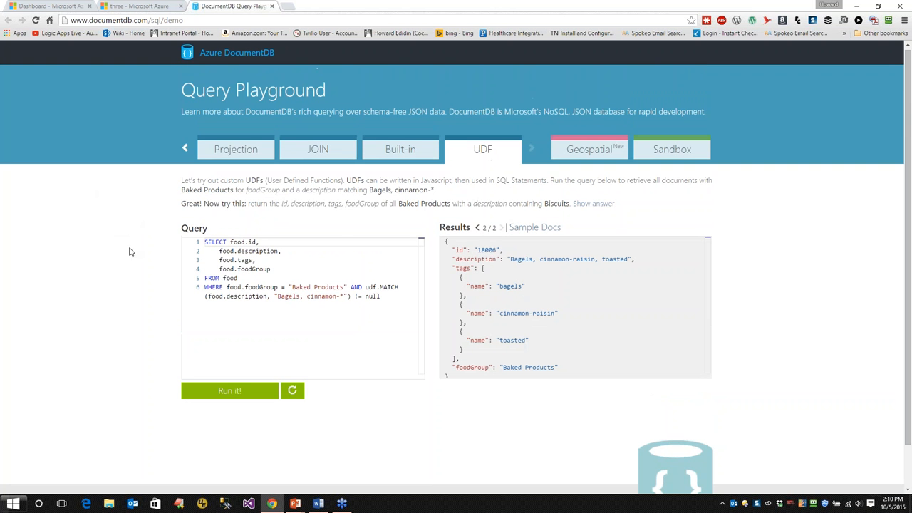
mouse_move(462, 83)
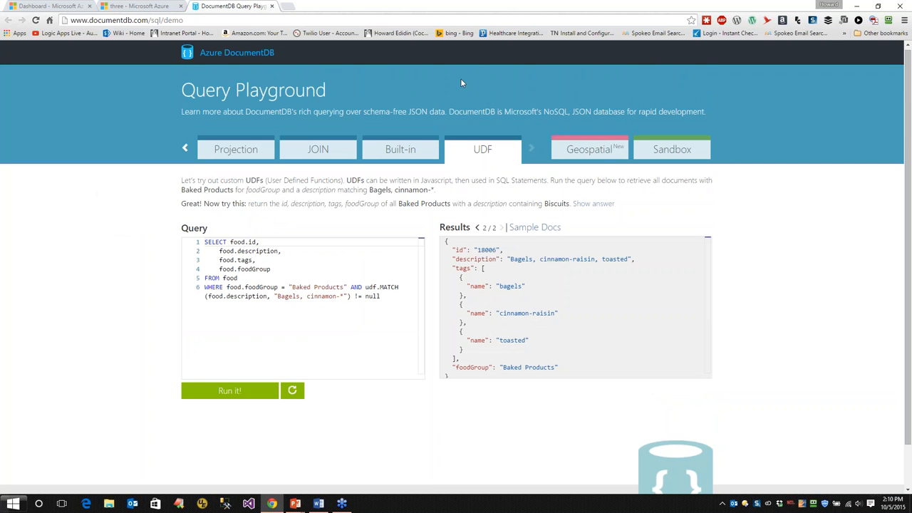
mouse_move(77, 243)
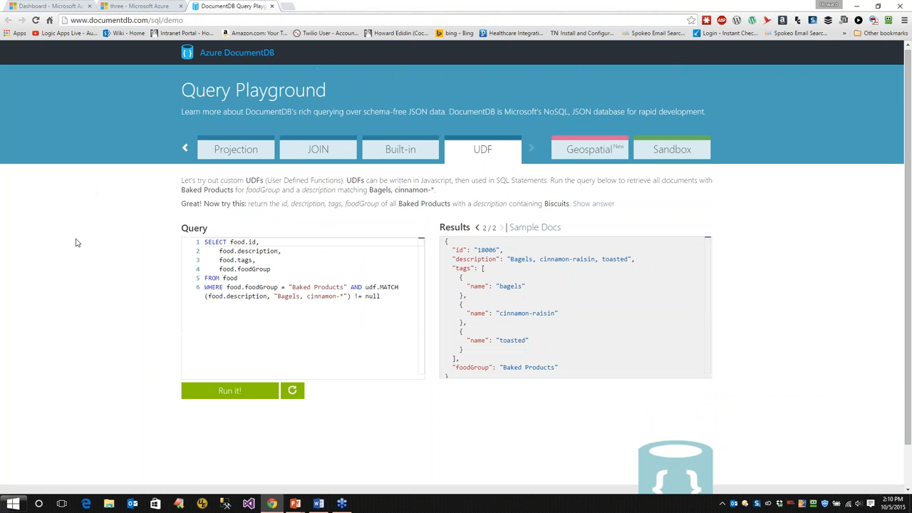
mouse_move(596, 154)
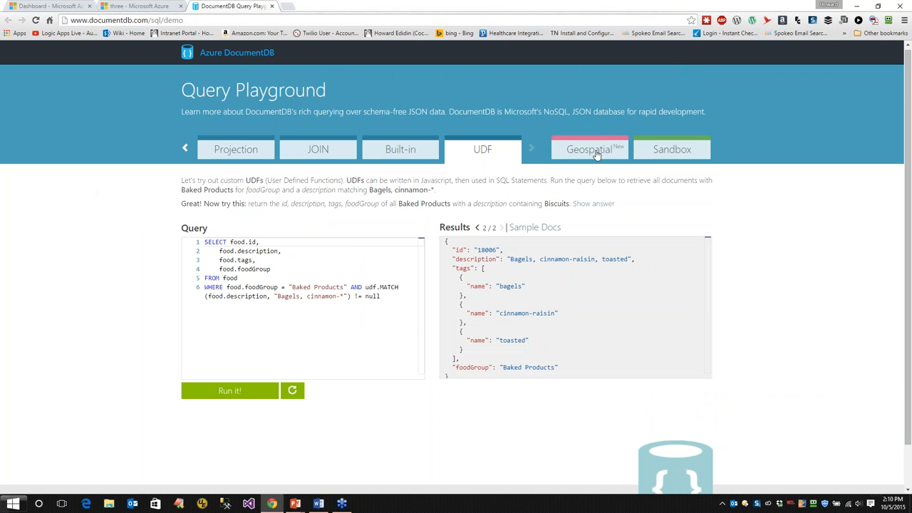
Run the stratovolcano distance query and view the result marker on the map near Redmond, Washington
left_click(591, 150)
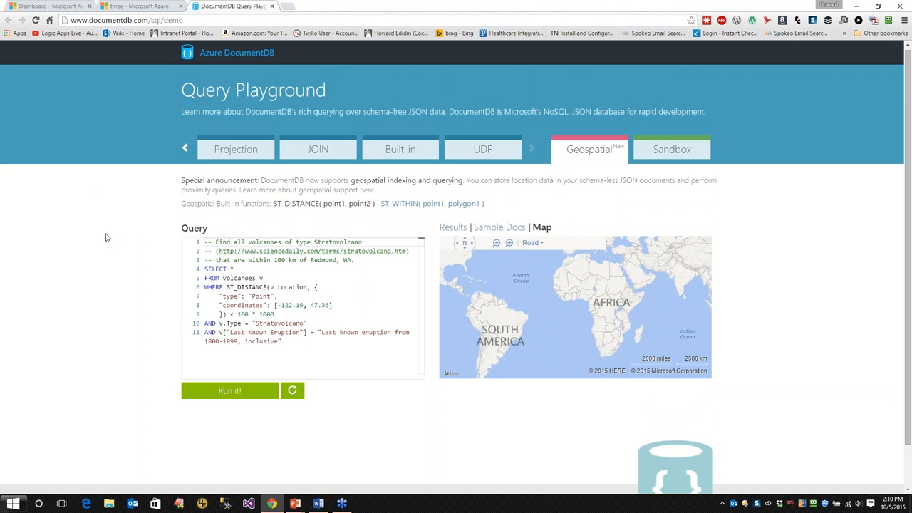
mouse_move(88, 251)
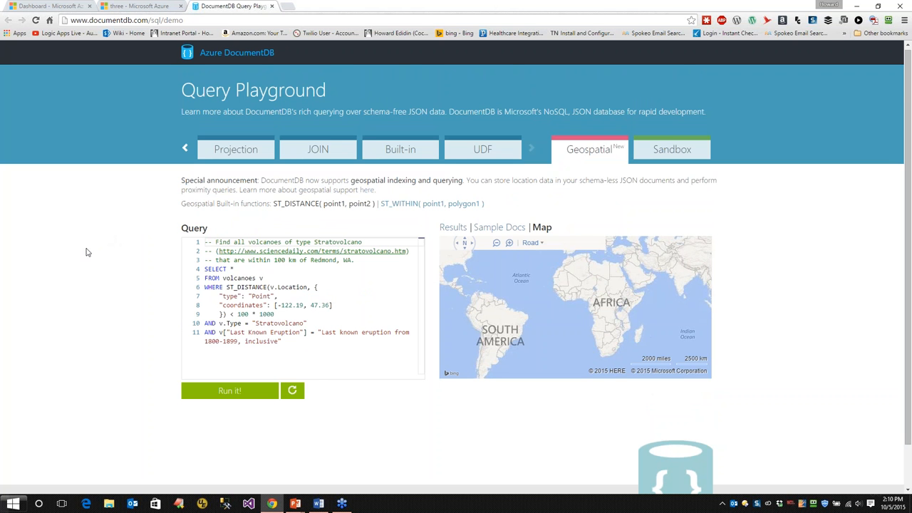
mouse_move(205, 390)
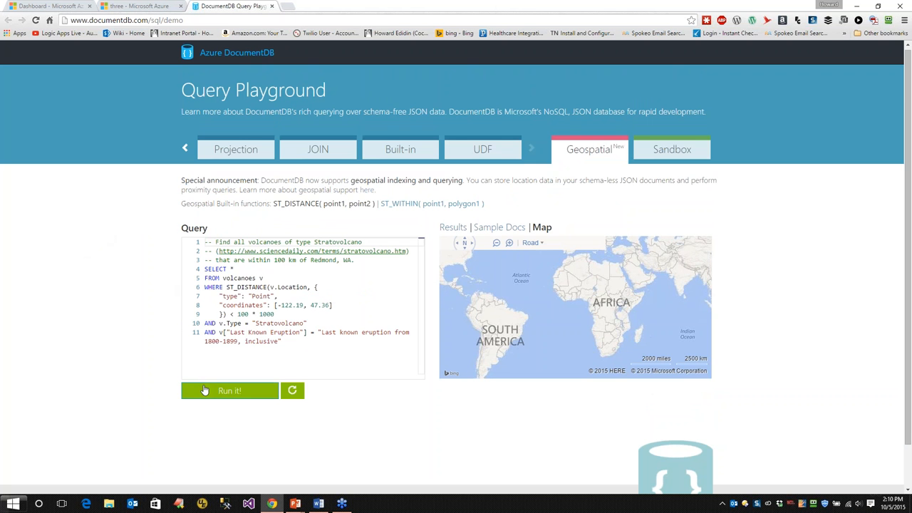
left_click(230, 391)
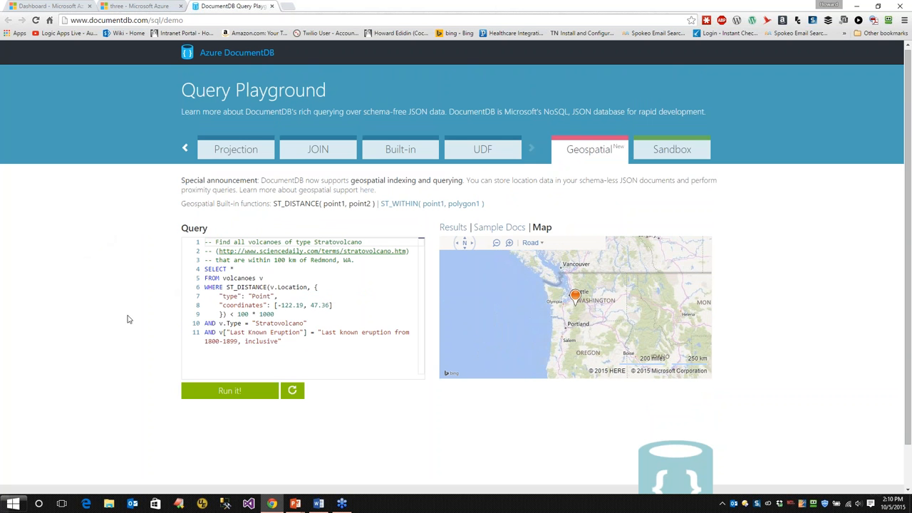
mouse_move(454, 229)
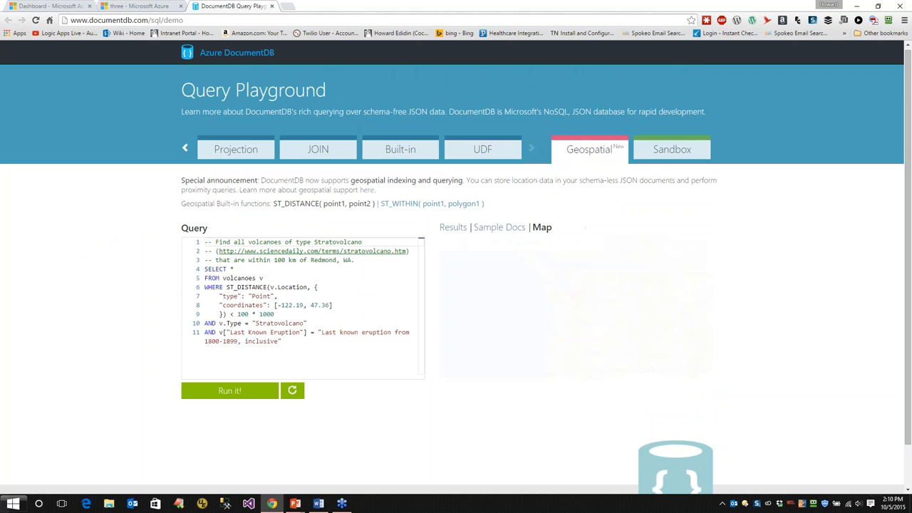
left_click(541, 226)
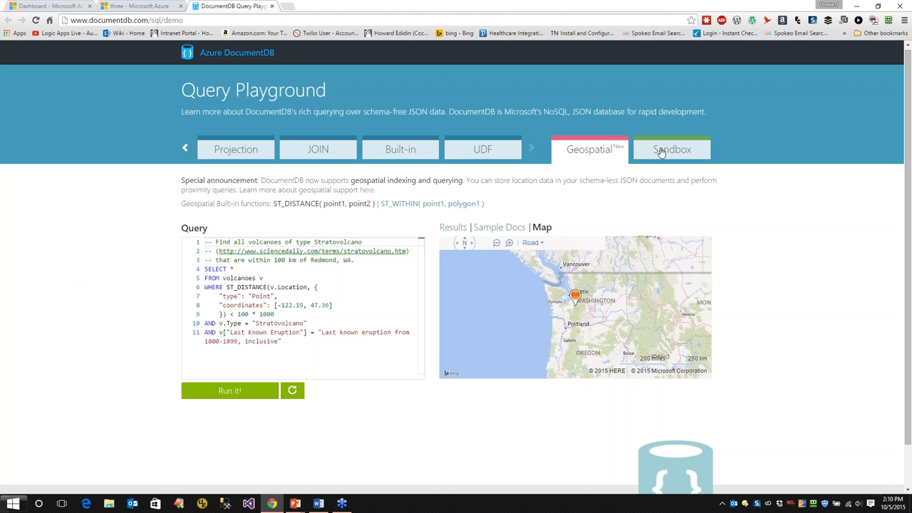
Run SELECT * FROM food in the Sandbox (100 documents), then add where name = "desert" on a new line
left_click(672, 149)
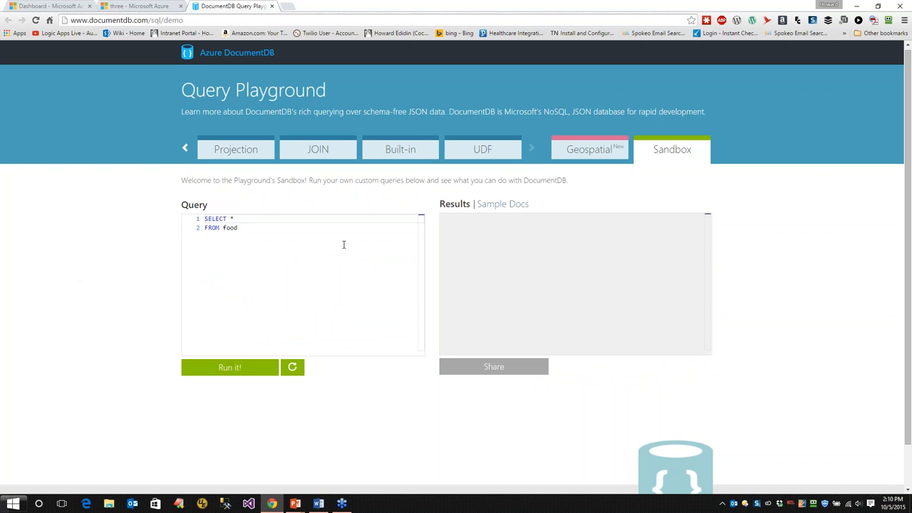
left_click(230, 367)
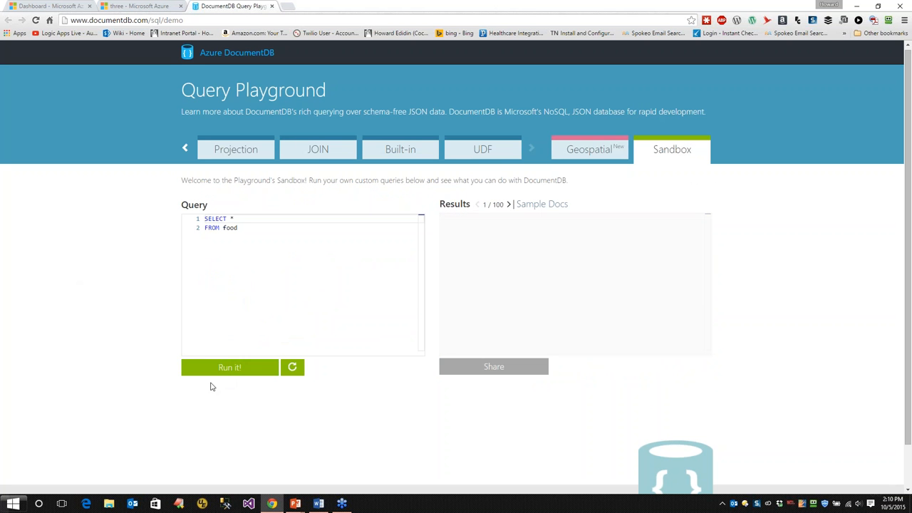
left_click(230, 367)
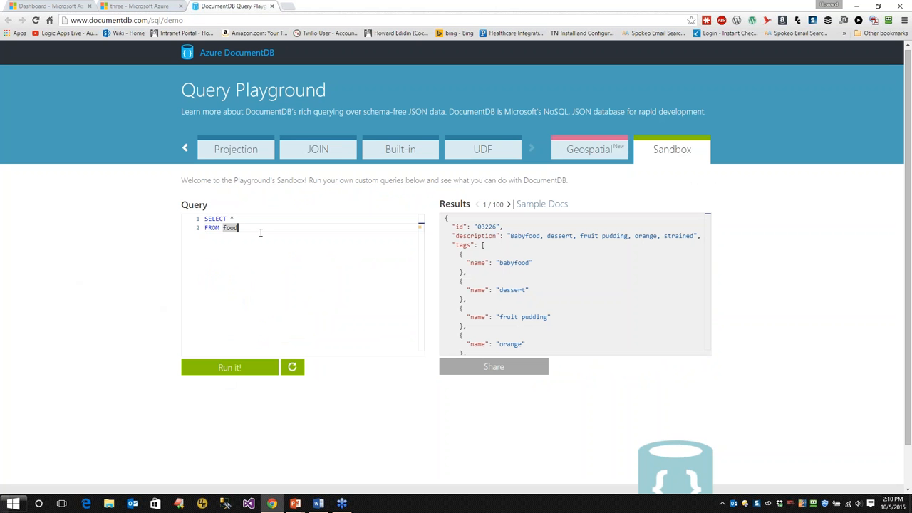
key("Enter")
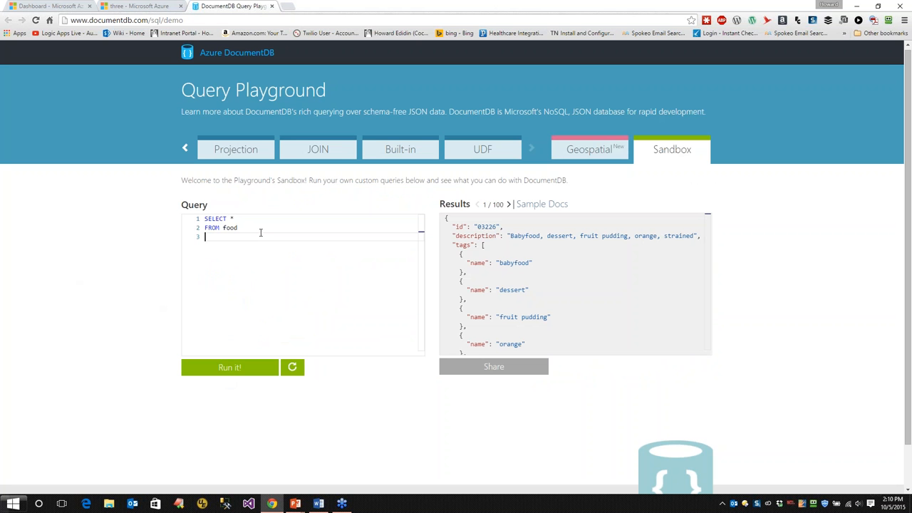
type("where")
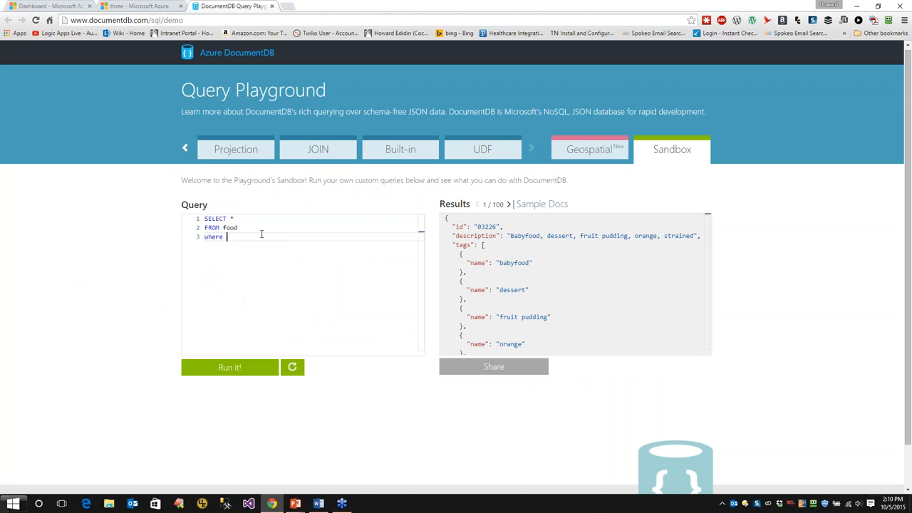
type("name")
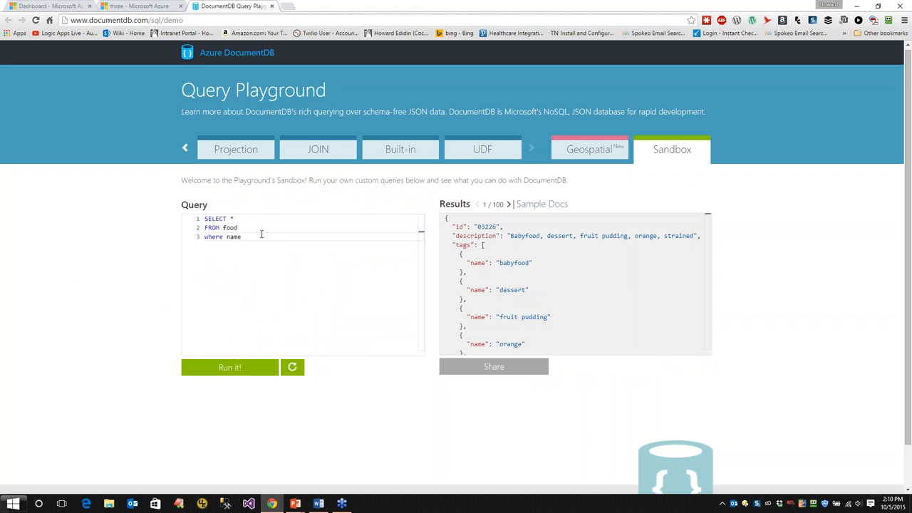
type("=")
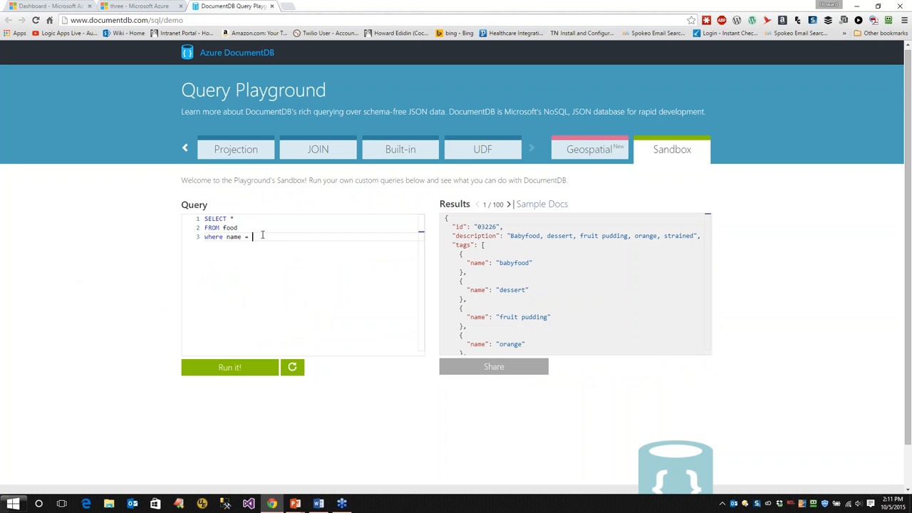
type("\"\"")
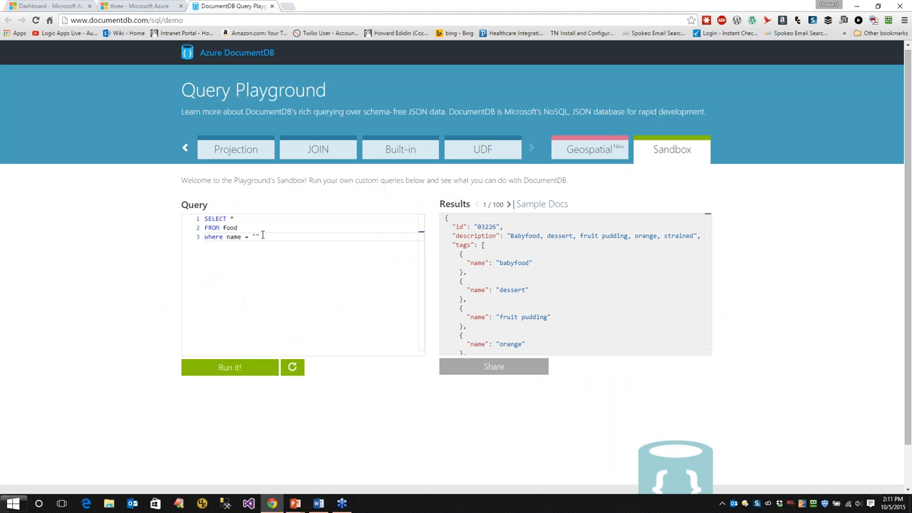
type("desert")
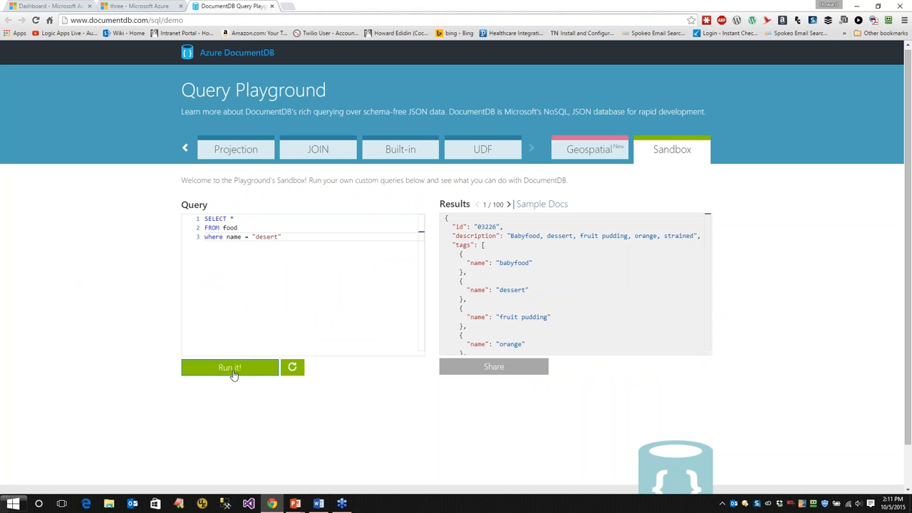
Run the WHERE name = "desert" query, getting the error that identifier 'name' could not be resolved
left_click(230, 368)
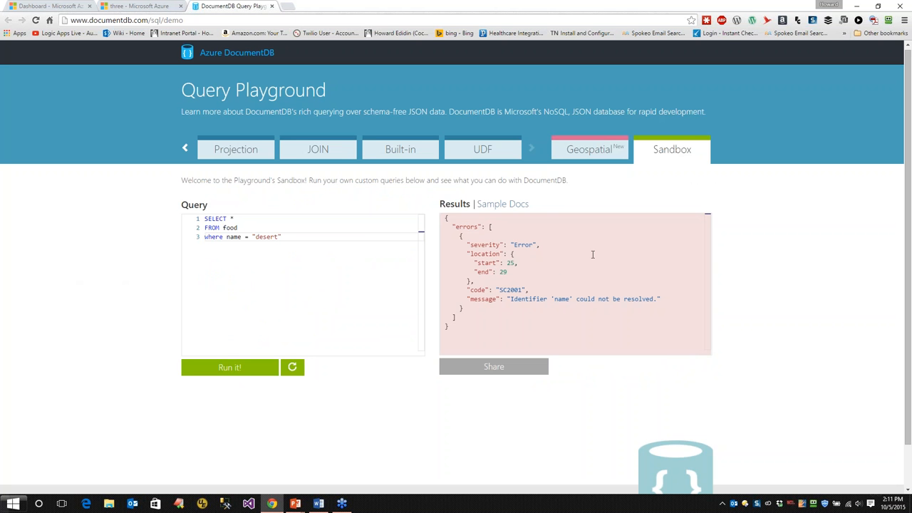
mouse_move(544, 235)
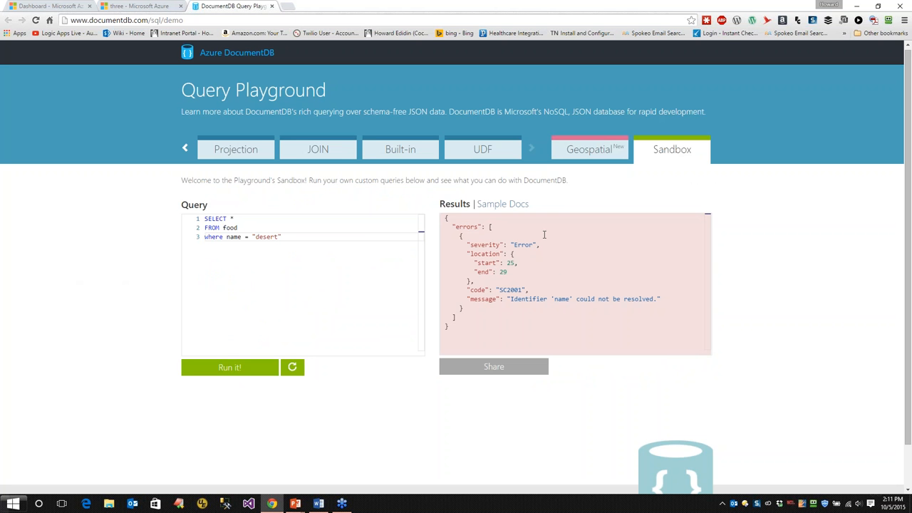
mouse_move(471, 283)
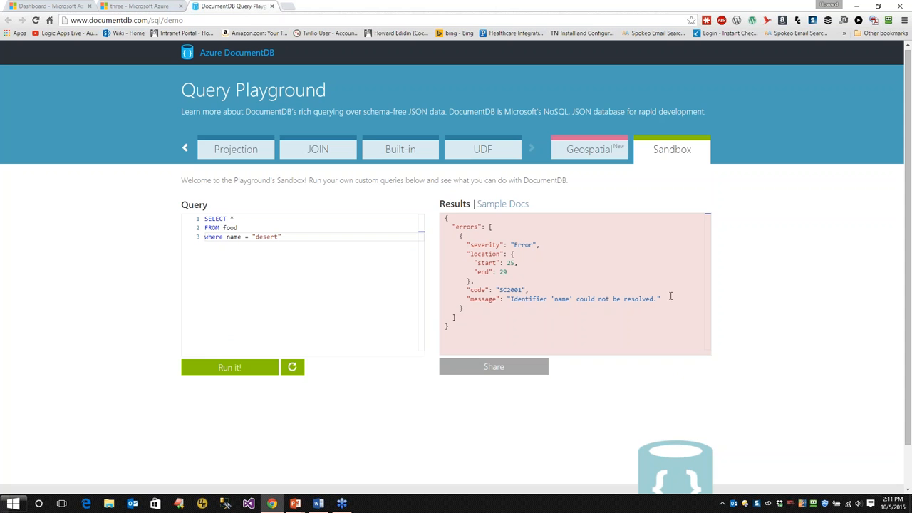
mouse_move(111, 246)
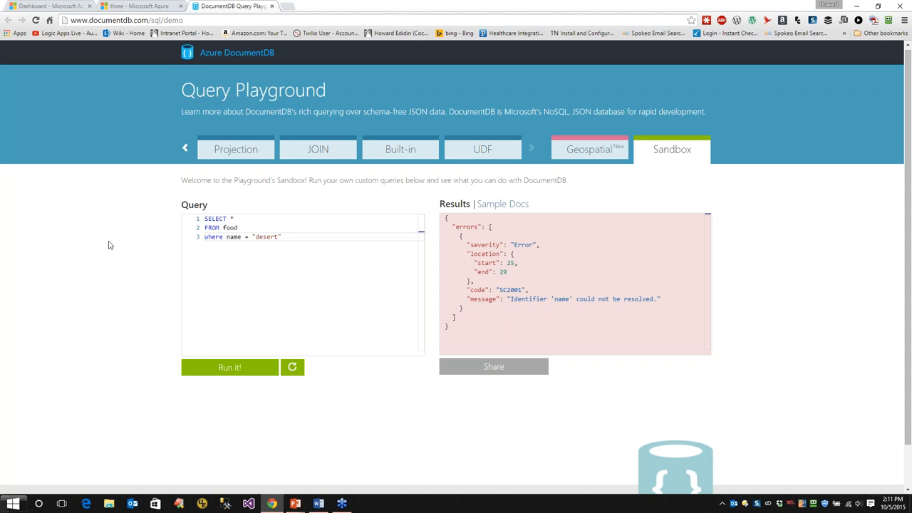
mouse_move(154, 193)
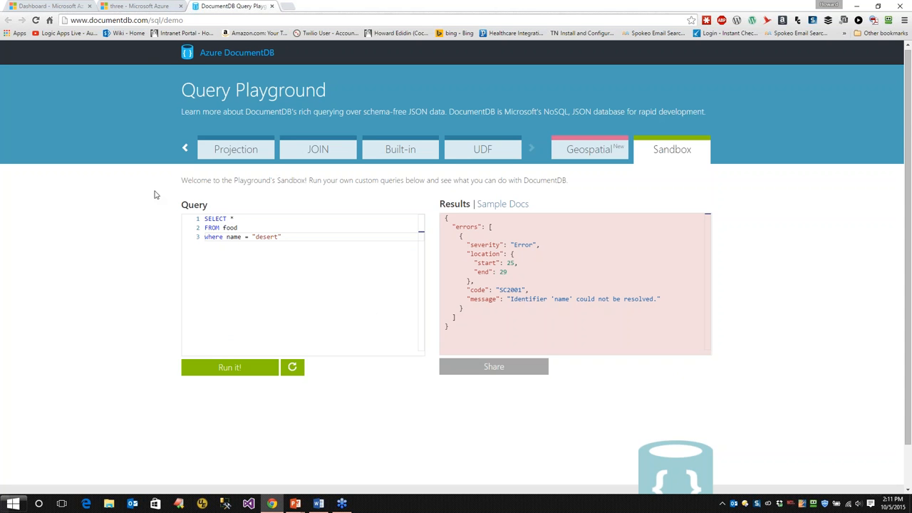
mouse_move(433, 158)
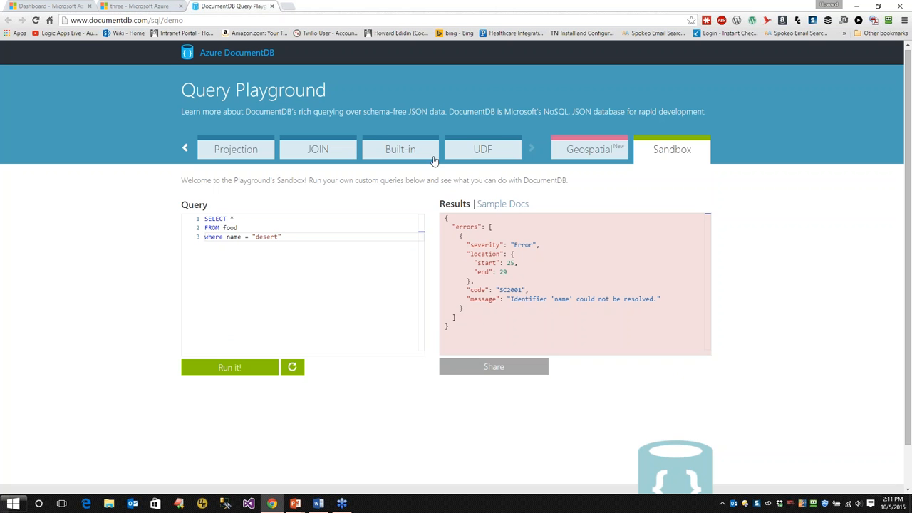
mouse_move(217, 162)
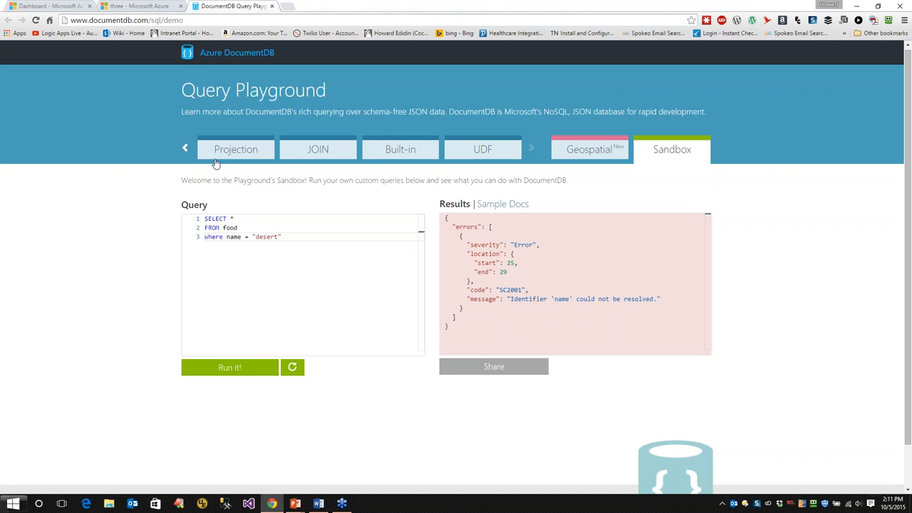
Navigate back via Built-in and JOIN to the Syntax tab's original snacks sample query
left_click(401, 150)
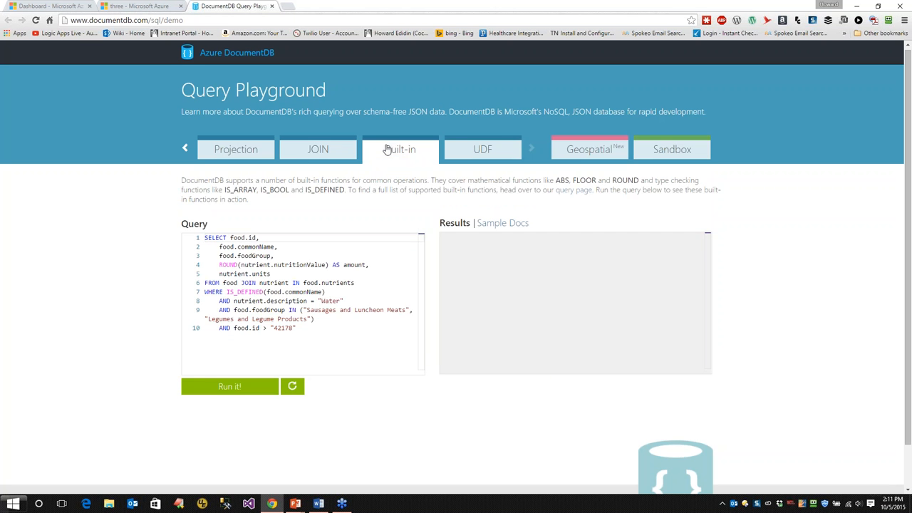
left_click(318, 150)
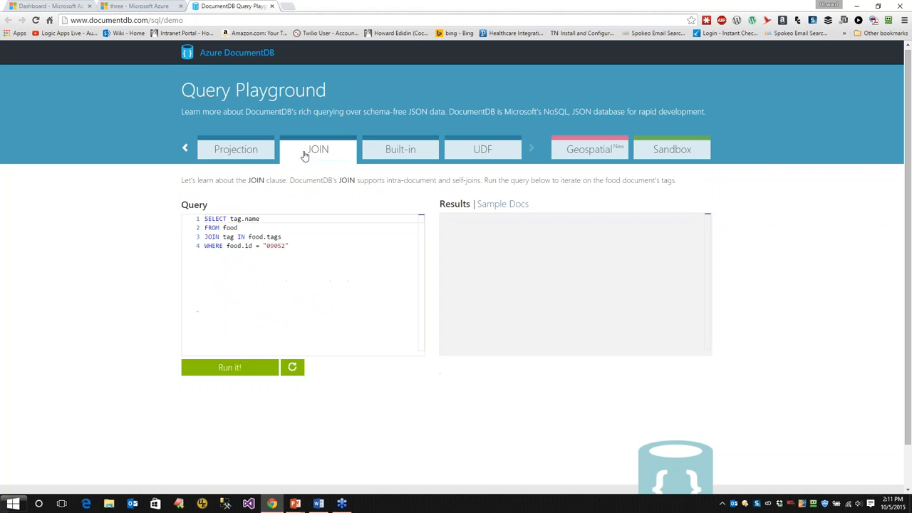
left_click(236, 149)
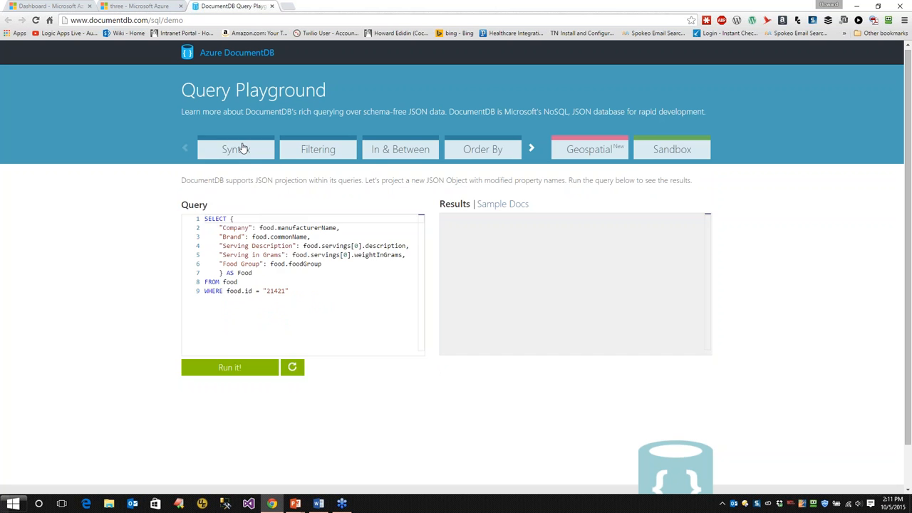
left_click(237, 150)
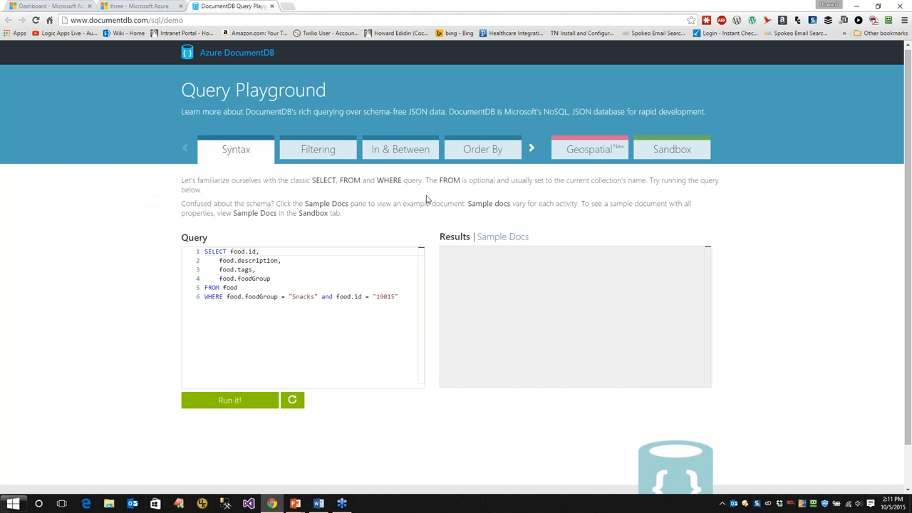
mouse_move(120, 191)
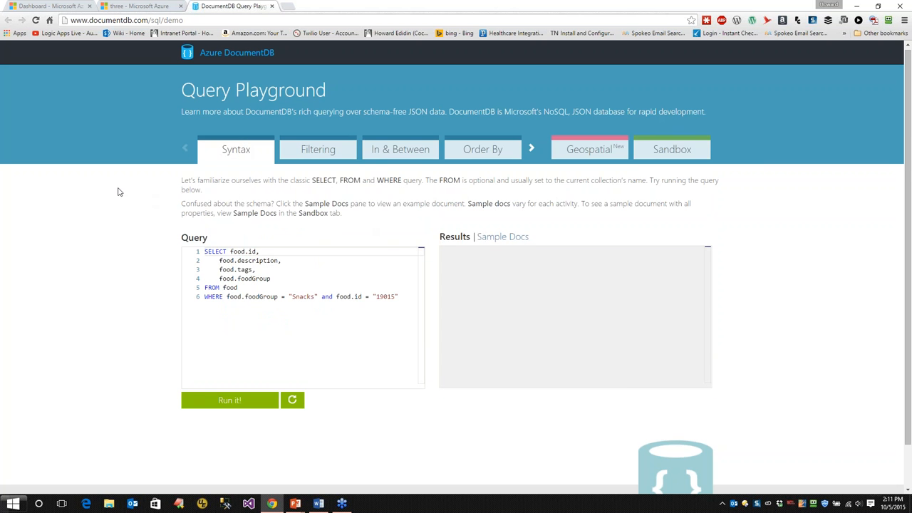
mouse_move(72, 245)
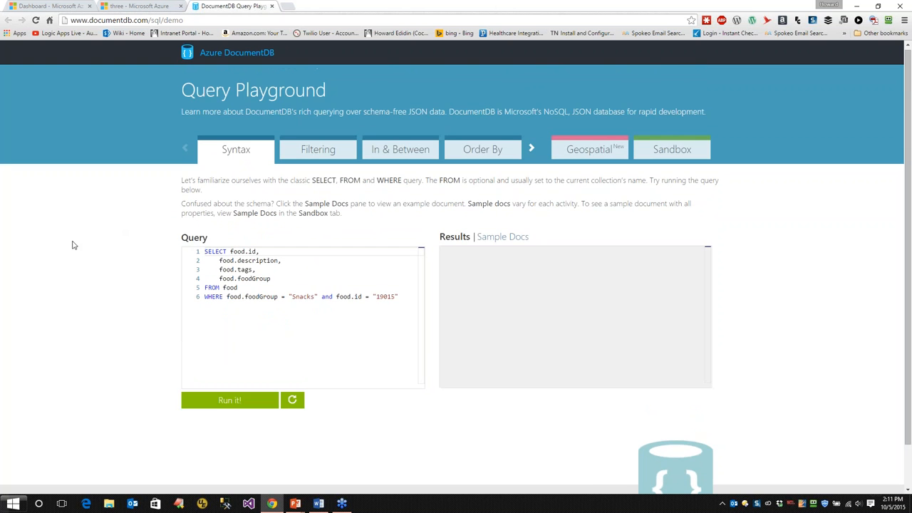